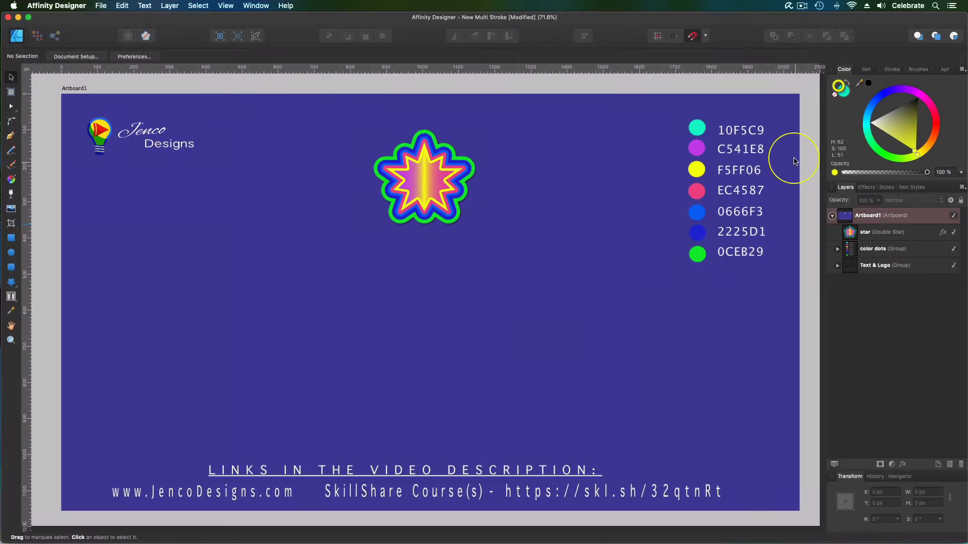
{"action": "mouse_move", "coordinate": [765, 233]}
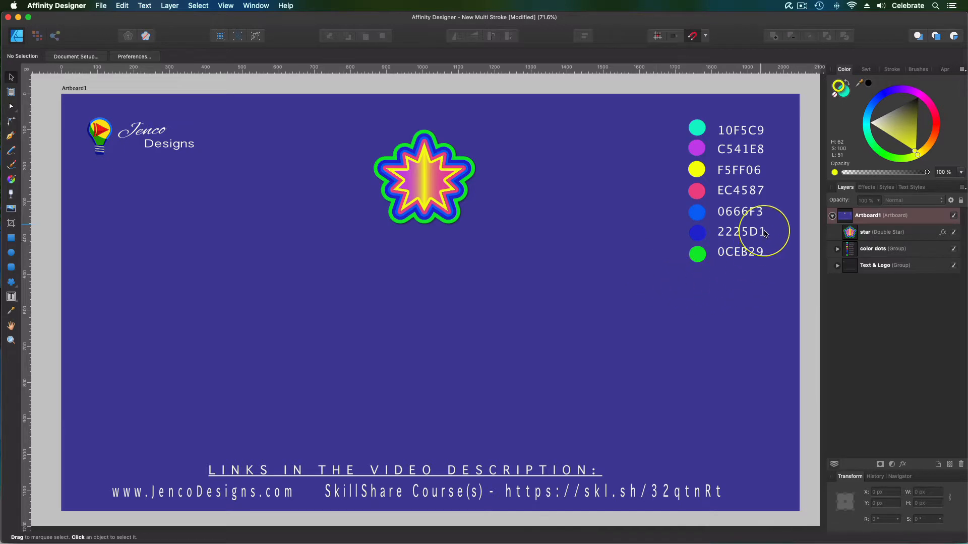
{"action": "mouse_move", "coordinate": [747, 139]}
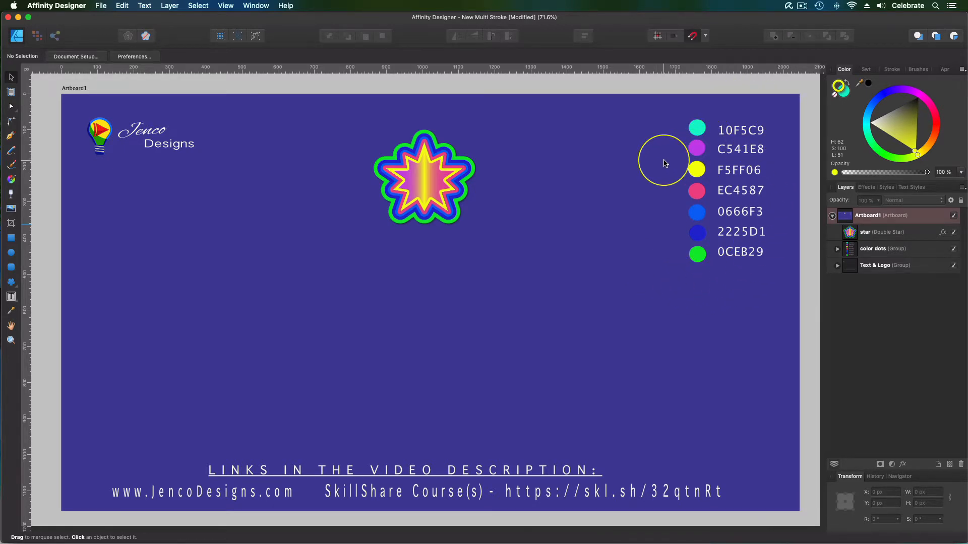
{"action": "mouse_move", "coordinate": [737, 117]}
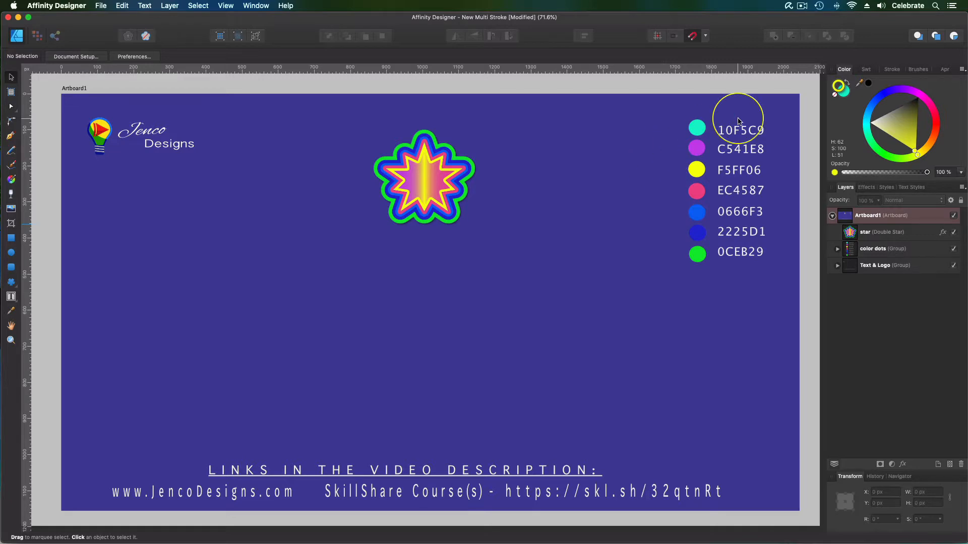
{"action": "mouse_move", "coordinate": [846, 75]}
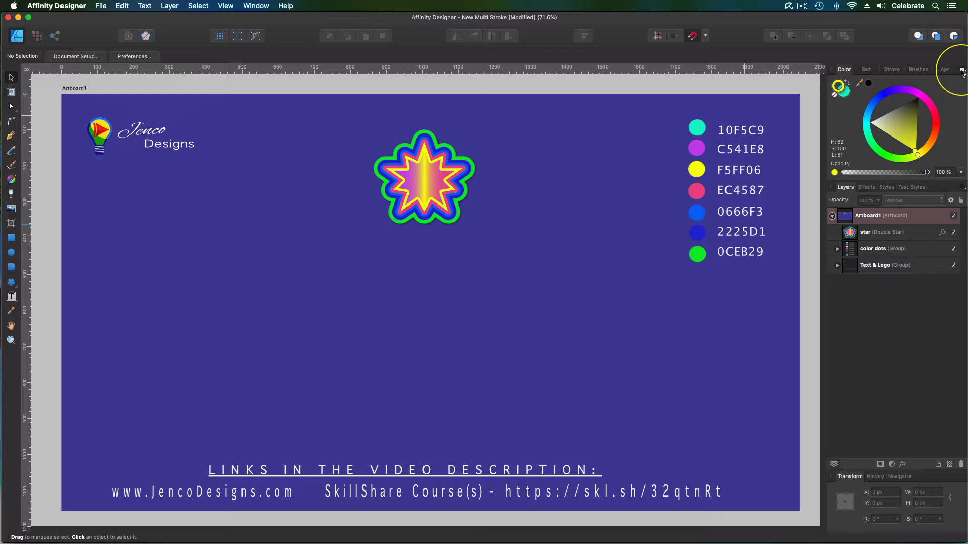
Switch the Color panel from the colour wheel to RGB sliders
{"action": "left_click", "coordinate": [960, 69]}
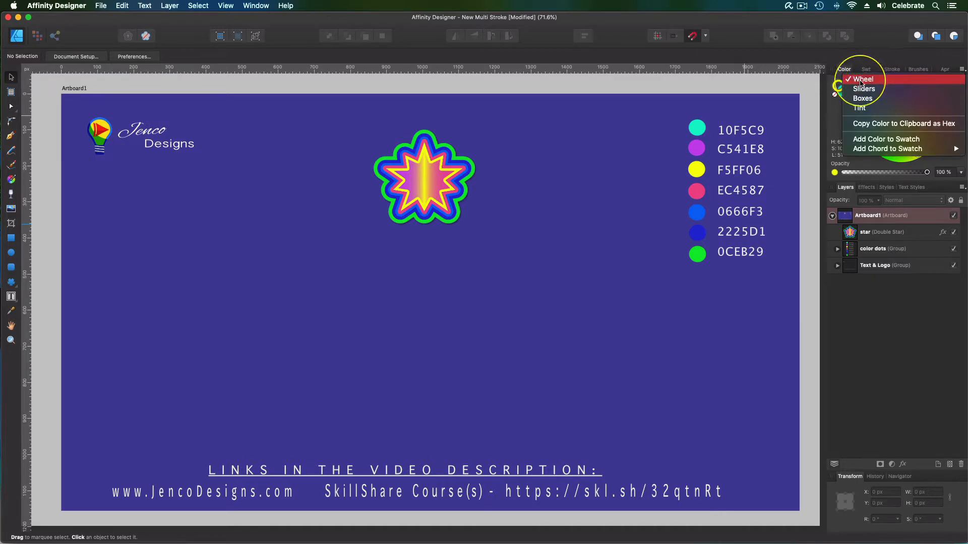
{"action": "mouse_move", "coordinate": [863, 88]}
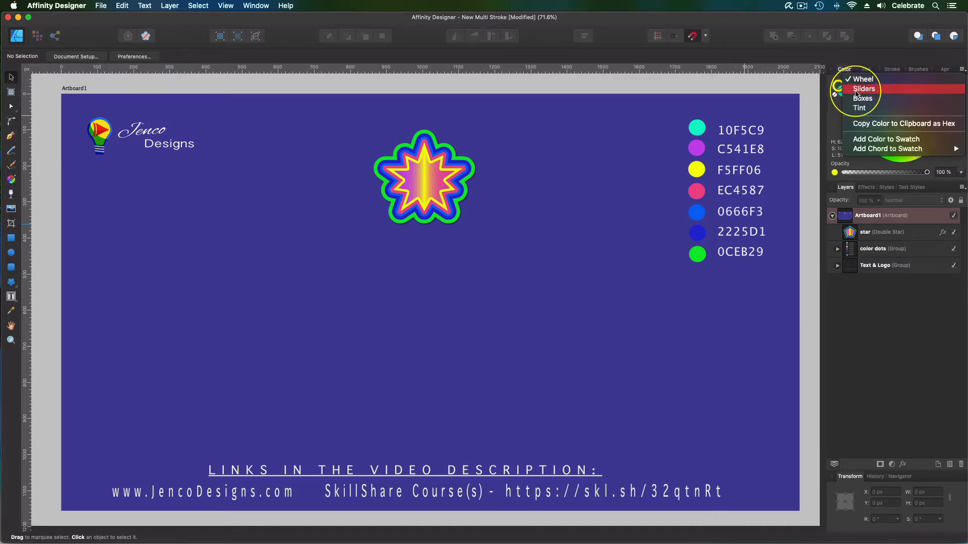
{"action": "left_click", "coordinate": [864, 88]}
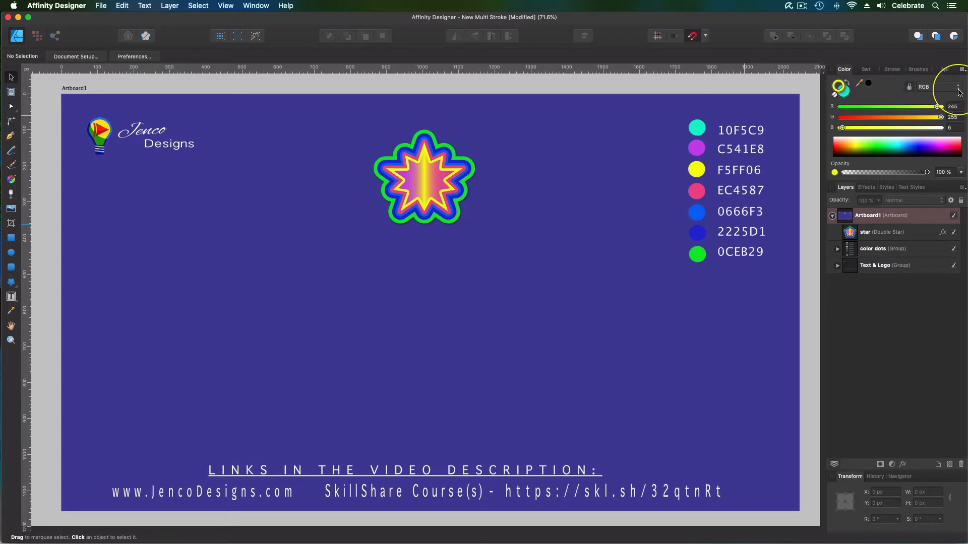
{"action": "mouse_move", "coordinate": [941, 97]}
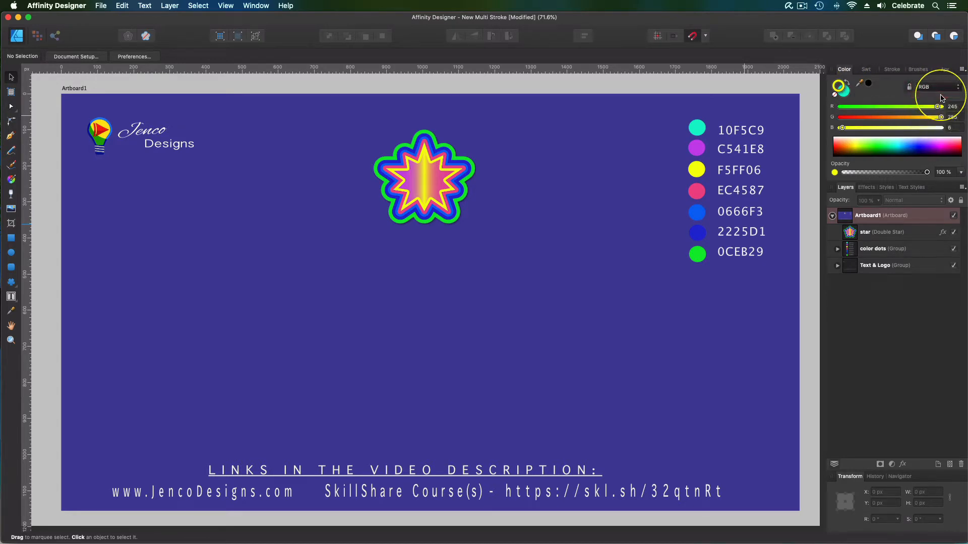
{"action": "left_click", "coordinate": [938, 86]}
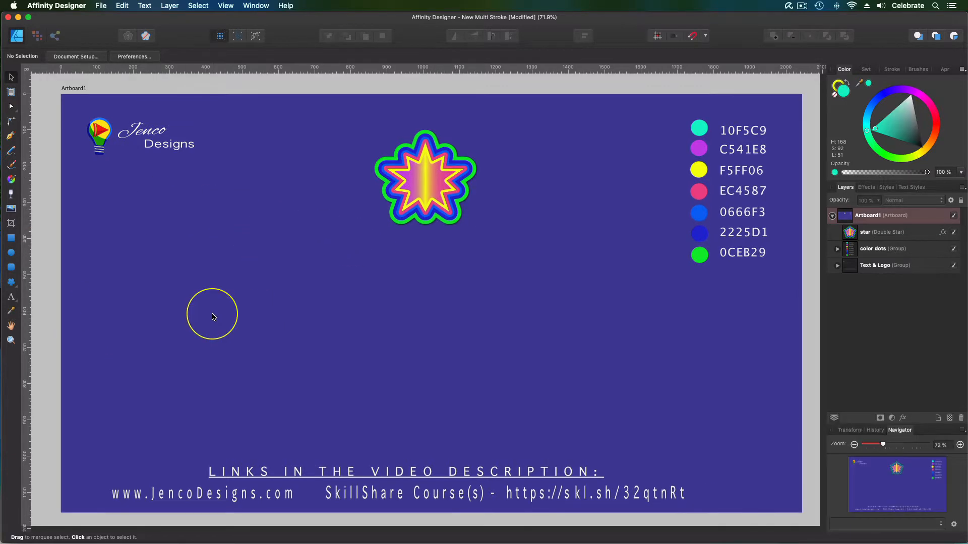
{"action": "mouse_move", "coordinate": [19, 144]}
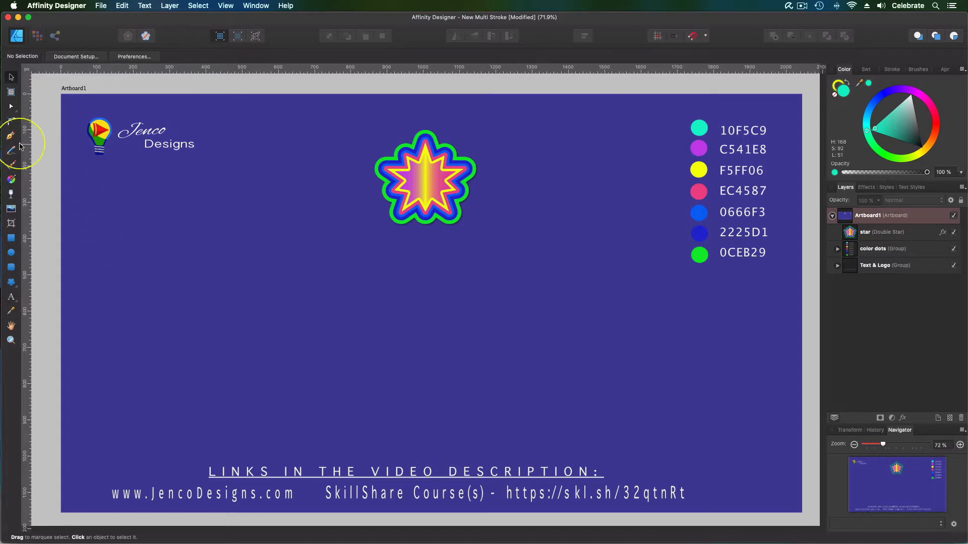
Draw a straight yellow line across the lower artboard and drag it into a gentle upward arch
{"action": "left_click", "coordinate": [10, 151]}
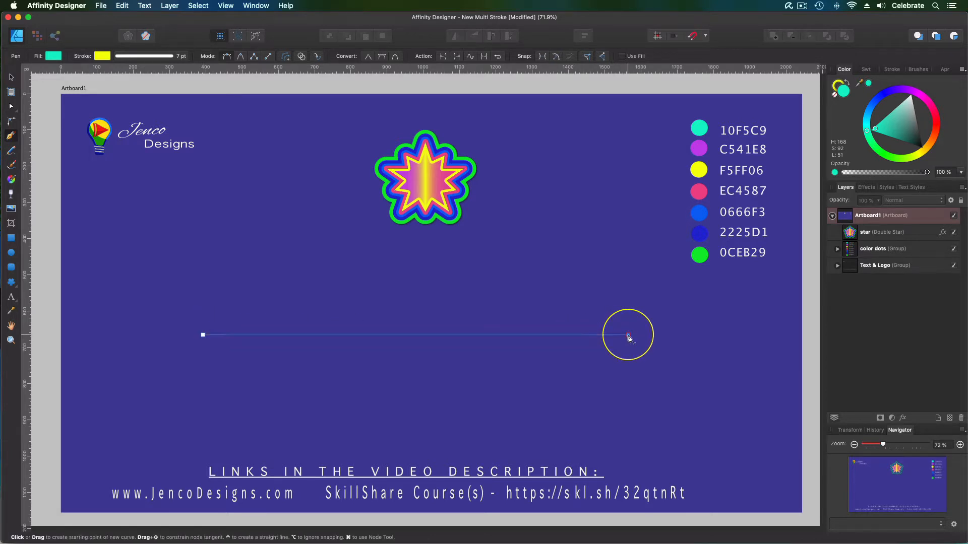
{"action": "left_click", "coordinate": [627, 335]}
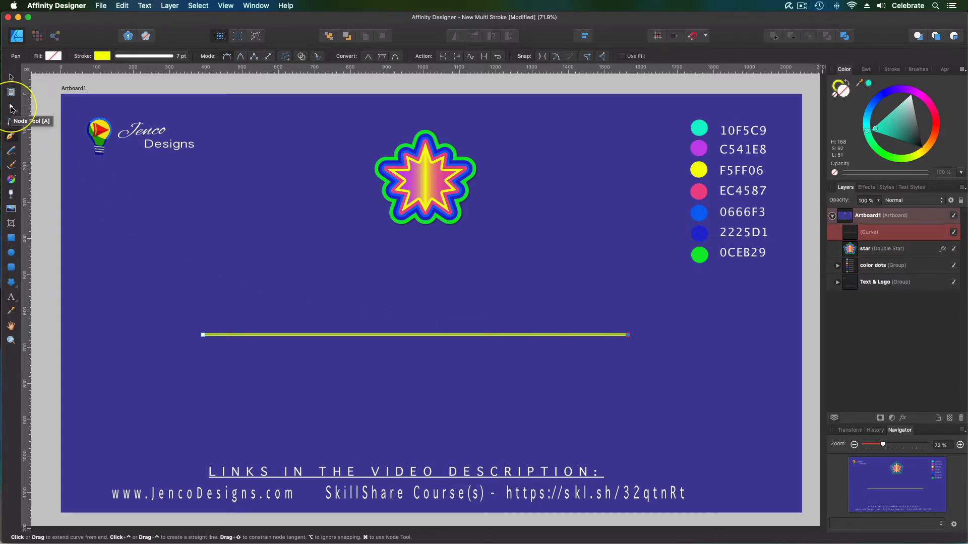
{"action": "left_click", "coordinate": [11, 105]}
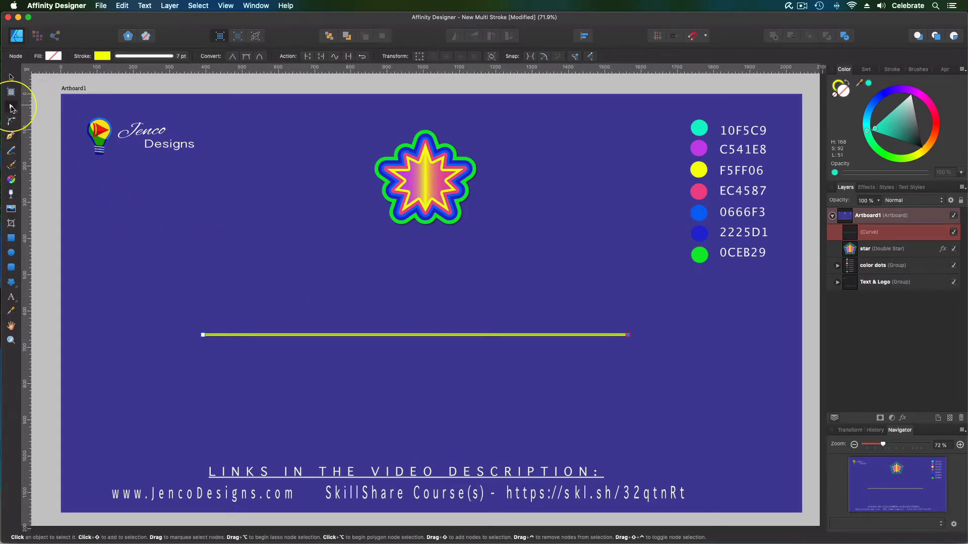
{"action": "mouse_move", "coordinate": [351, 341]}
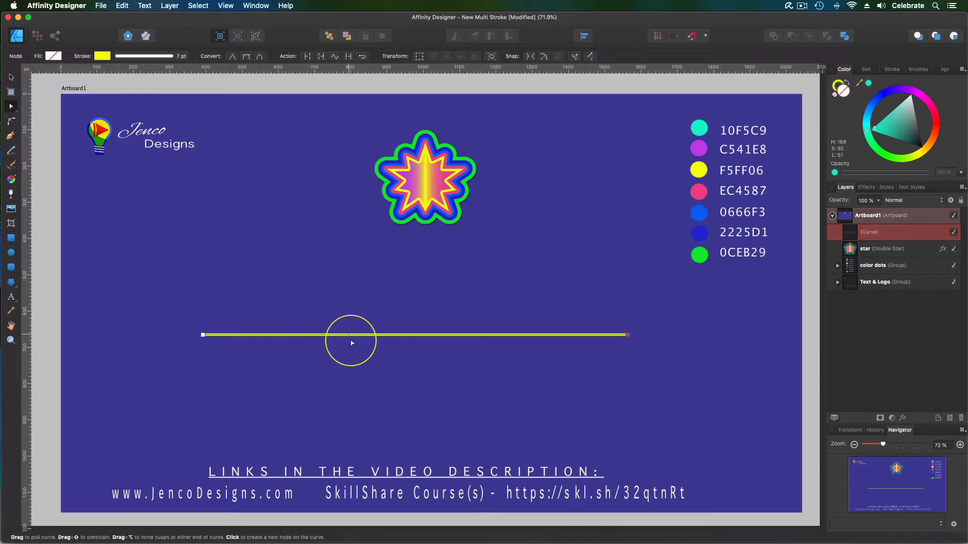
{"action": "mouse_move", "coordinate": [410, 340]}
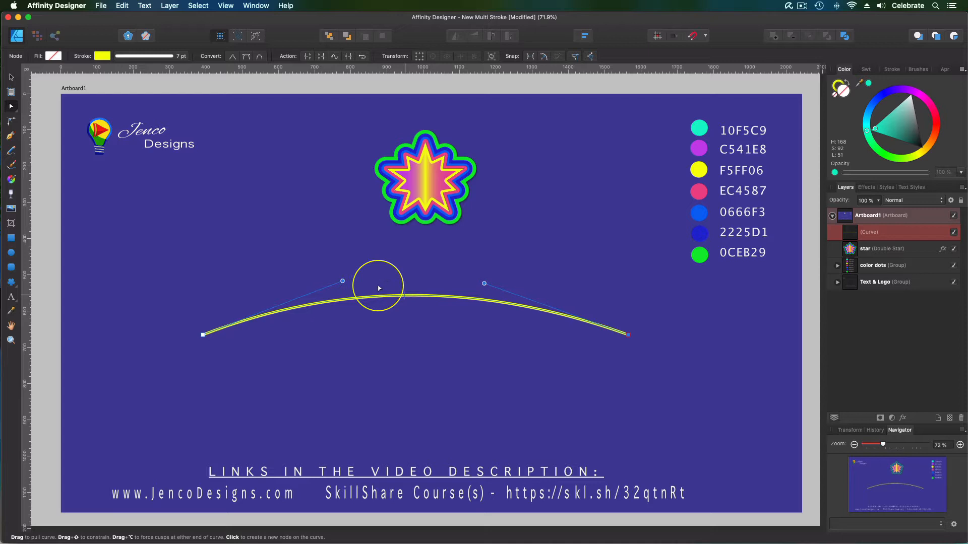
{"action": "left_click", "coordinate": [10, 77]}
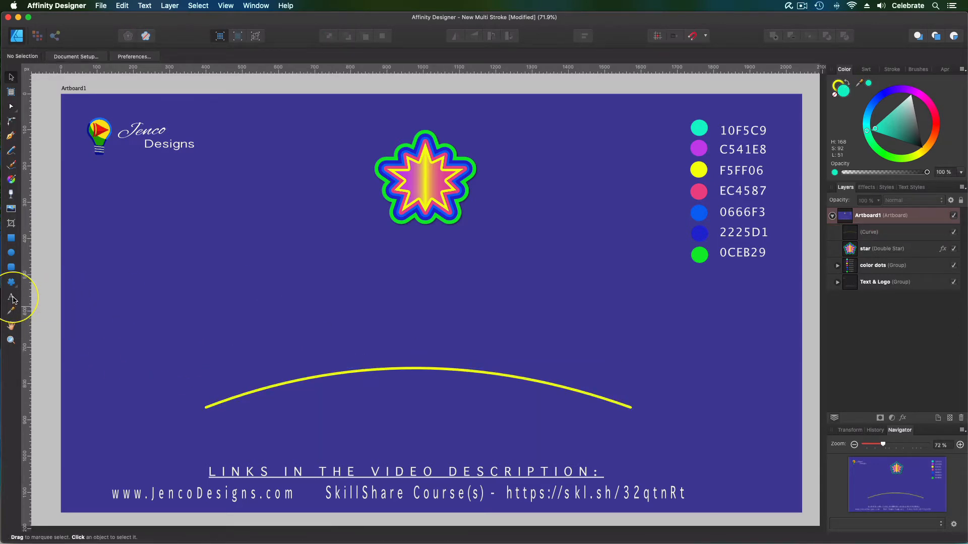
Select the arched curve with the Artistic Text tool and make it a text path
{"action": "left_click", "coordinate": [11, 297]}
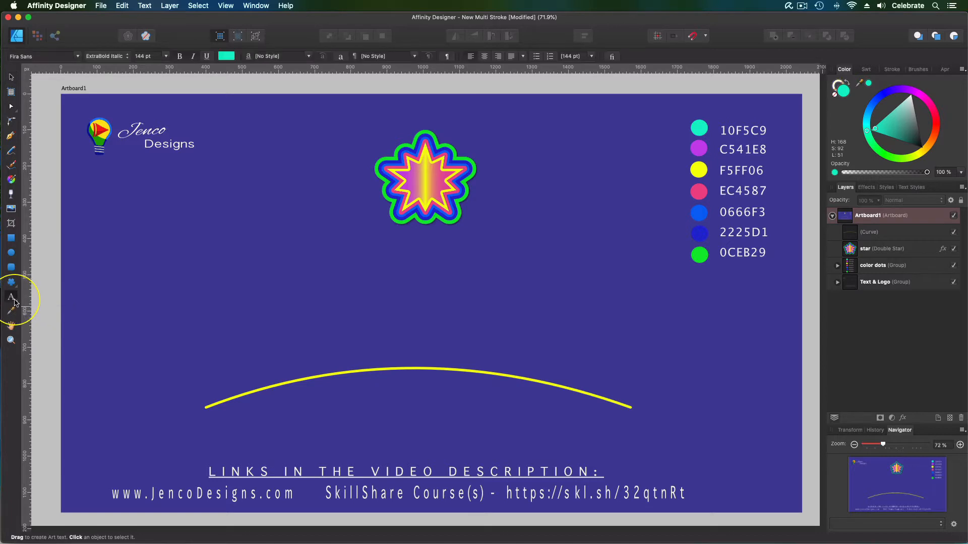
{"action": "left_click", "coordinate": [10, 297]}
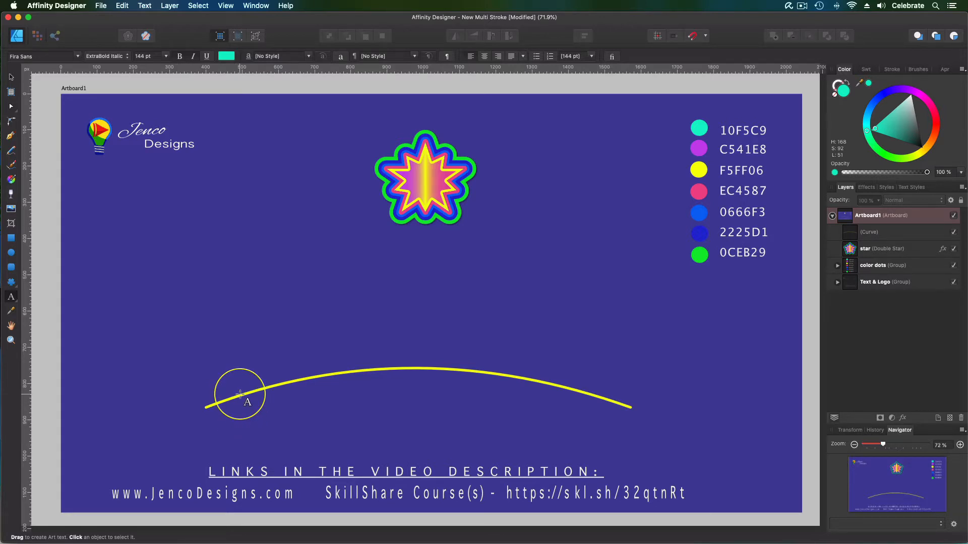
{"action": "left_click", "coordinate": [871, 231]}
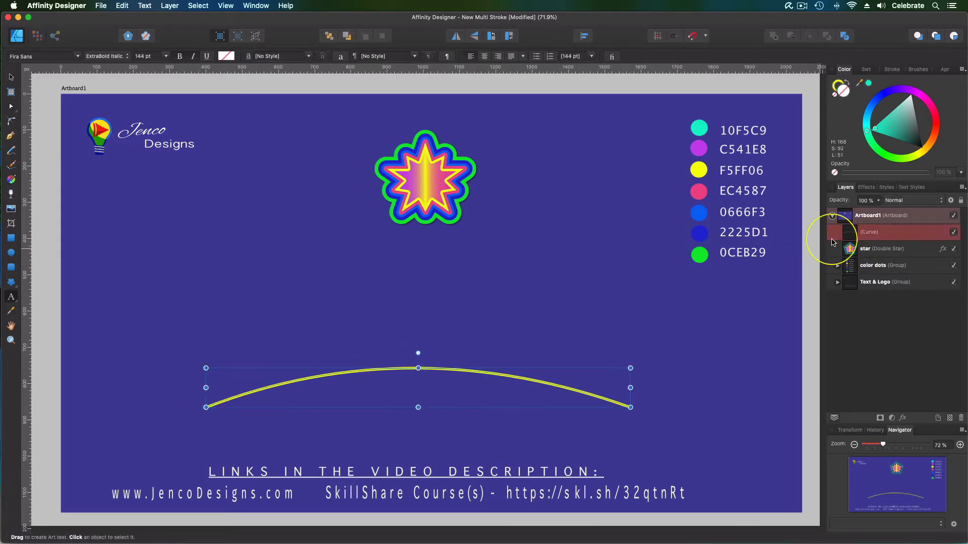
{"action": "left_click", "coordinate": [224, 407]}
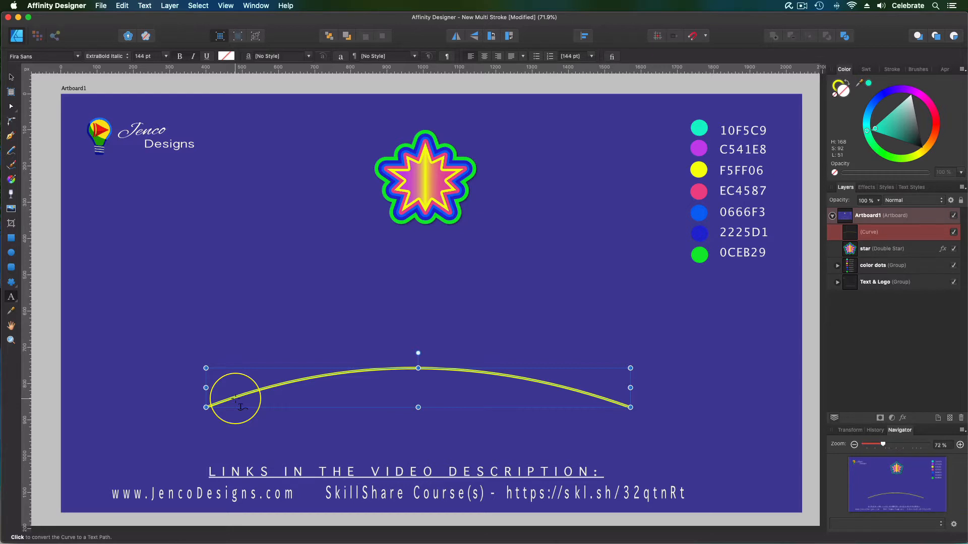
{"action": "left_click", "coordinate": [234, 401]}
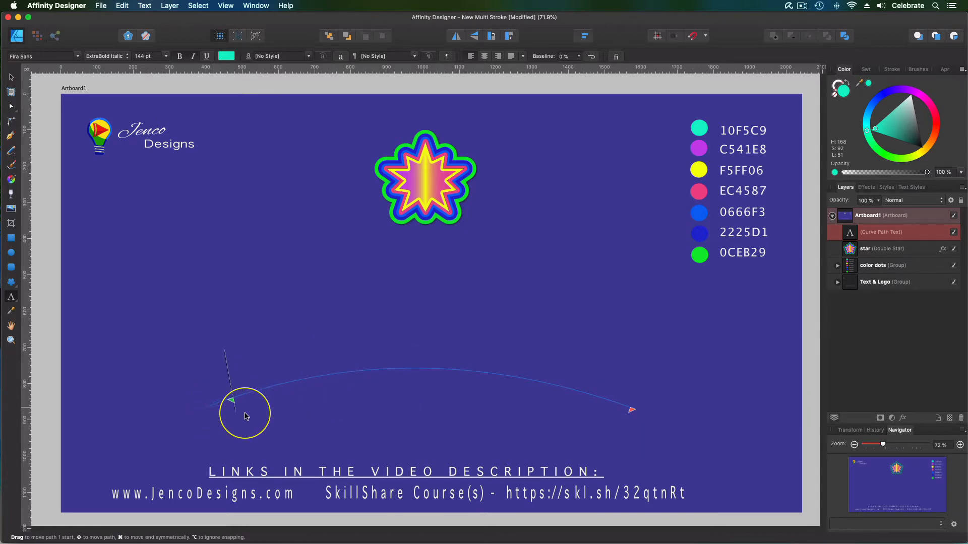
{"action": "left_click", "coordinate": [247, 410]}
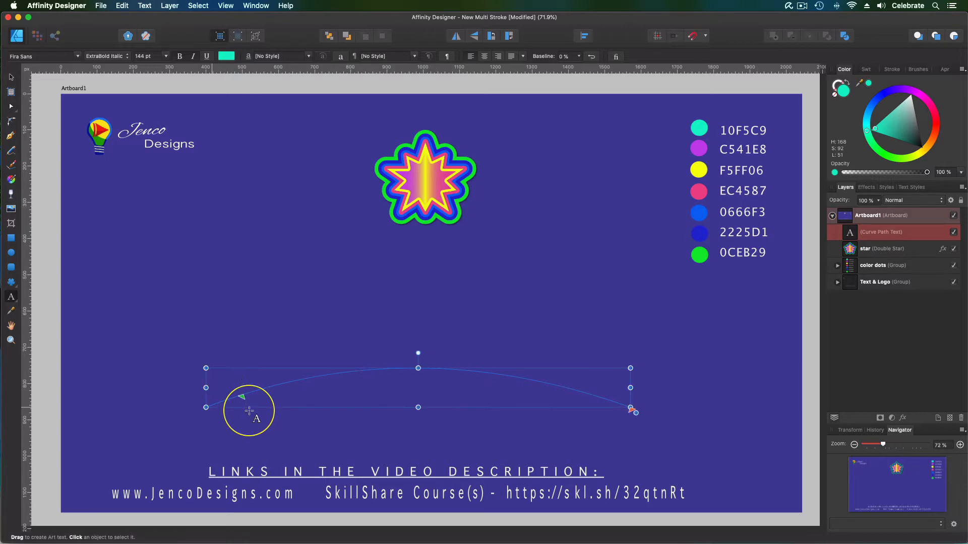
Type 'pizzazz' along the curved path
{"action": "type", "text": "P"}
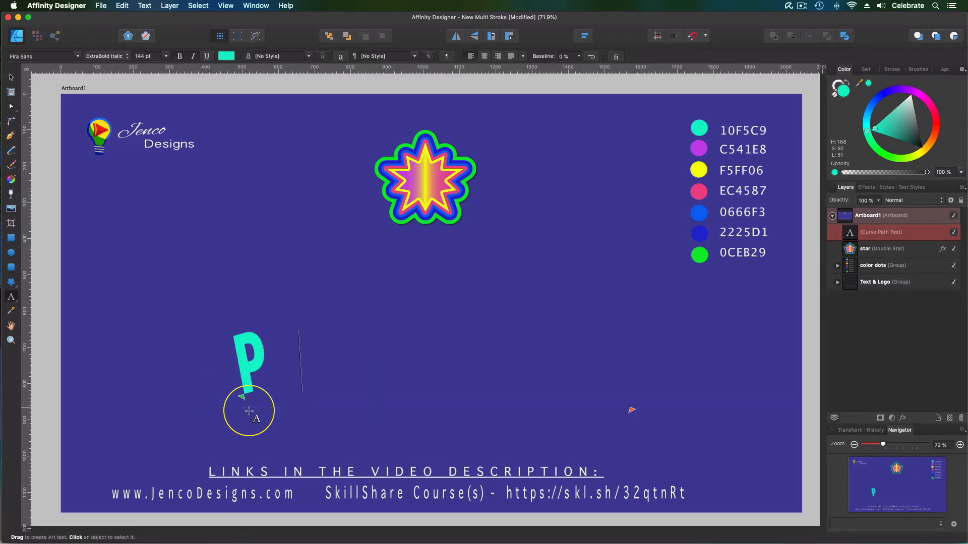
{"action": "type", "text": "izza"}
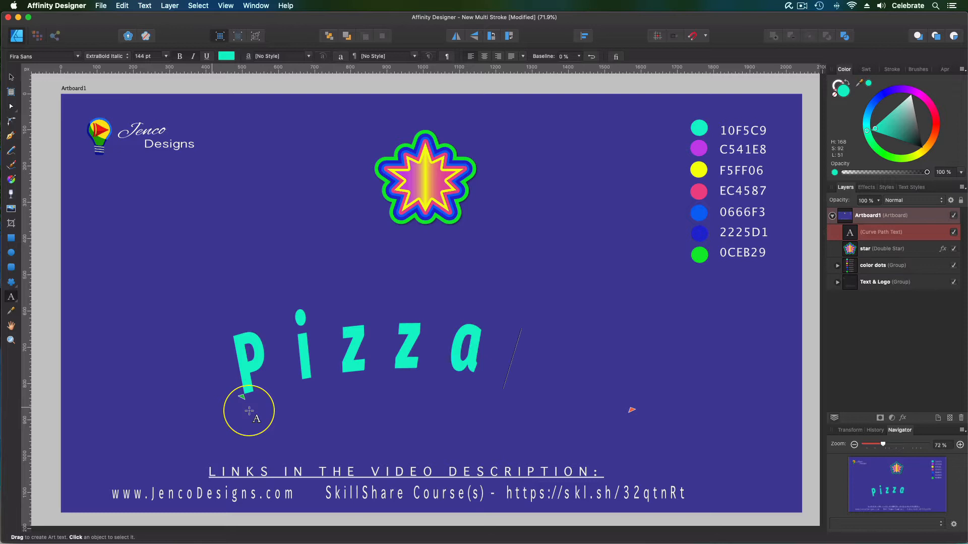
{"action": "type", "text": "zz"}
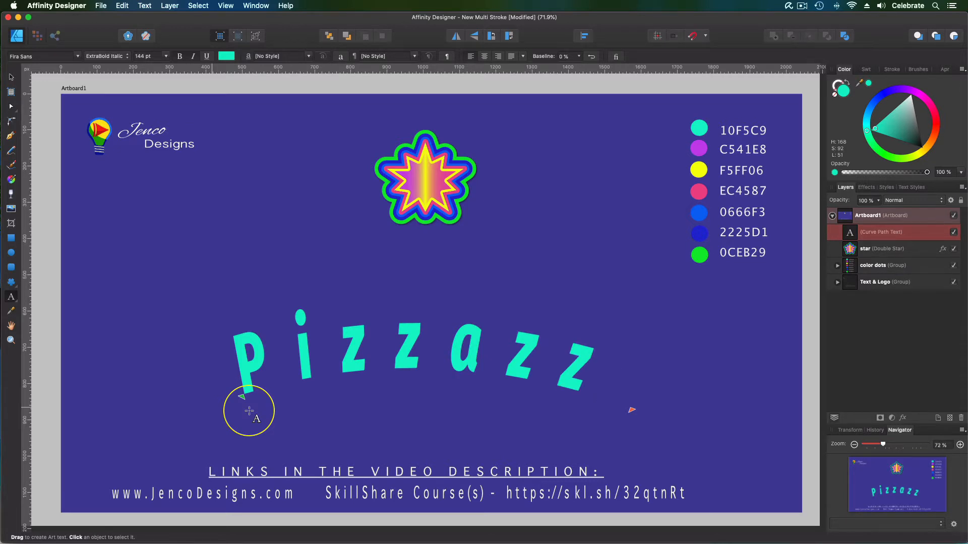
{"action": "left_click", "coordinate": [247, 407]}
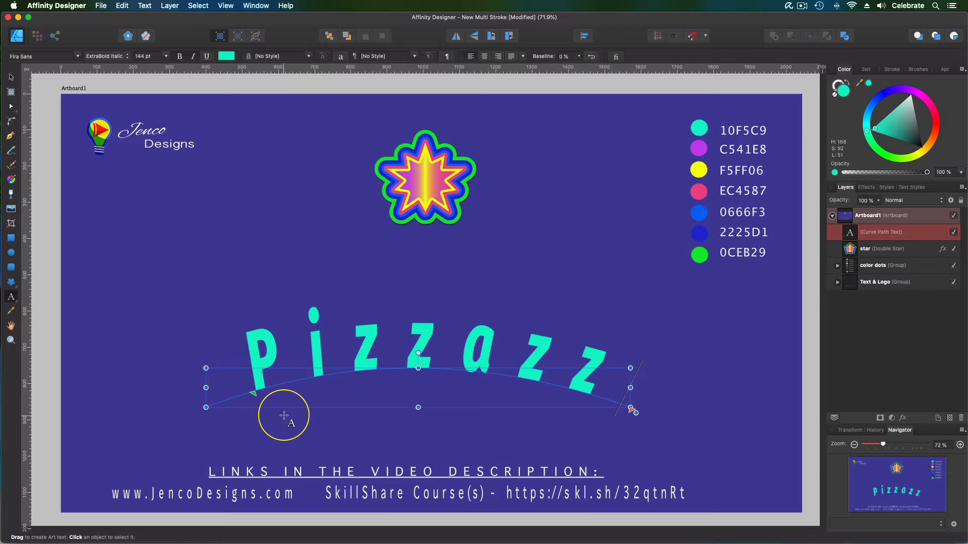
{"action": "left_click", "coordinate": [10, 77]}
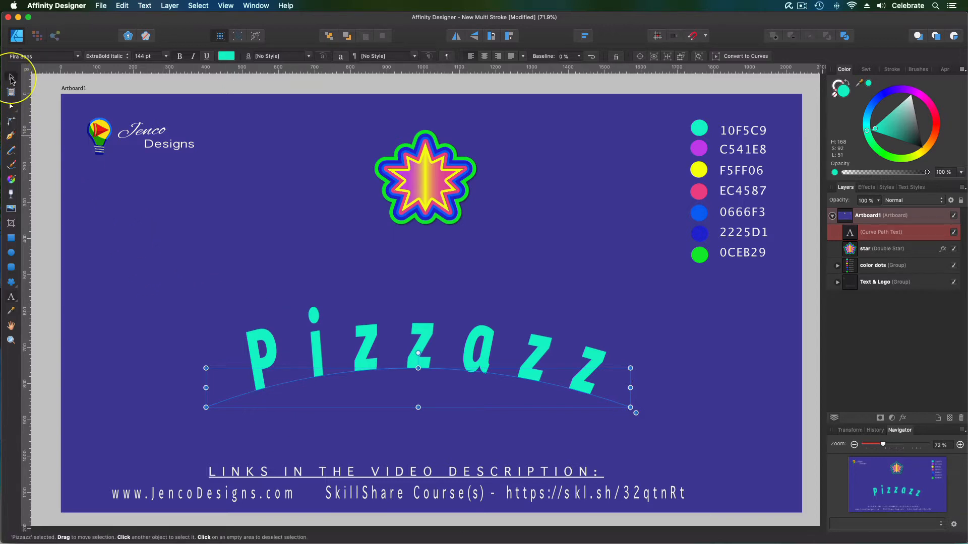
{"action": "left_click", "coordinate": [457, 411]}
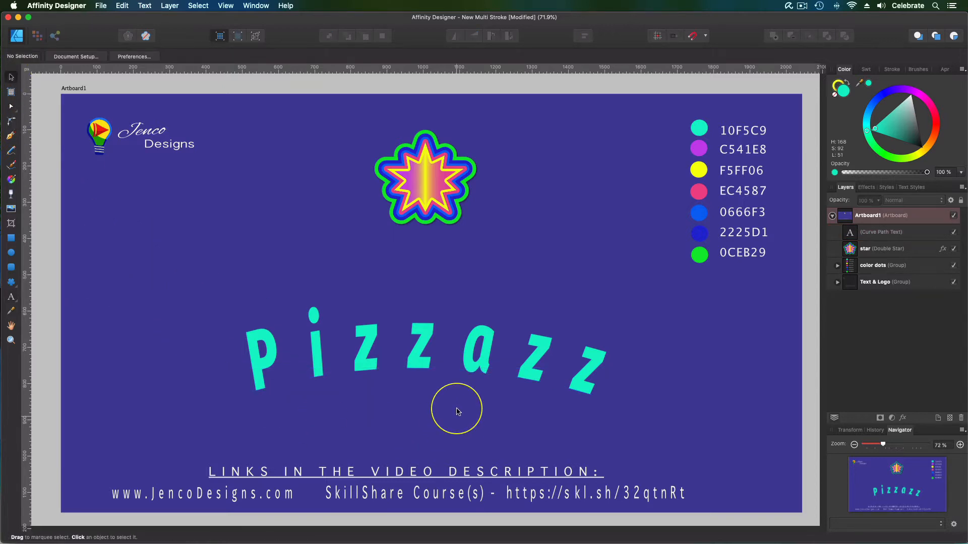
{"action": "mouse_move", "coordinate": [483, 339]}
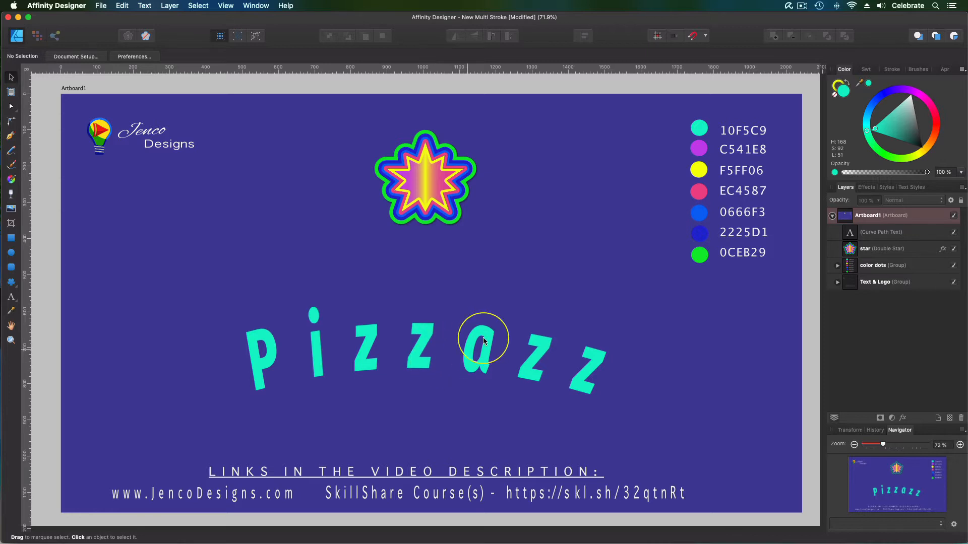
{"action": "mouse_move", "coordinate": [445, 203]}
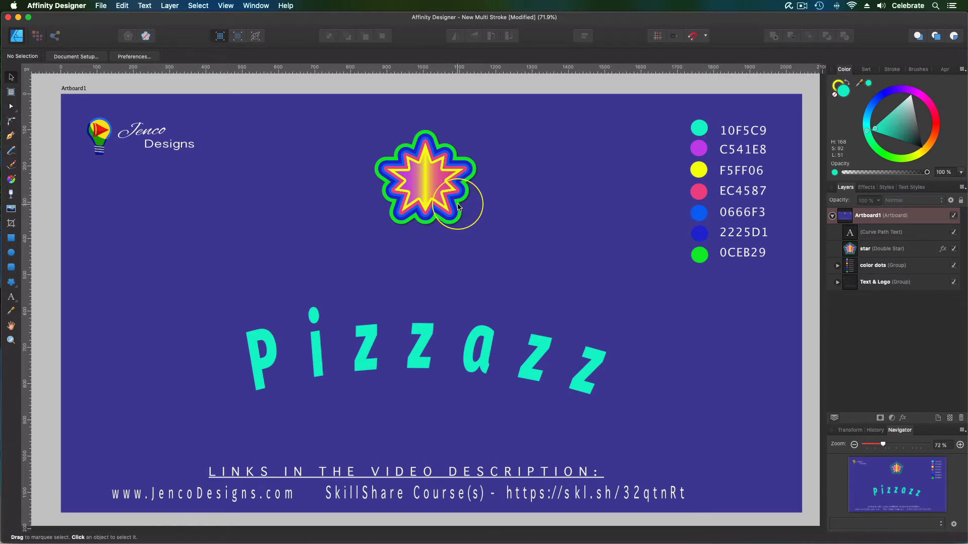
{"action": "mouse_move", "coordinate": [852, 262]}
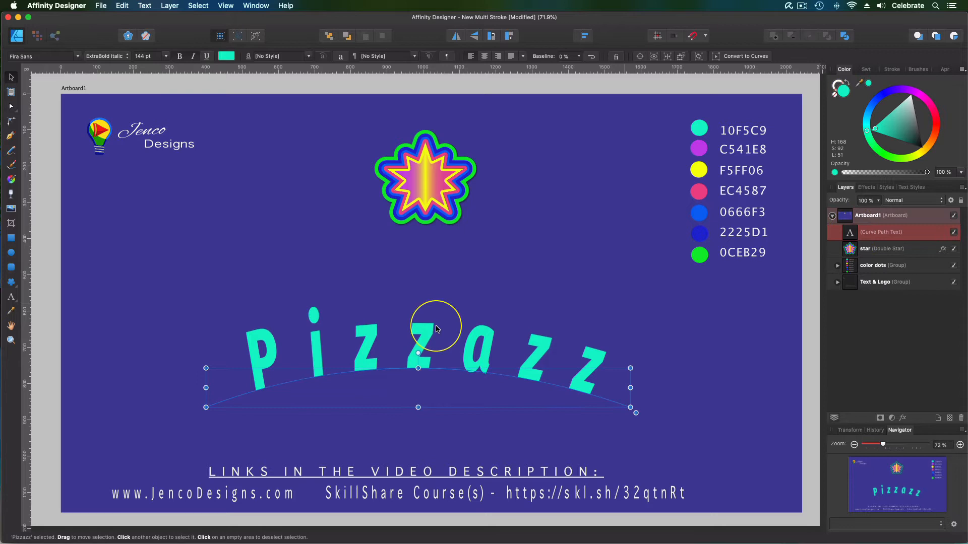
{"action": "mouse_move", "coordinate": [948, 77]}
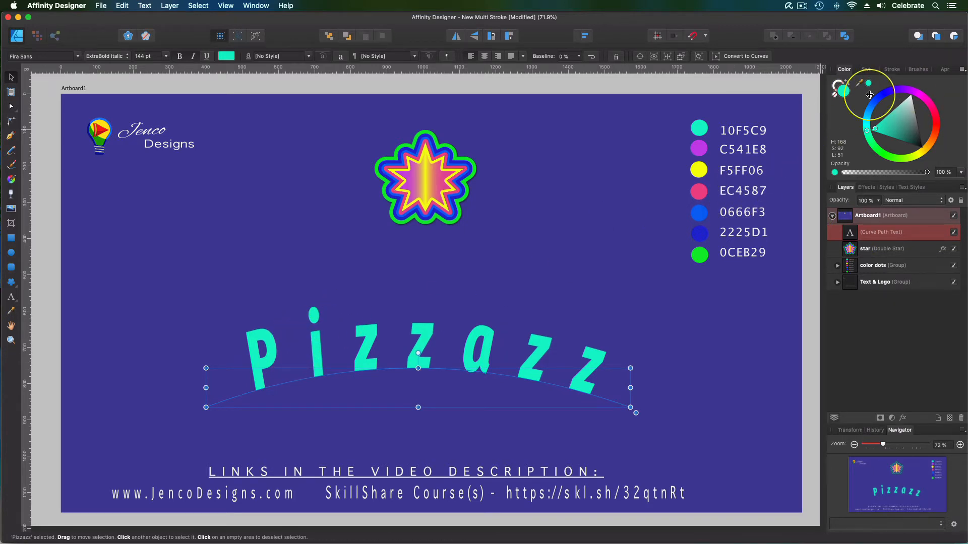
{"action": "mouse_move", "coordinate": [818, 318]}
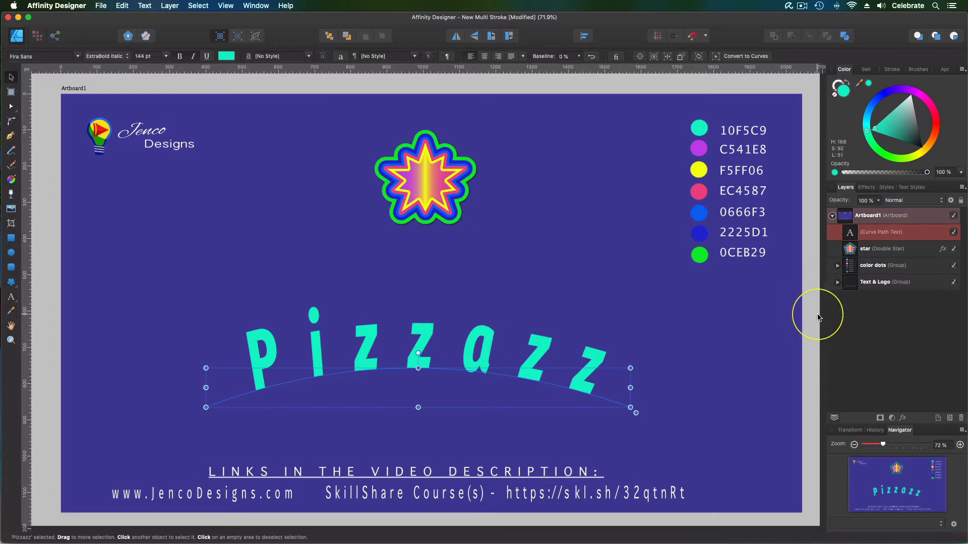
{"action": "mouse_move", "coordinate": [827, 311]}
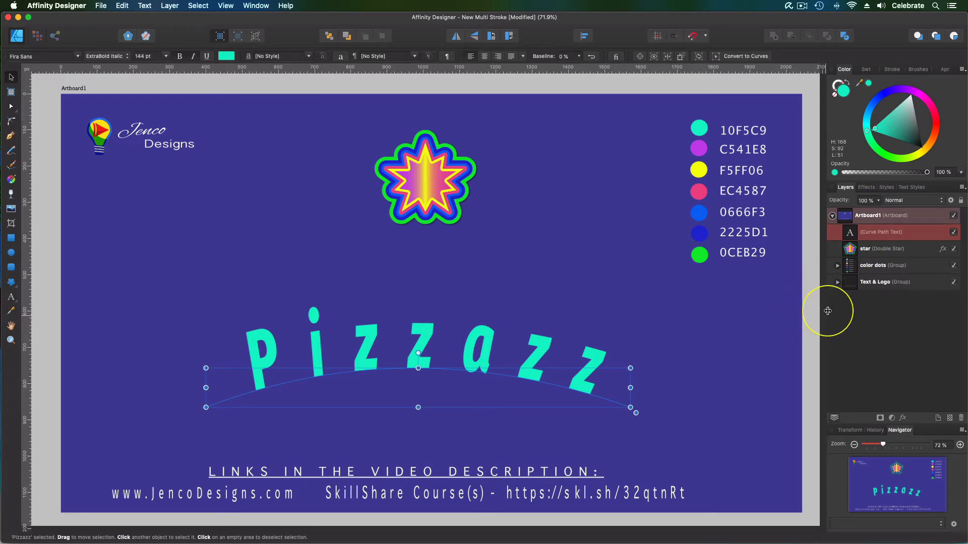
{"action": "mouse_move", "coordinate": [850, 78]}
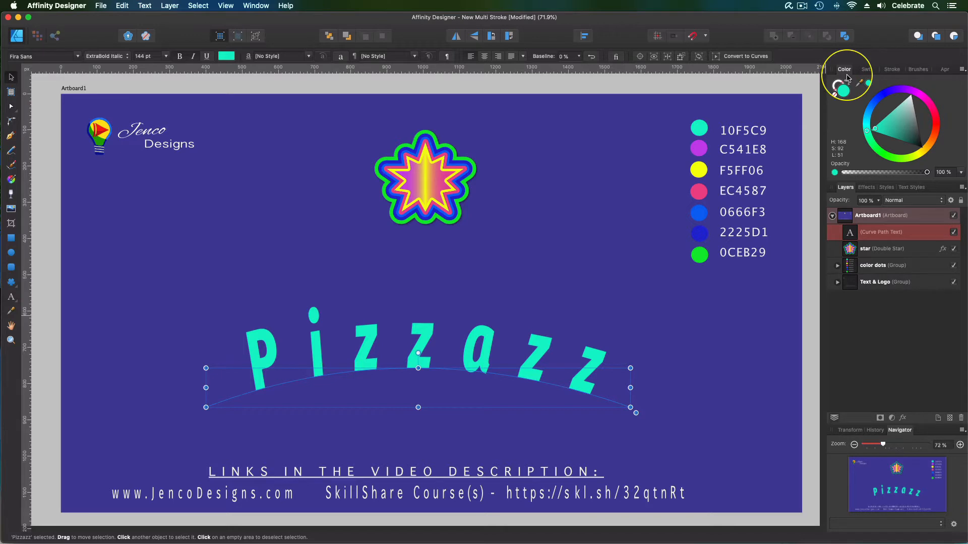
{"action": "mouse_move", "coordinate": [942, 76]}
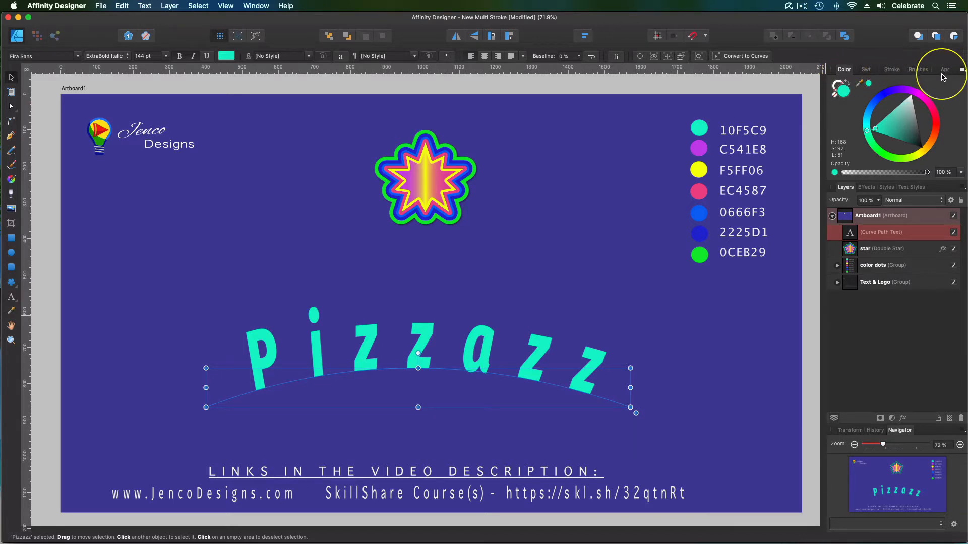
Show the Appearance panel with the word's 7 pt stroke and teal fill, checking View > Studio
{"action": "left_click", "coordinate": [941, 69]}
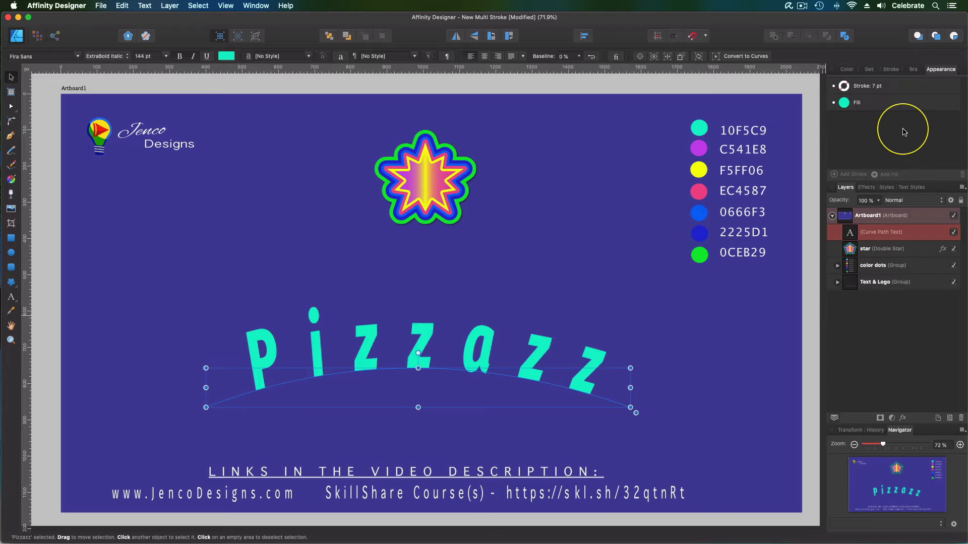
{"action": "mouse_move", "coordinate": [226, 6]}
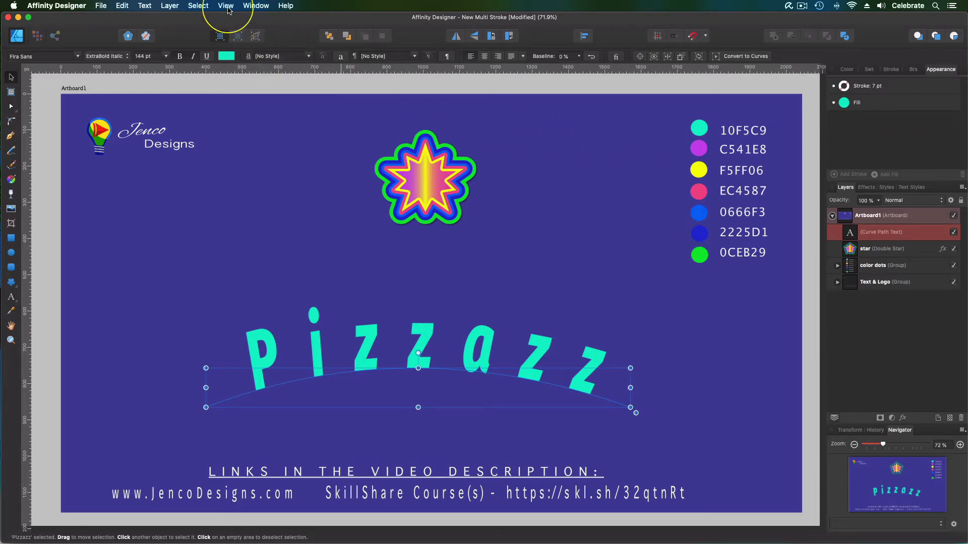
{"action": "left_click", "coordinate": [225, 6]}
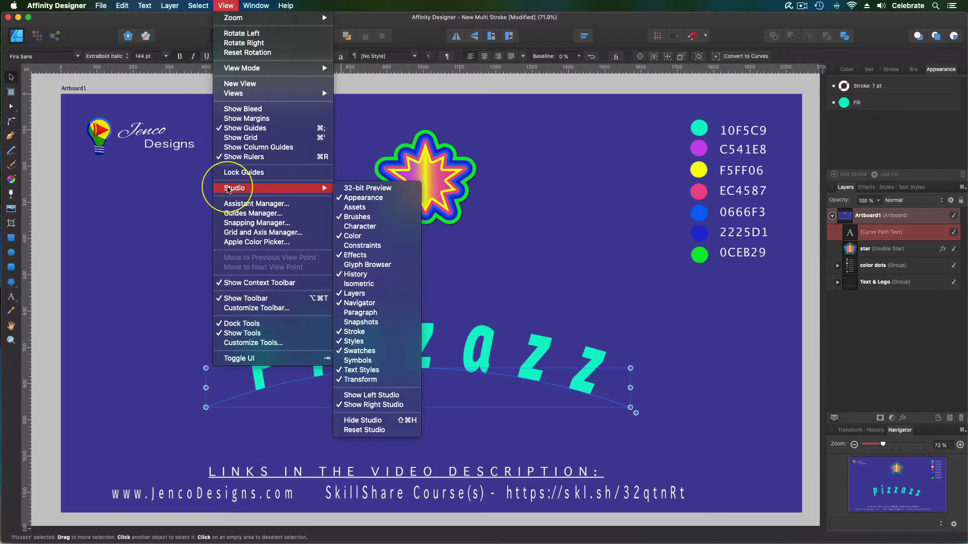
{"action": "mouse_move", "coordinate": [364, 197]}
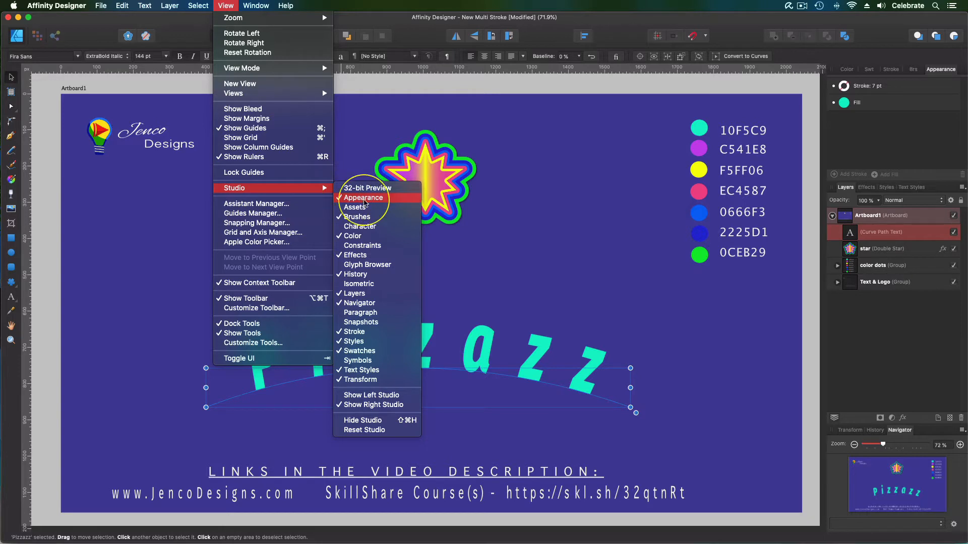
{"action": "mouse_move", "coordinate": [329, 197]}
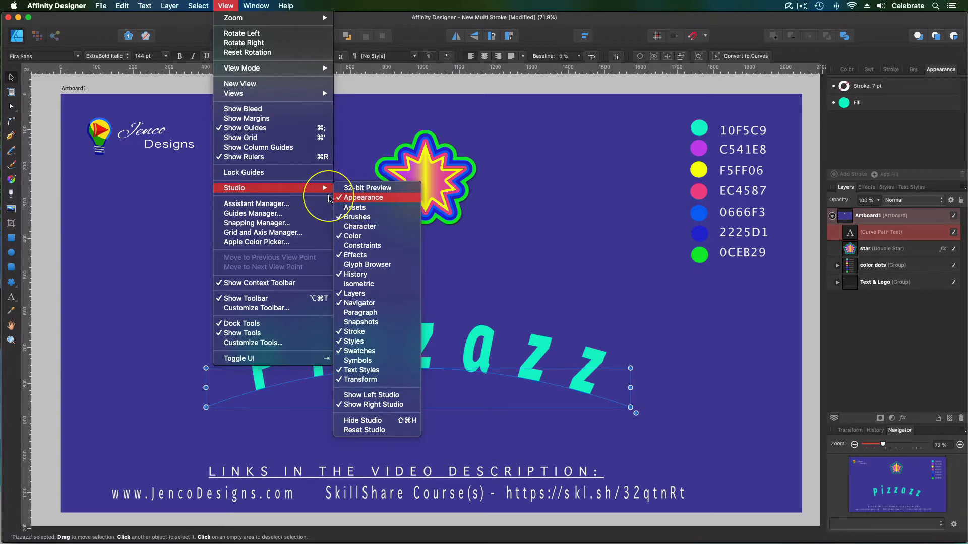
{"action": "mouse_move", "coordinate": [382, 116]}
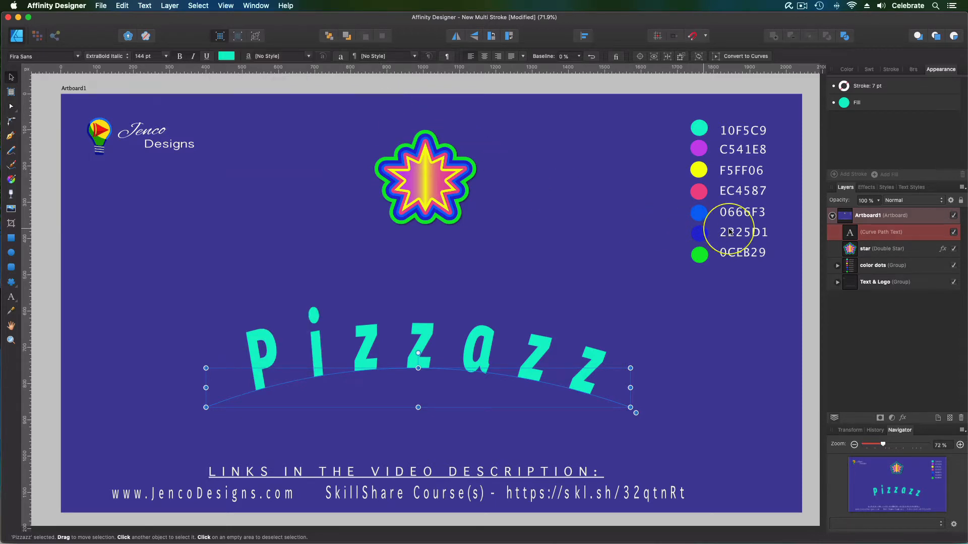
{"action": "mouse_move", "coordinate": [400, 362]}
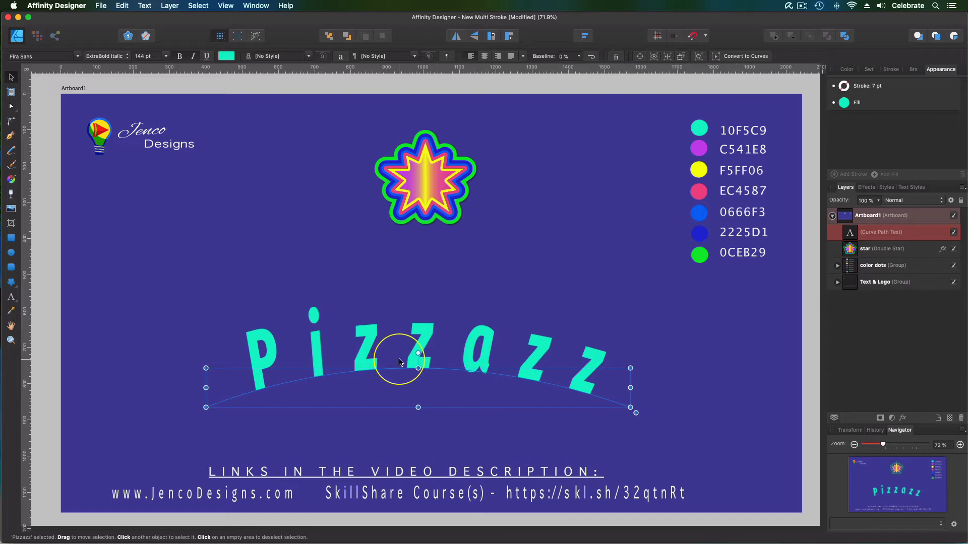
{"action": "mouse_move", "coordinate": [919, 65]}
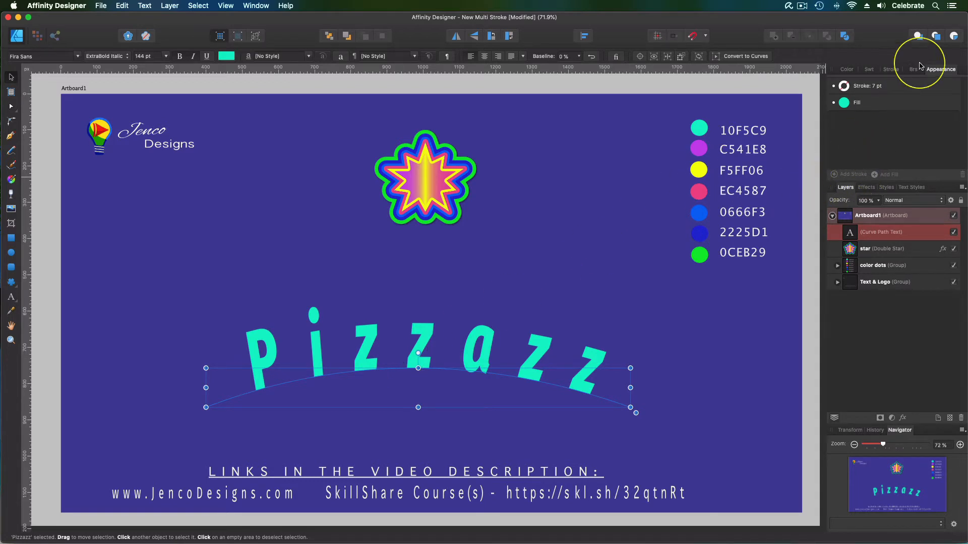
{"action": "mouse_move", "coordinate": [867, 180]}
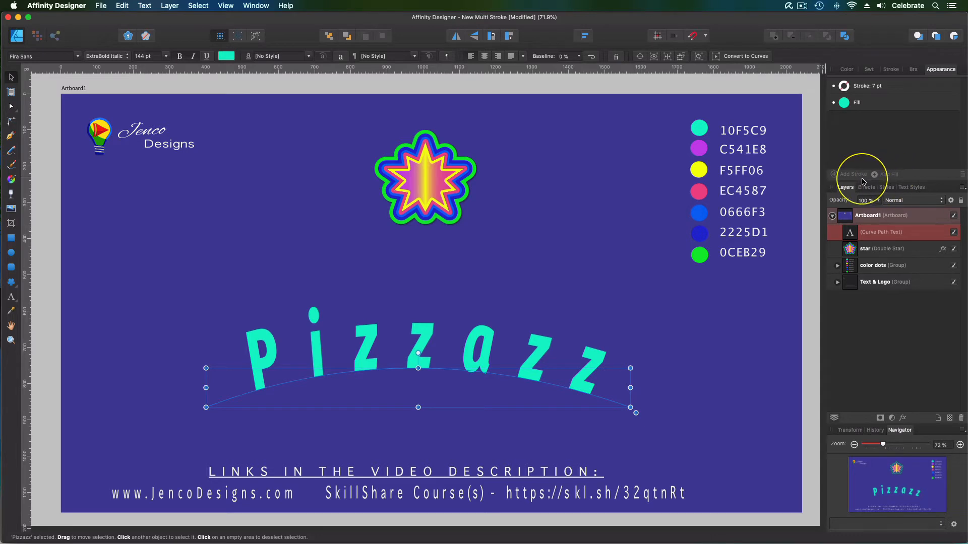
{"action": "mouse_move", "coordinate": [890, 184]}
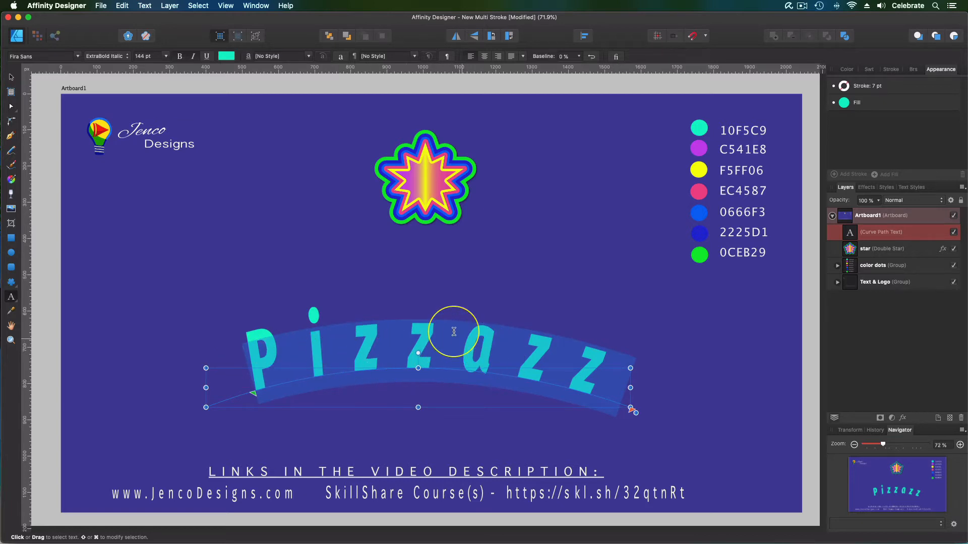
{"action": "mouse_move", "coordinate": [253, 97]}
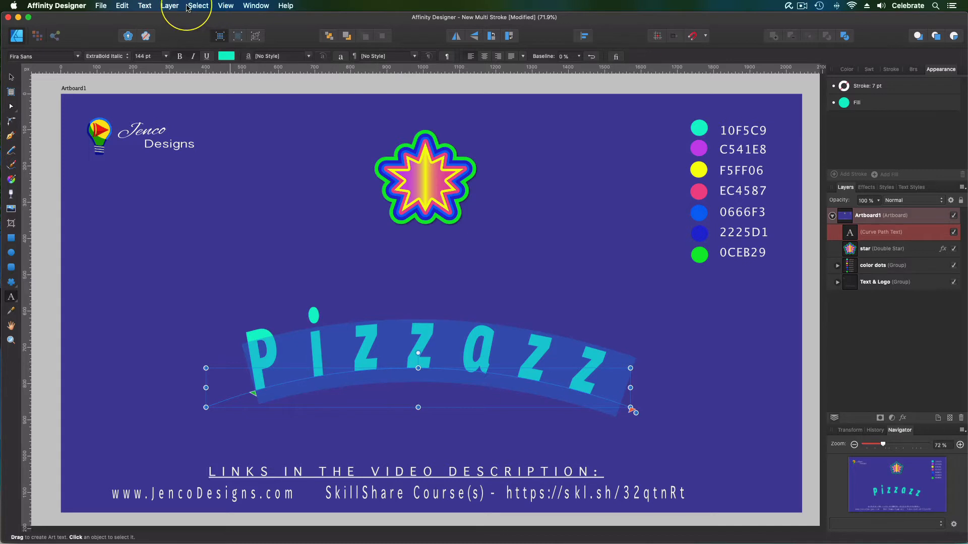
Convert the arched pizzazz text to curves from the Layer menu
{"action": "left_click", "coordinate": [170, 6]}
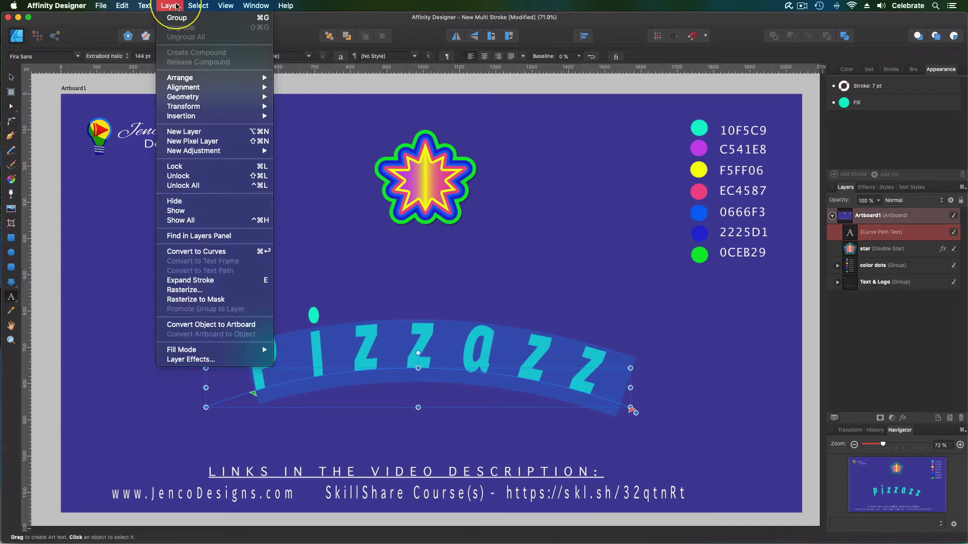
{"action": "mouse_move", "coordinate": [215, 249]}
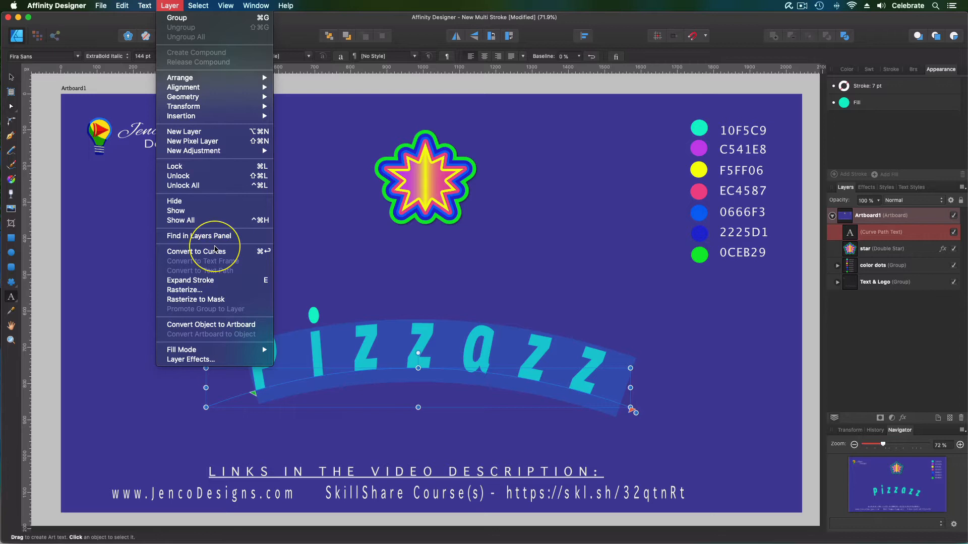
{"action": "mouse_move", "coordinate": [196, 251]}
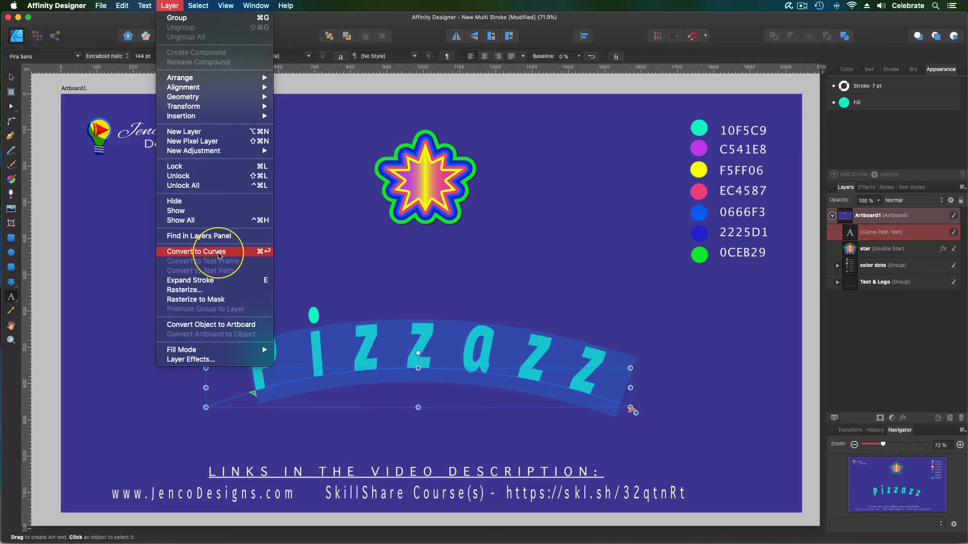
{"action": "mouse_move", "coordinate": [259, 258]}
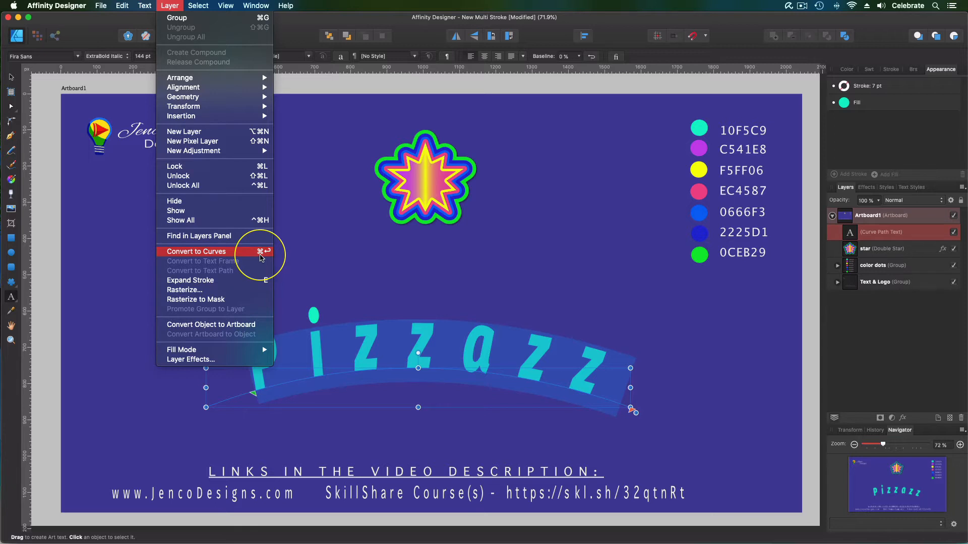
{"action": "left_click", "coordinate": [196, 251]}
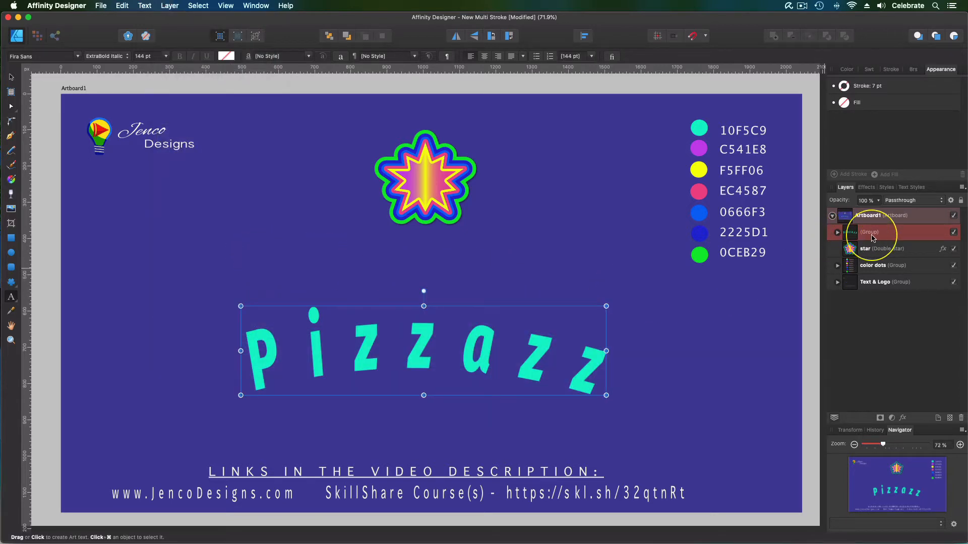
Expand the pizzazz group to its seven letter curves and select the p
{"action": "left_click", "coordinate": [838, 232]}
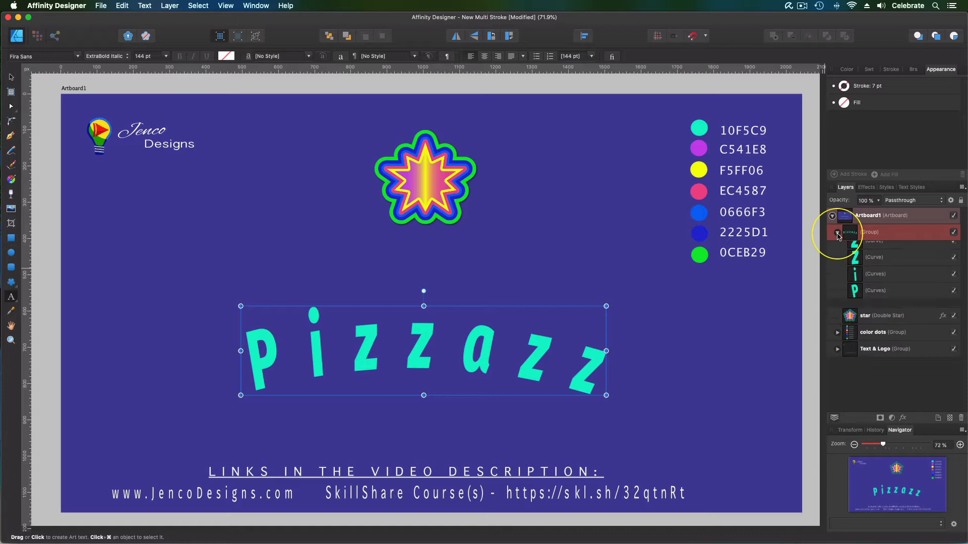
{"action": "left_click", "coordinate": [836, 232]}
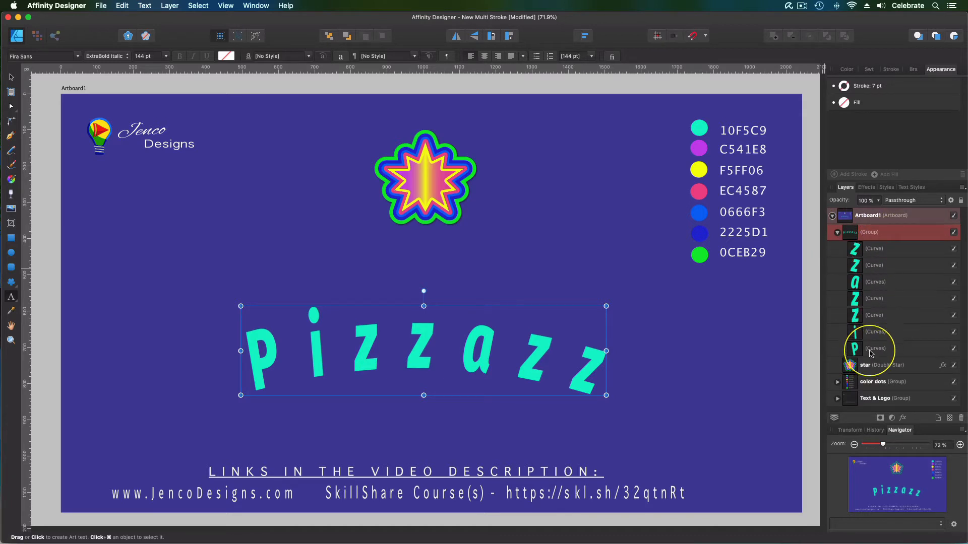
{"action": "mouse_move", "coordinate": [871, 327]}
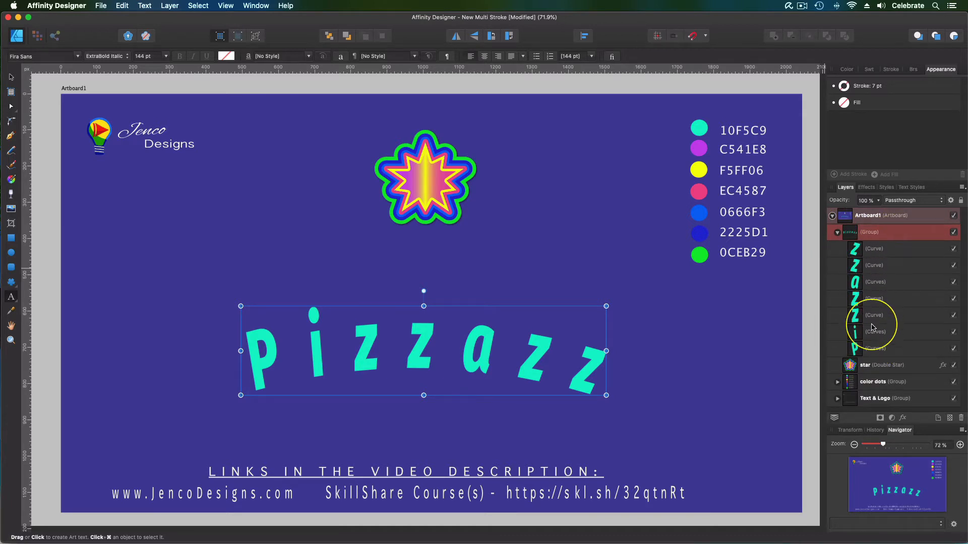
{"action": "left_click", "coordinate": [873, 349]}
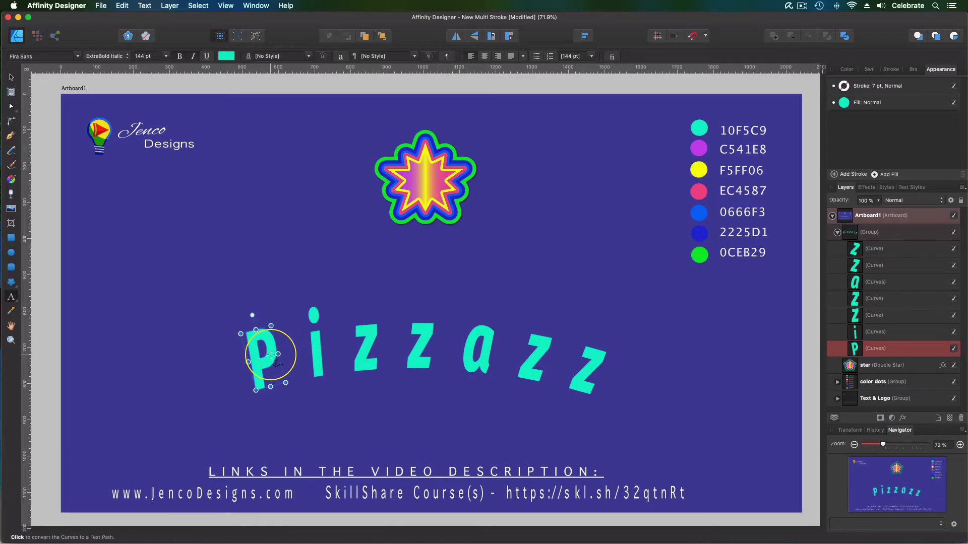
{"action": "mouse_move", "coordinate": [586, 360]}
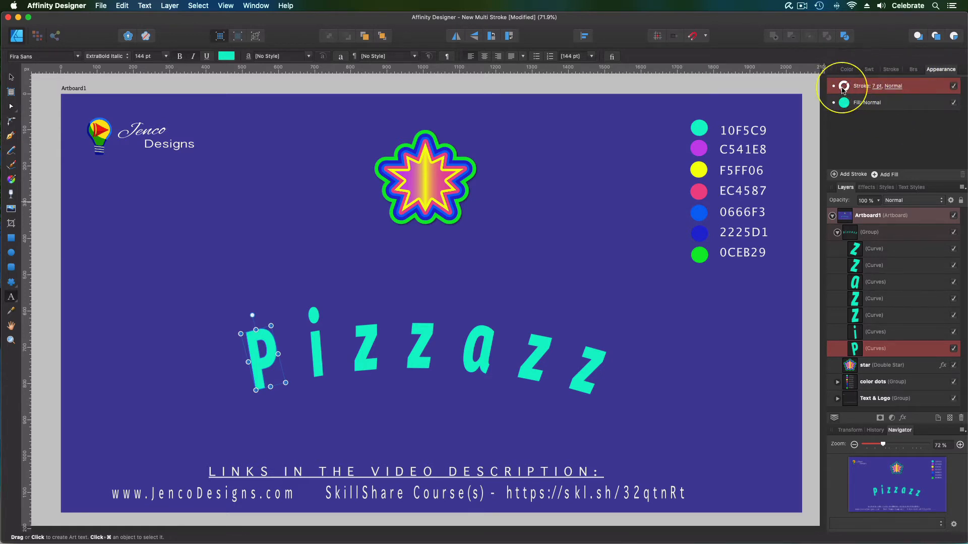
Set the letter p's stroke colour to yellow F5FF06, keeping the Normal blend mode
{"action": "left_click", "coordinate": [844, 85]}
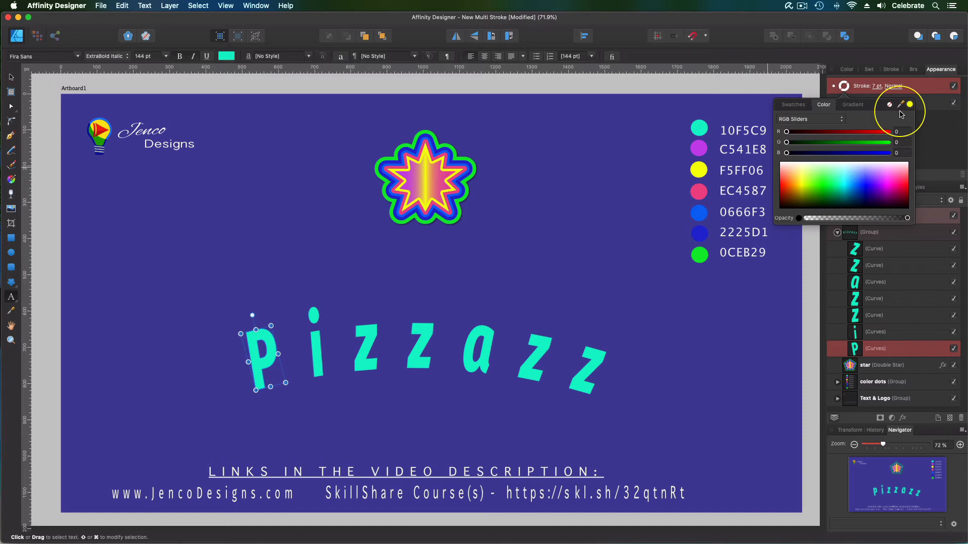
{"action": "left_click", "coordinate": [909, 105]}
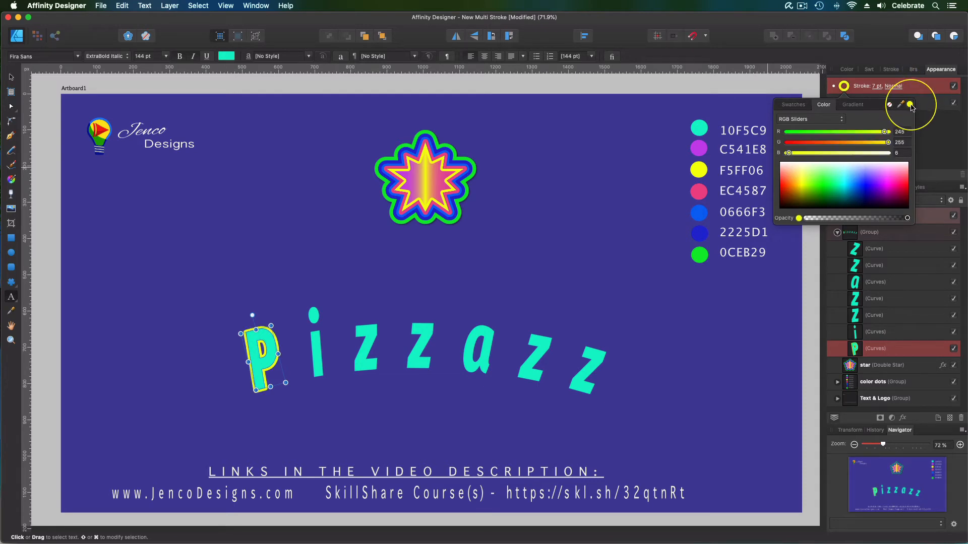
{"action": "mouse_move", "coordinate": [919, 131]}
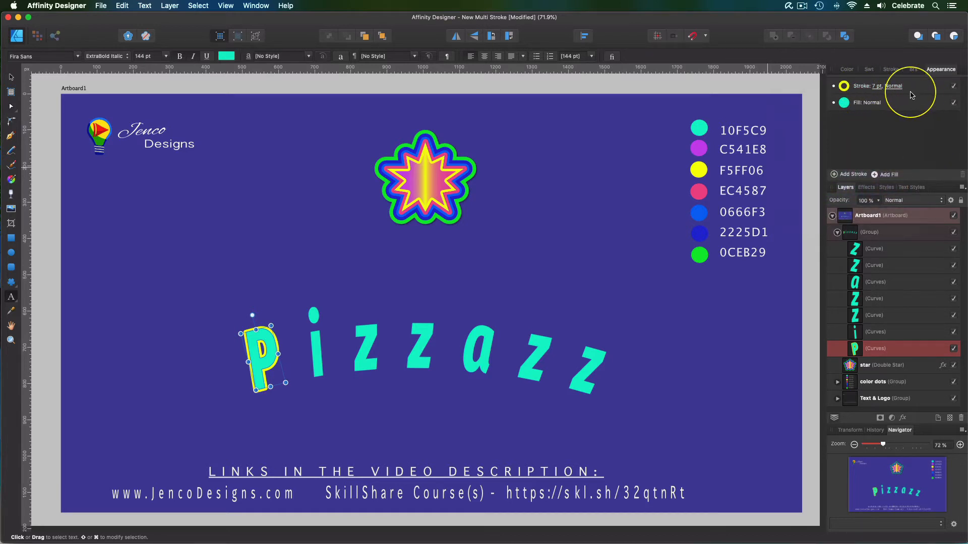
{"action": "left_click", "coordinate": [891, 85]}
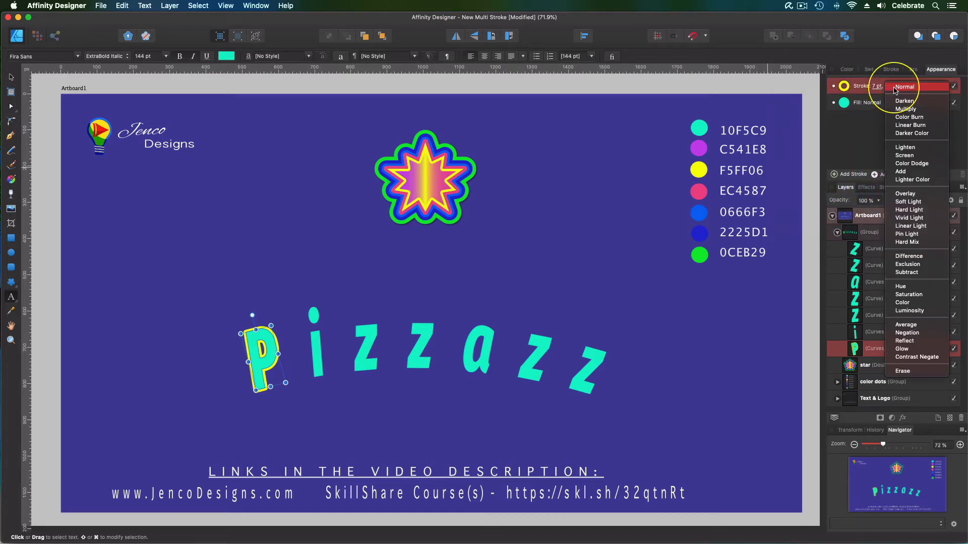
{"action": "mouse_move", "coordinate": [910, 367]}
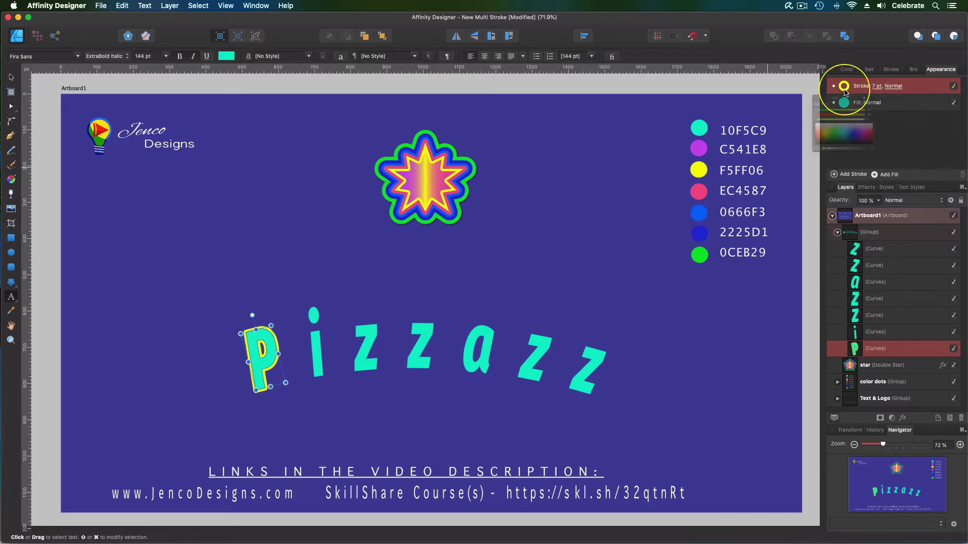
{"action": "left_click", "coordinate": [844, 85]}
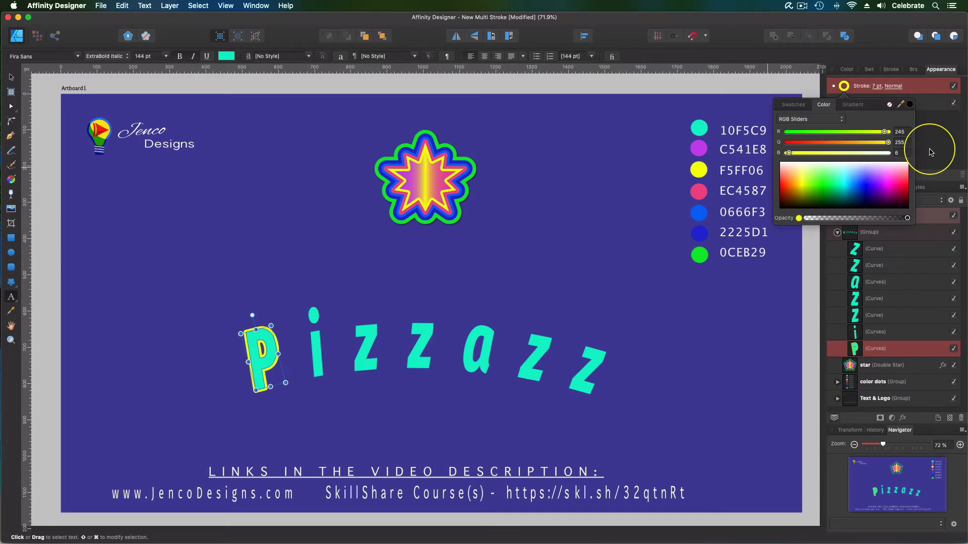
{"action": "mouse_move", "coordinate": [931, 151]}
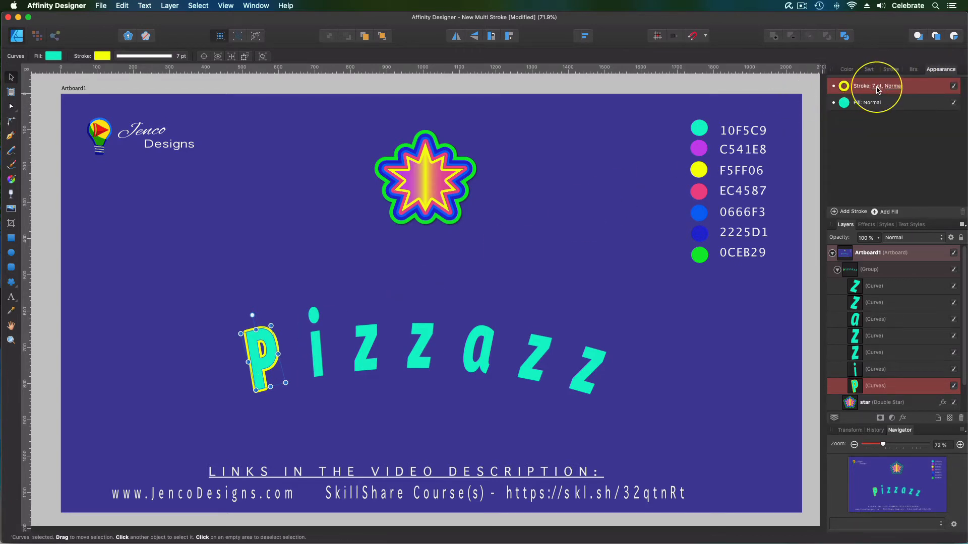
Open the p's stroke width and alignment options
{"action": "left_click", "coordinate": [877, 86]}
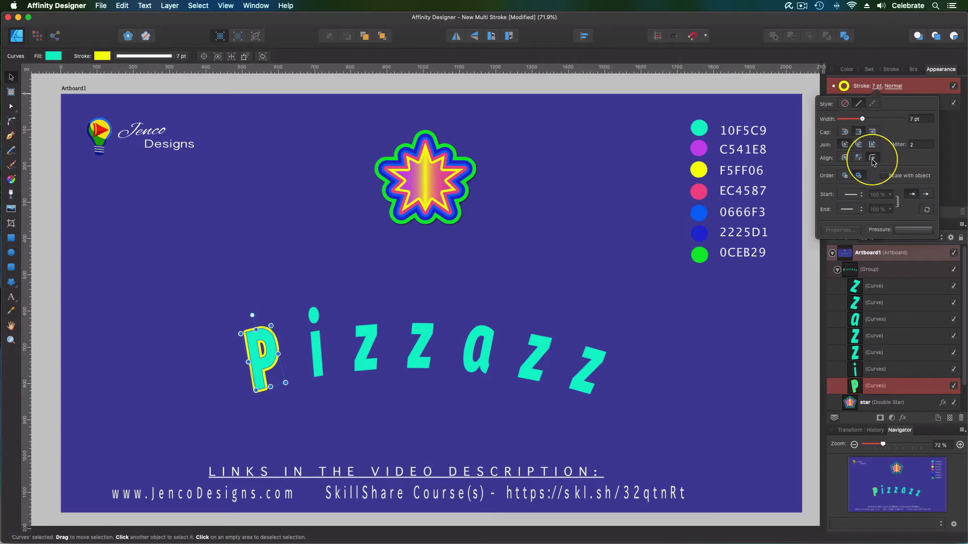
{"action": "mouse_move", "coordinate": [857, 158]}
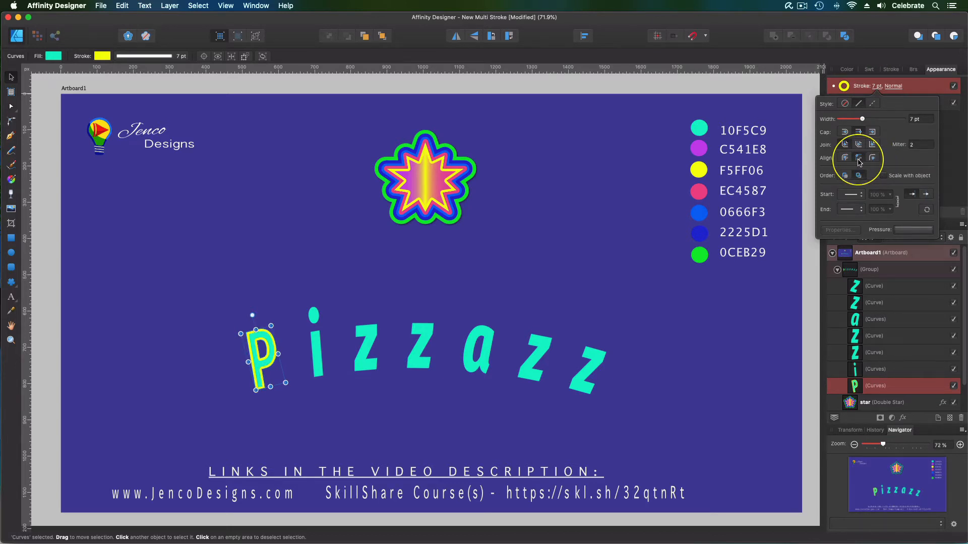
{"action": "mouse_move", "coordinate": [953, 153]}
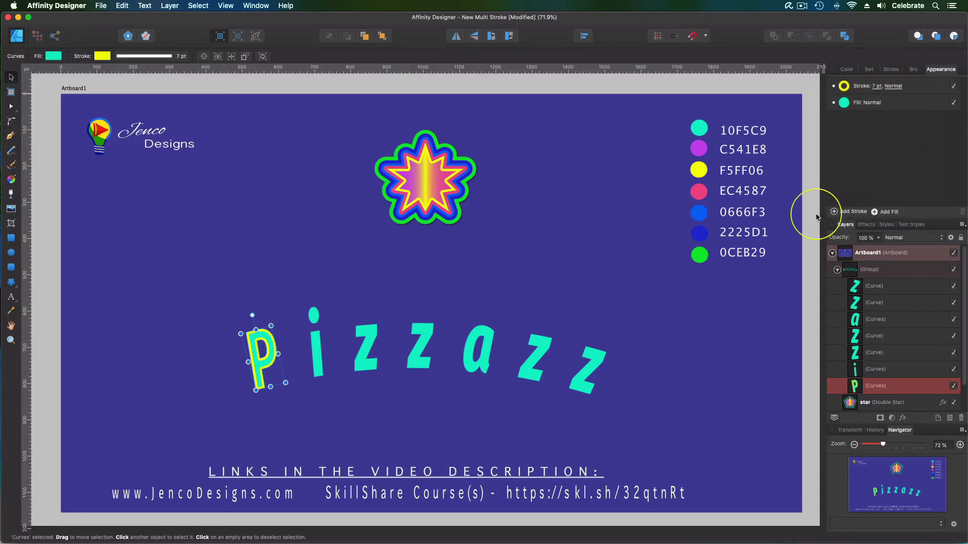
{"action": "mouse_move", "coordinate": [864, 211]}
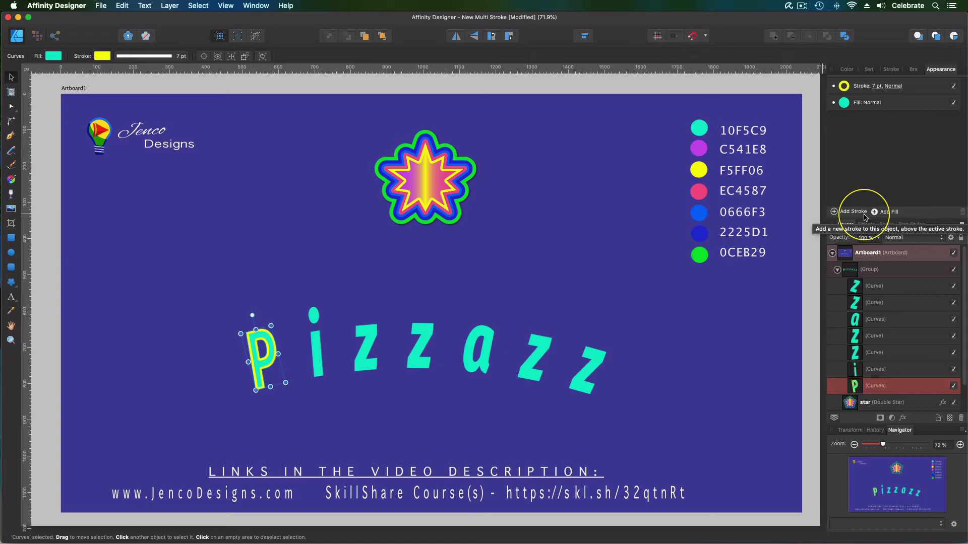
Add a second stroke to the p, coloured purple C541E8 at 7.5 pt
{"action": "left_click", "coordinate": [851, 212]}
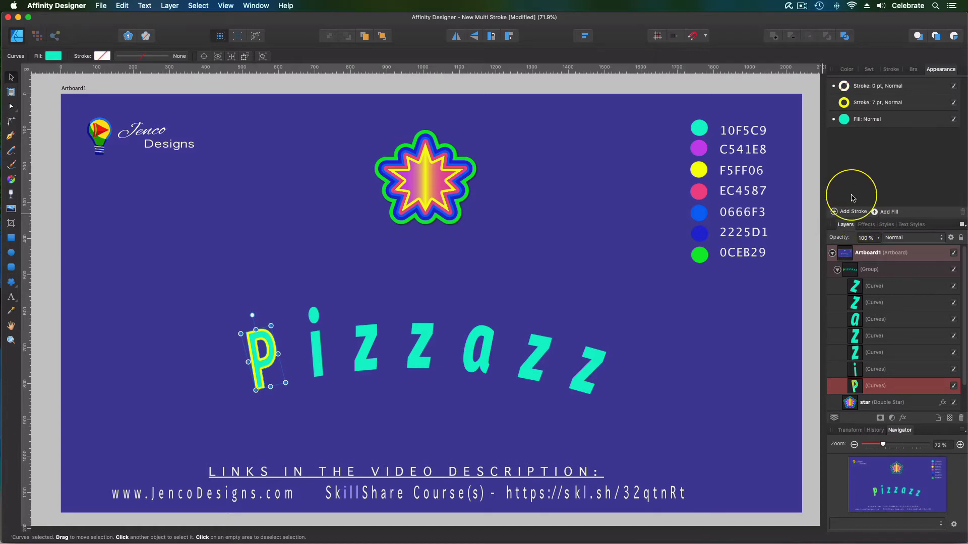
{"action": "mouse_move", "coordinate": [864, 79]}
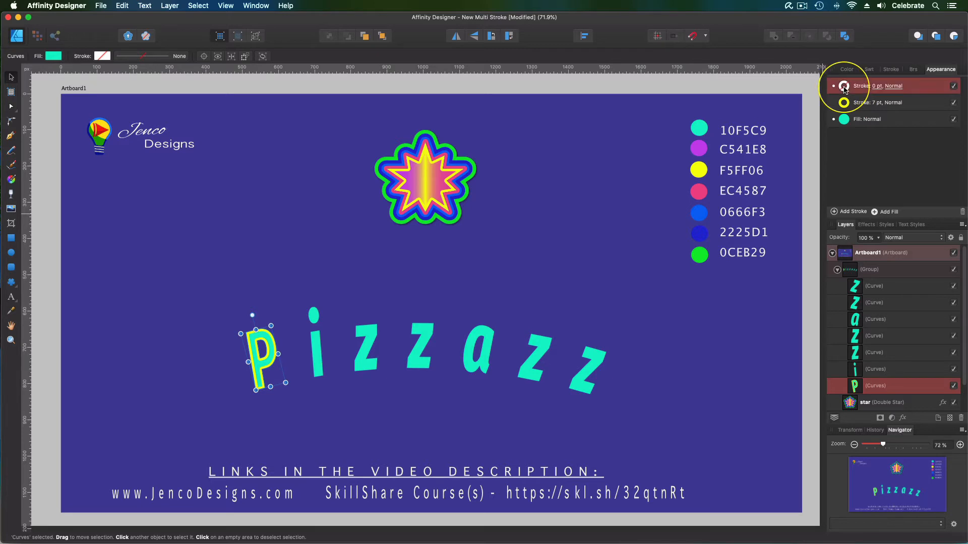
{"action": "left_click", "coordinate": [844, 86]}
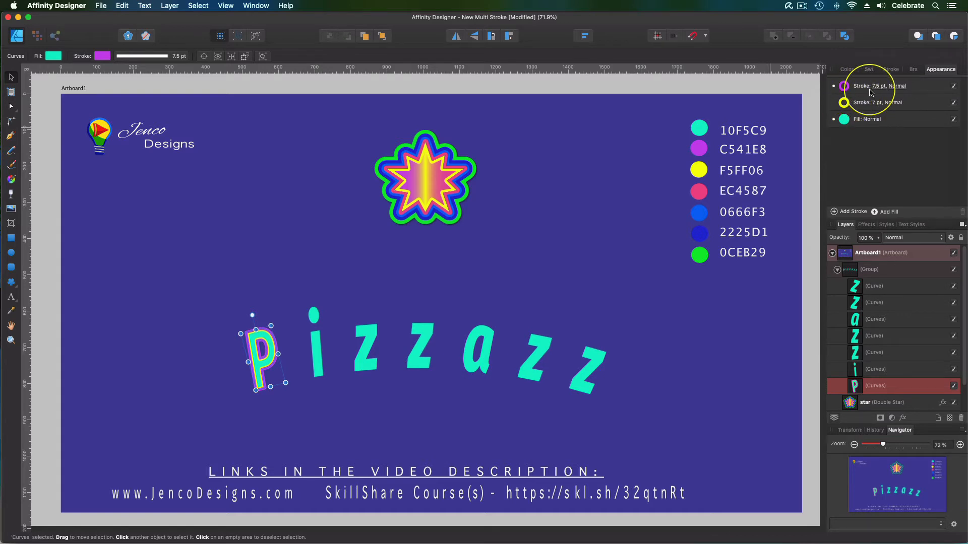
{"action": "left_click", "coordinate": [880, 86]}
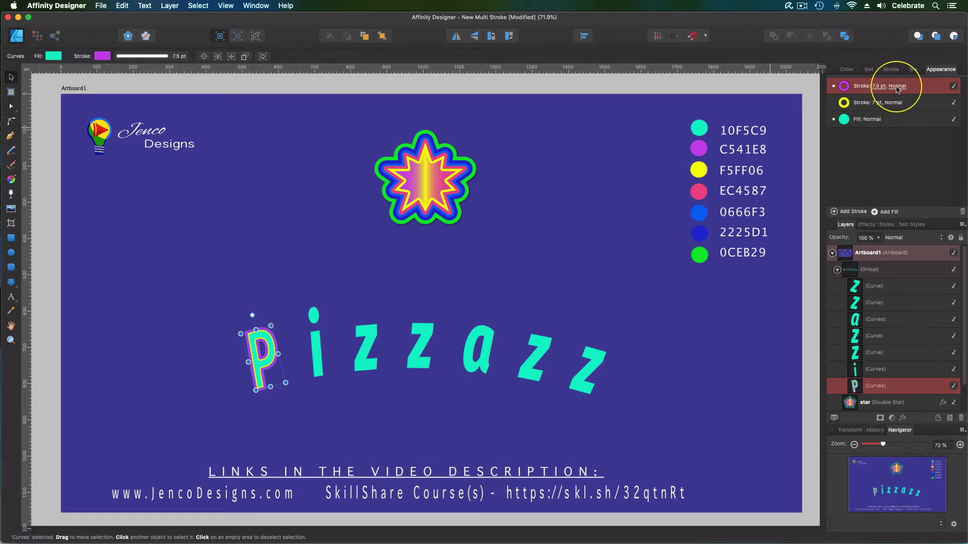
{"action": "left_click", "coordinate": [876, 85]}
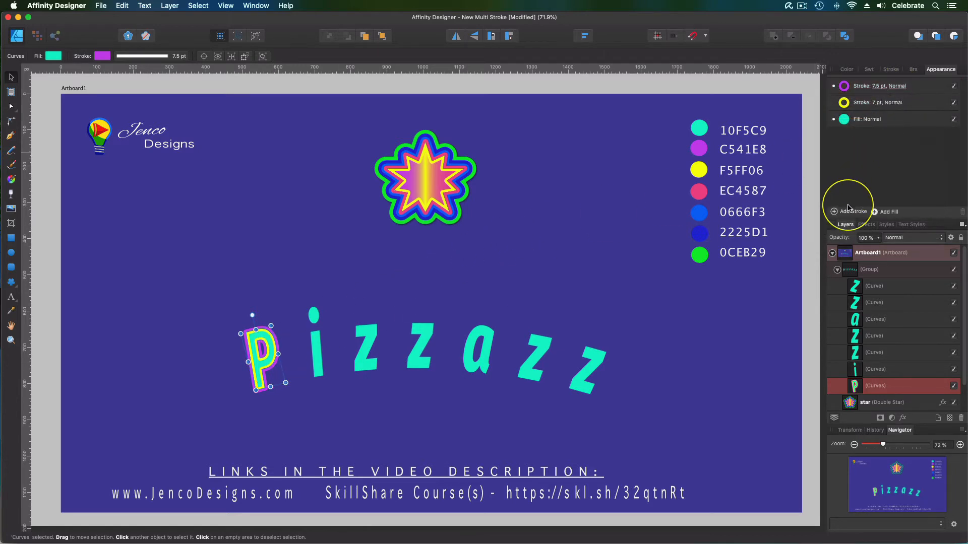
{"action": "mouse_move", "coordinate": [858, 104]}
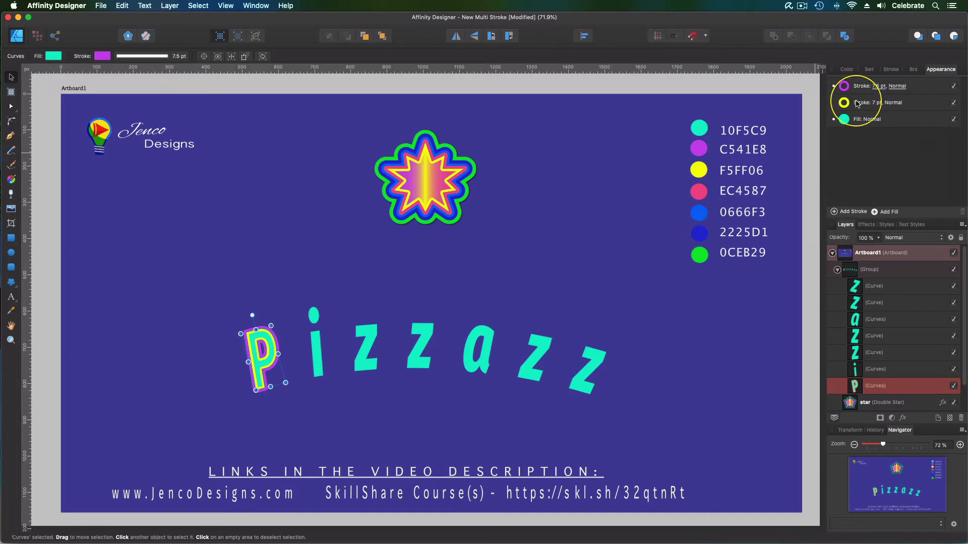
Add a third, blue stroke above the p's yellow outline and open its width settings
{"action": "left_click", "coordinate": [889, 103]}
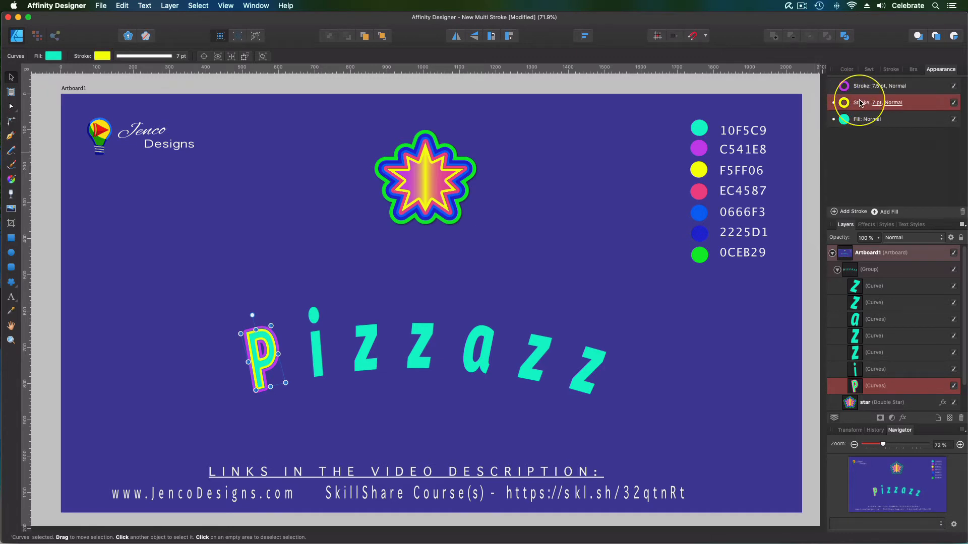
{"action": "left_click", "coordinate": [849, 211]}
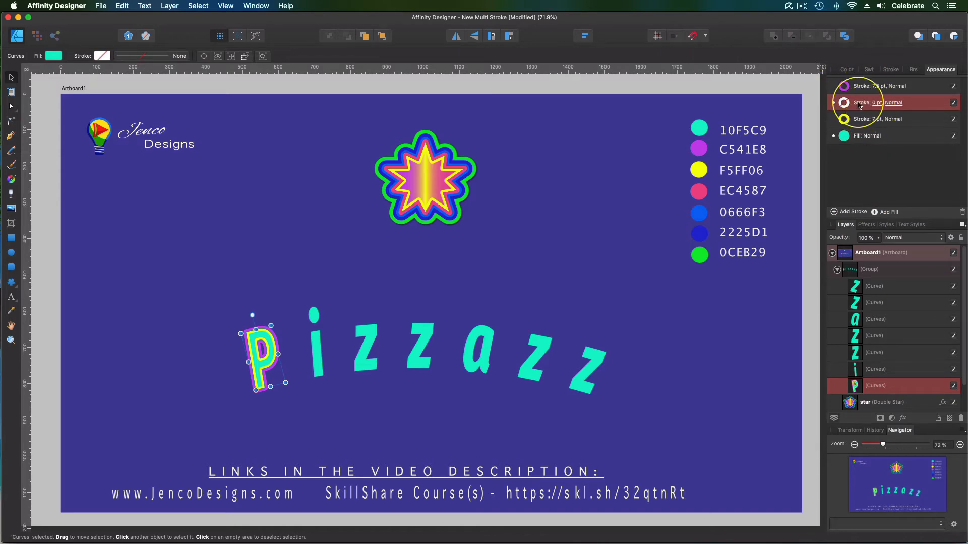
{"action": "left_click", "coordinate": [844, 102]}
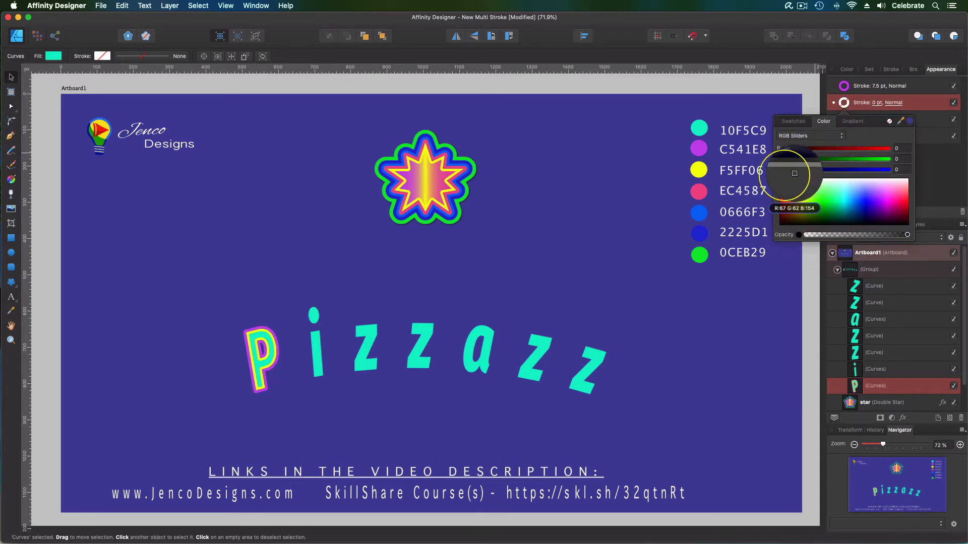
{"action": "left_click", "coordinate": [910, 121]}
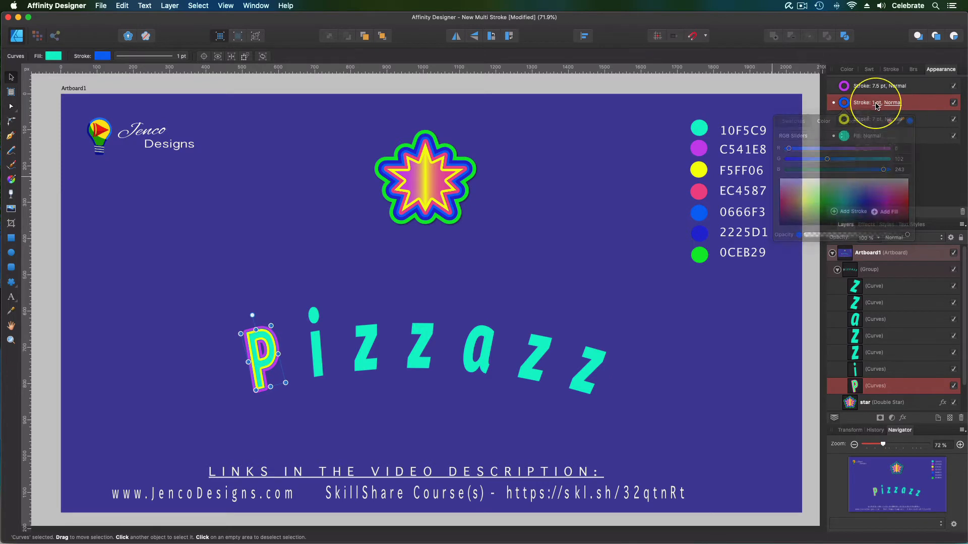
{"action": "left_click", "coordinate": [883, 102]}
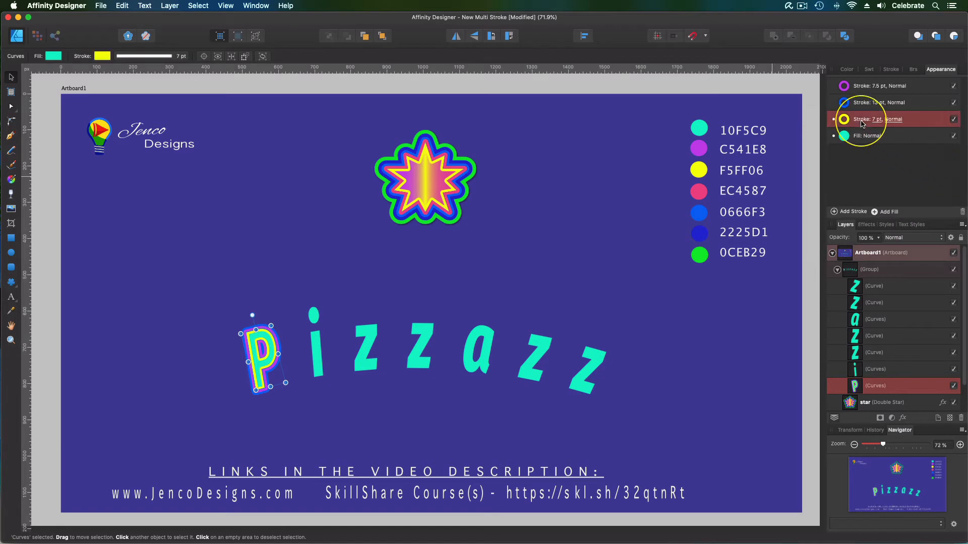
Add a 23 pt dark blue (2225D1) stroke aligned outside to the letter P
{"action": "left_click", "coordinate": [847, 211]}
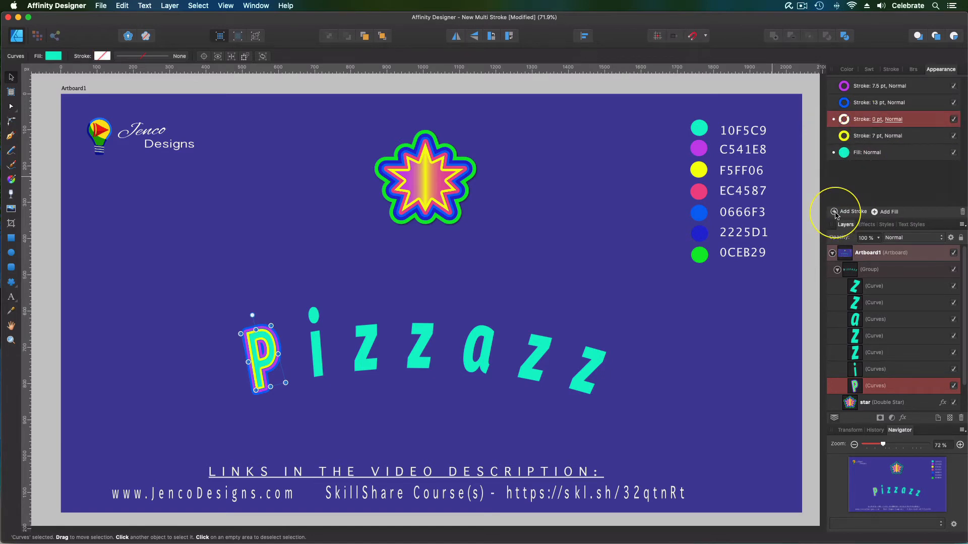
{"action": "left_click", "coordinate": [893, 119]}
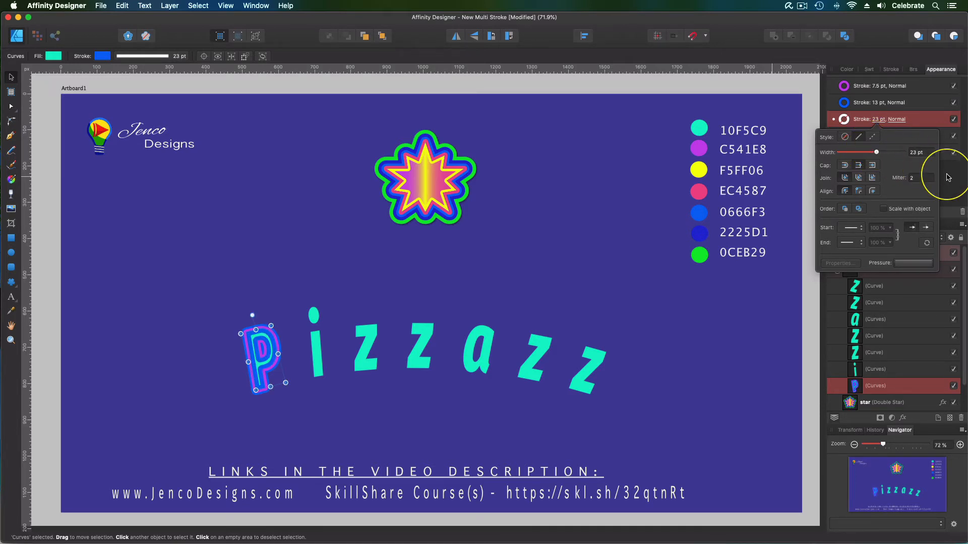
{"action": "left_click", "coordinate": [861, 119]}
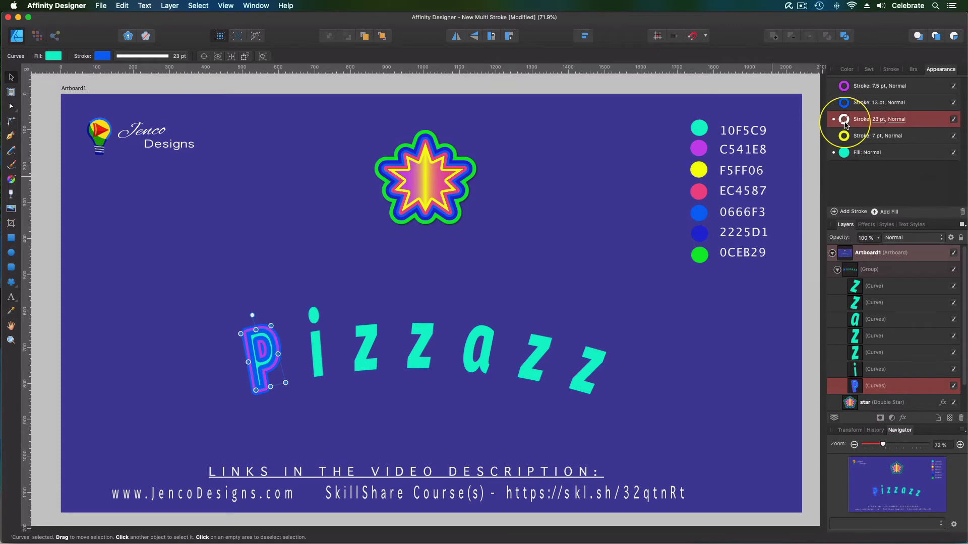
{"action": "left_click", "coordinate": [843, 119]}
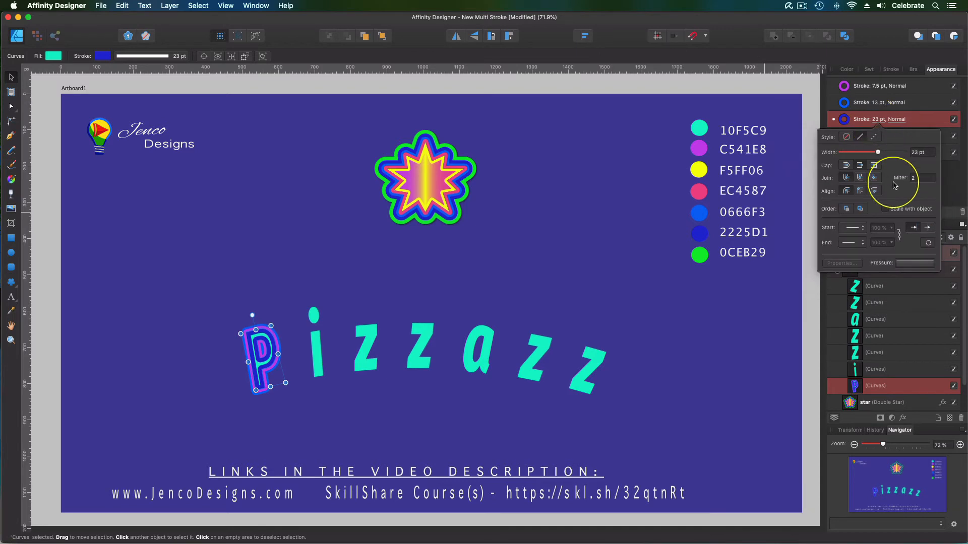
{"action": "mouse_move", "coordinate": [874, 190]}
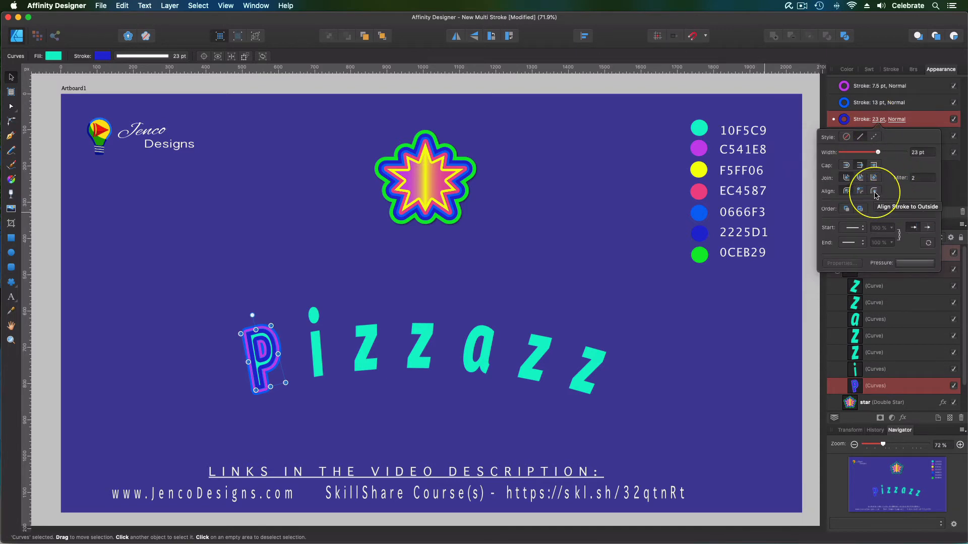
{"action": "left_click", "coordinate": [874, 191]}
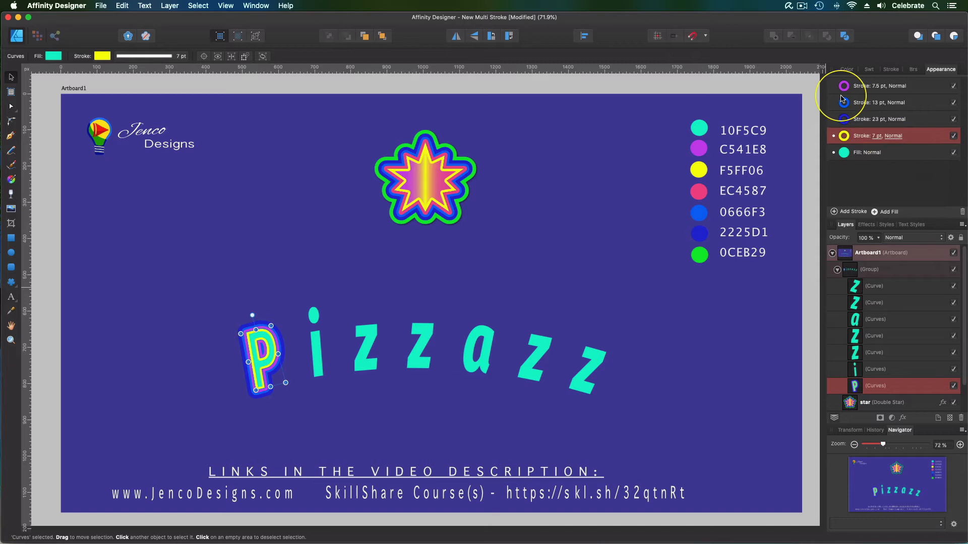
{"action": "mouse_move", "coordinate": [858, 143]}
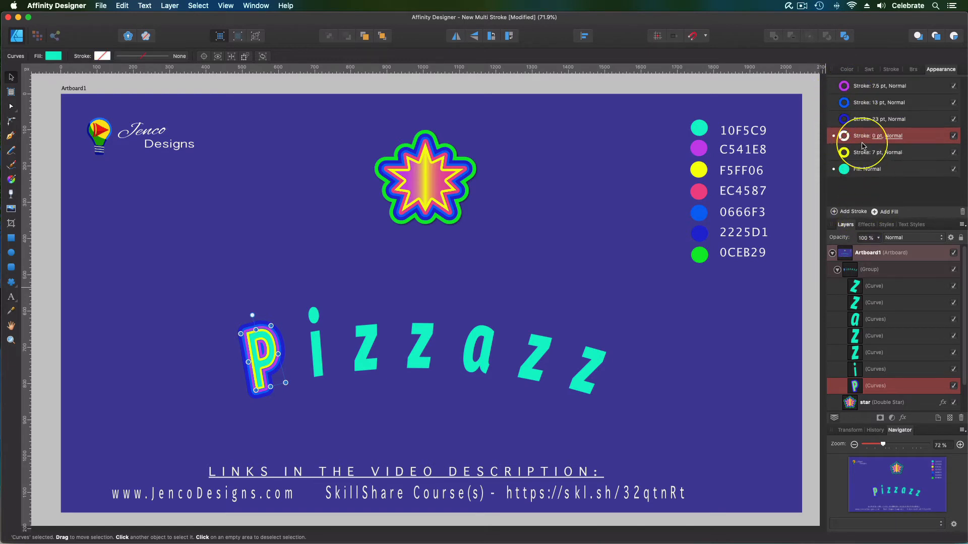
Set the fifth stroke's width to 33 pt and its colour to green 0CEB29
{"action": "left_click", "coordinate": [887, 135]}
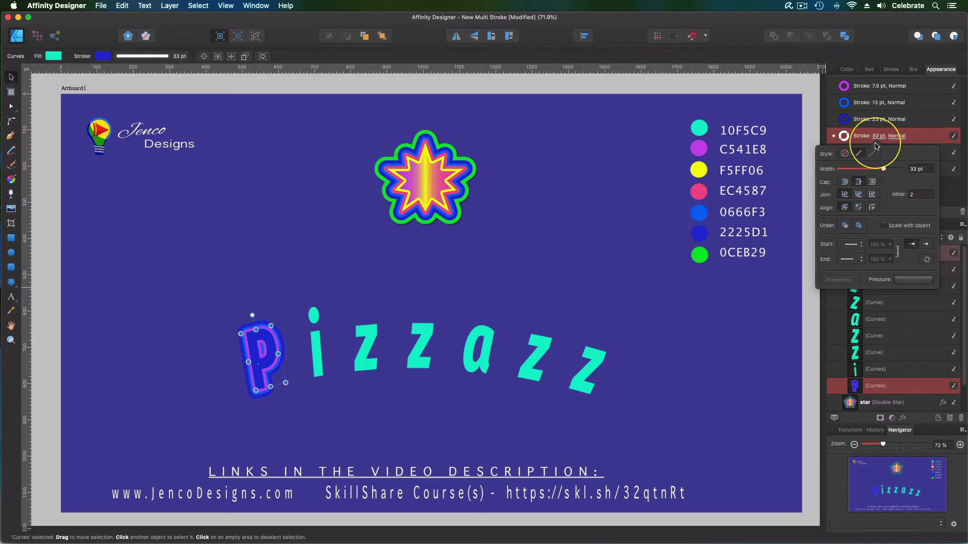
{"action": "mouse_move", "coordinate": [873, 209]}
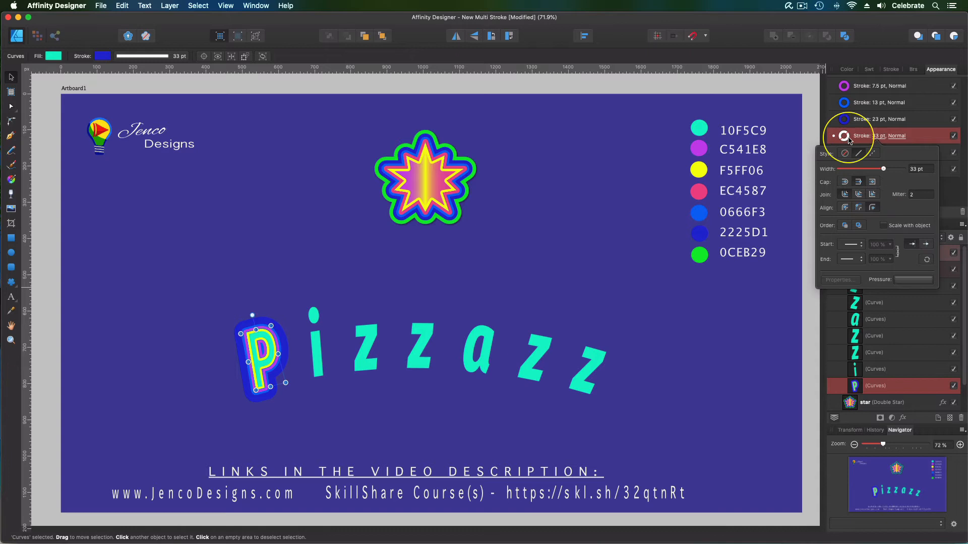
{"action": "left_click", "coordinate": [844, 136]}
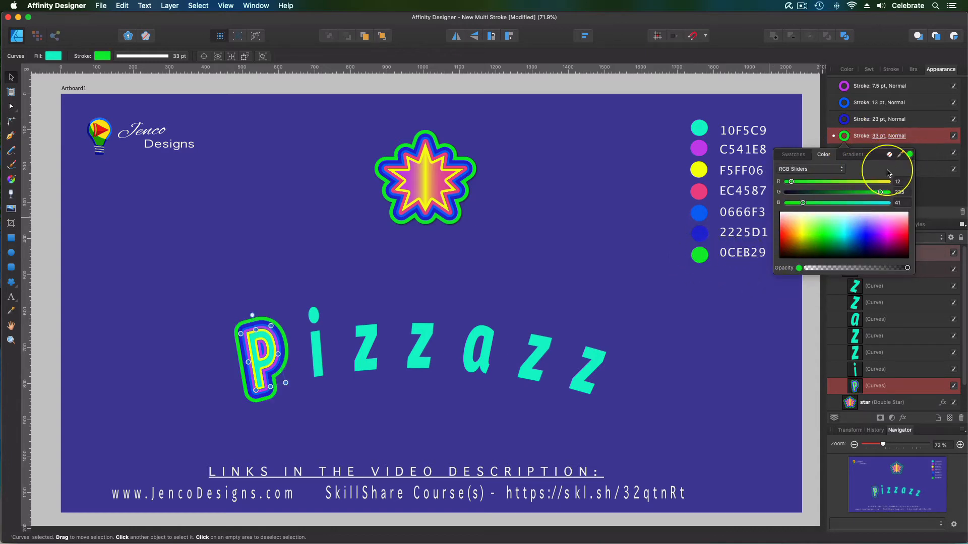
{"action": "mouse_move", "coordinate": [940, 195]}
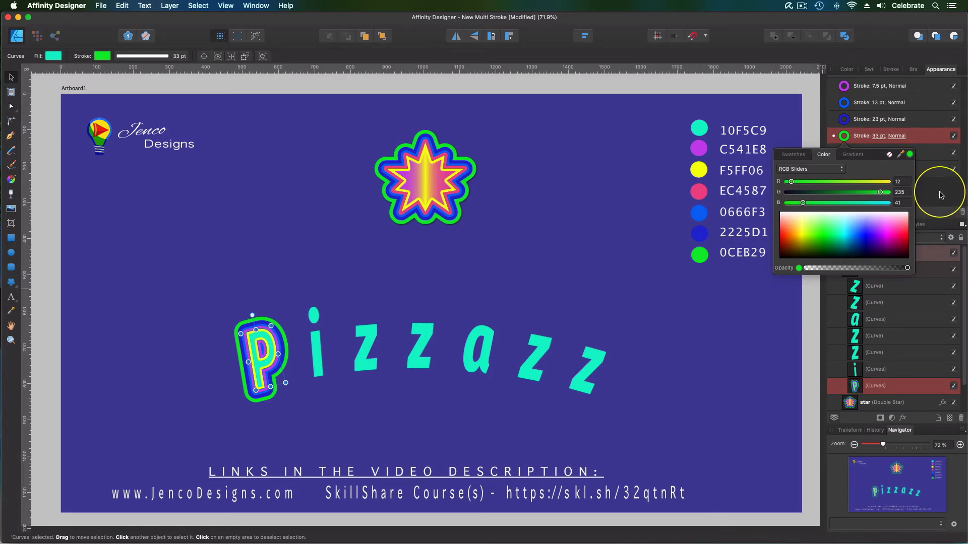
{"action": "mouse_move", "coordinate": [933, 196]}
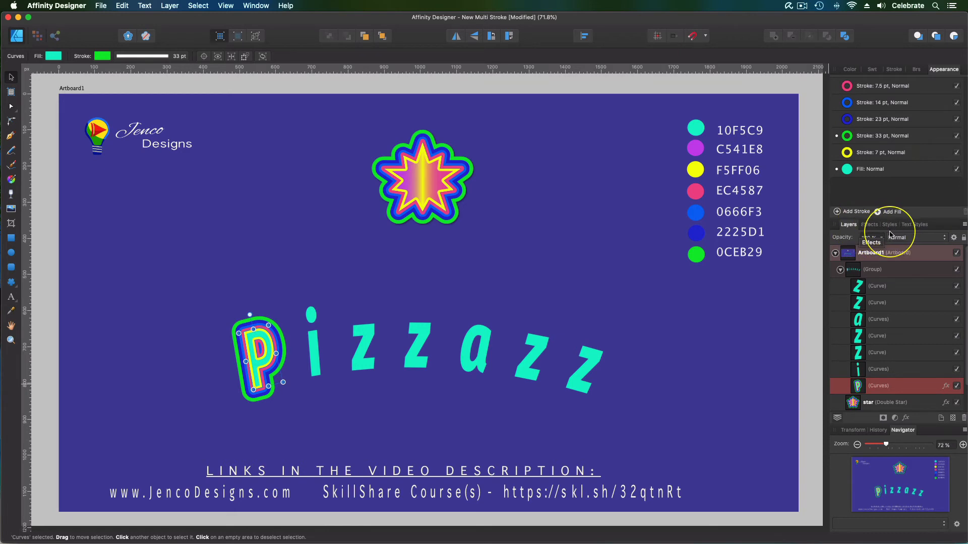
Save the P's multi-stroke look as a new style, Style 7
{"action": "left_click", "coordinate": [888, 224]}
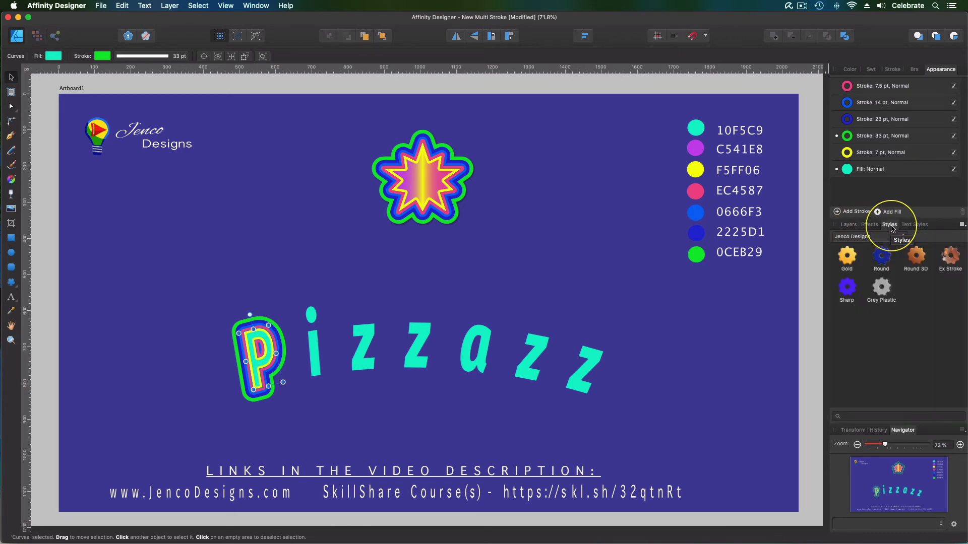
{"action": "mouse_move", "coordinate": [962, 225]}
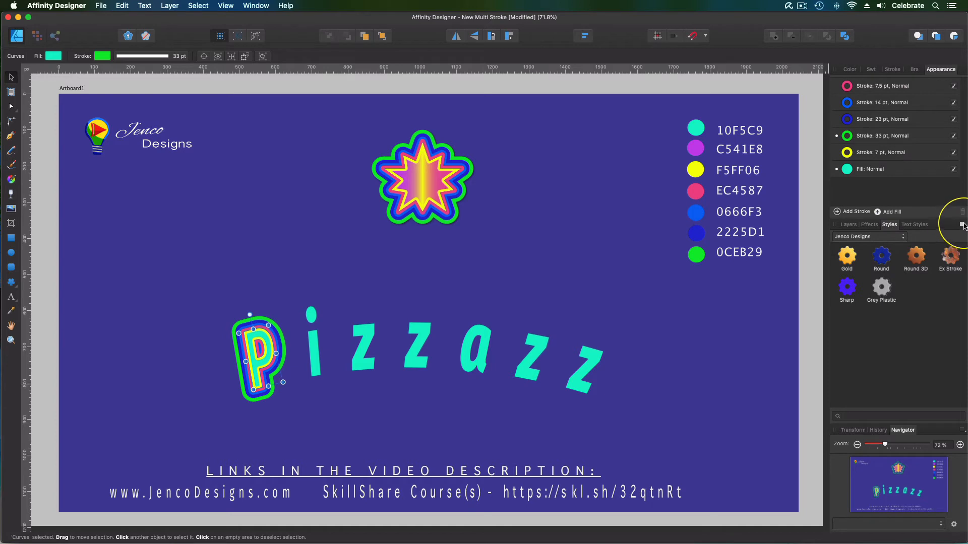
{"action": "left_click", "coordinate": [961, 224]}
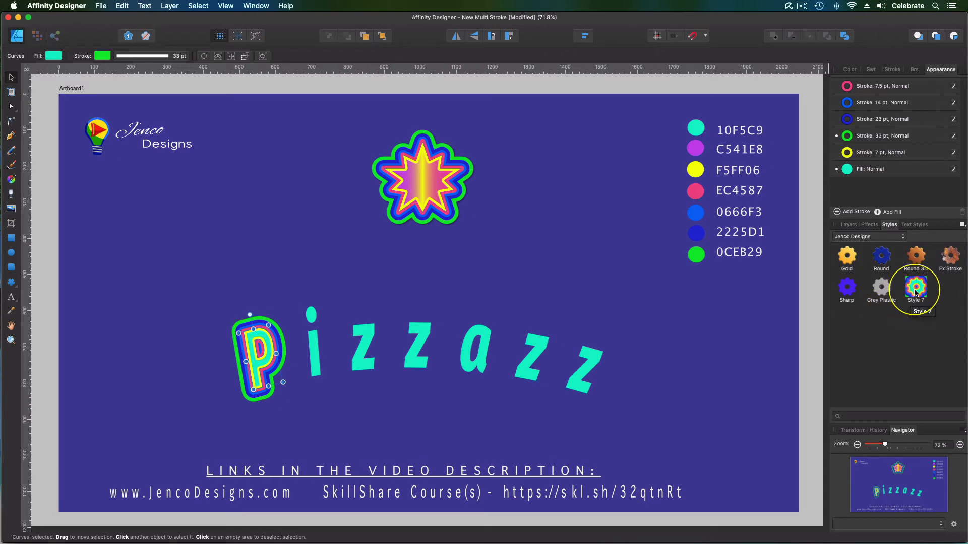
{"action": "right_click", "coordinate": [915, 286]}
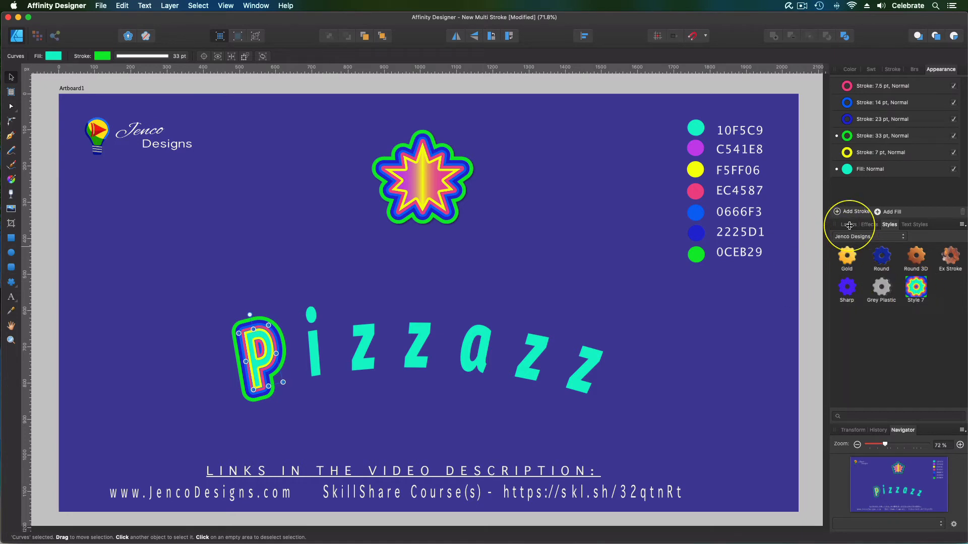
Select the remaining letters of pizzazz and apply Style 7 to them
{"action": "left_click", "coordinate": [848, 224]}
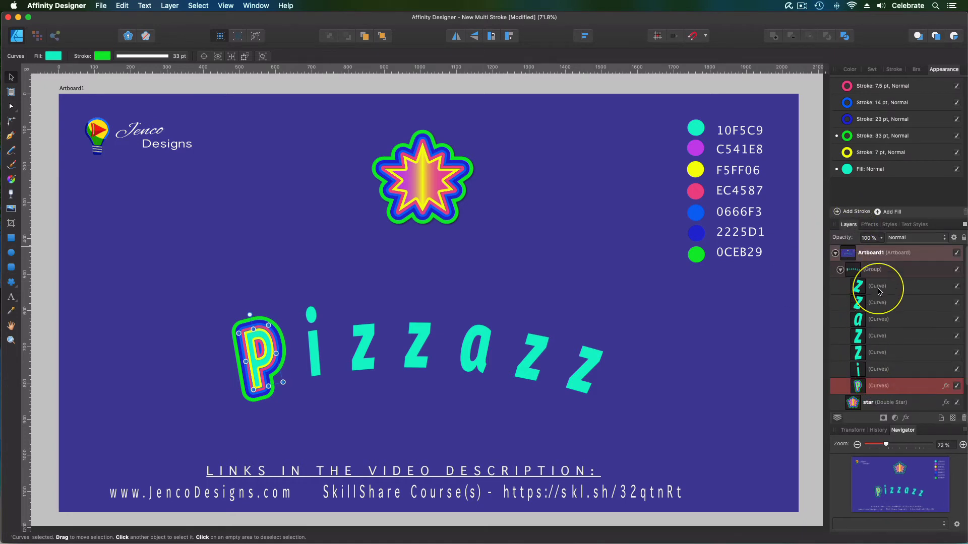
{"action": "left_click", "coordinate": [877, 286]}
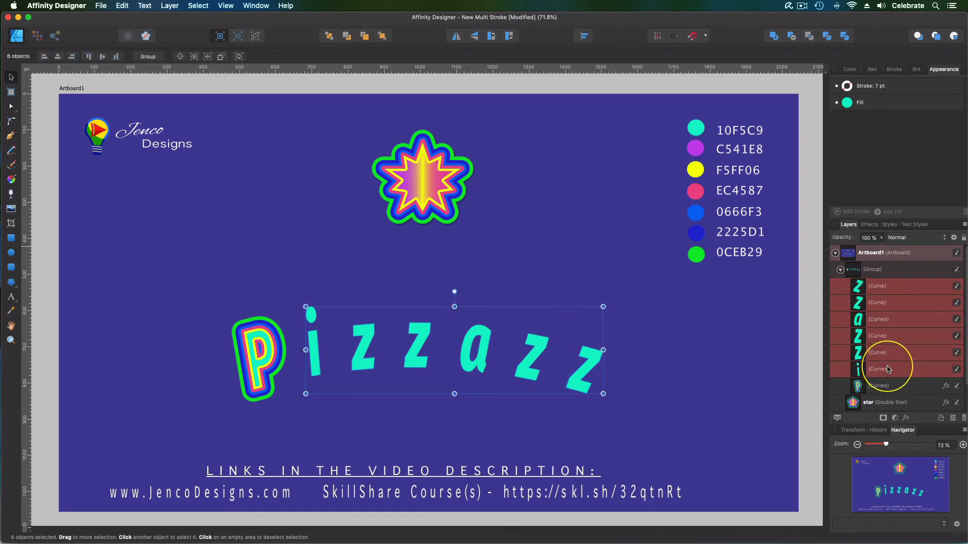
{"action": "mouse_move", "coordinate": [885, 228]}
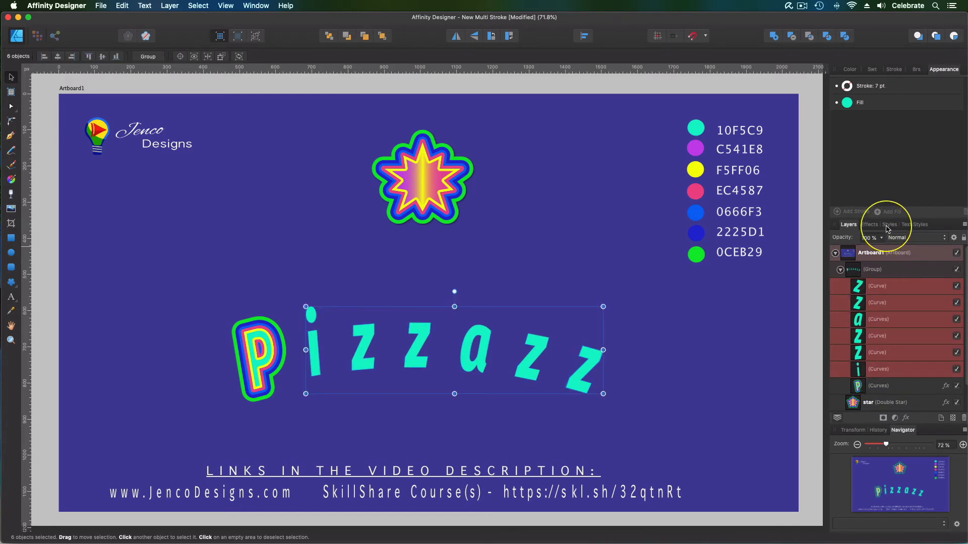
{"action": "left_click", "coordinate": [889, 223]}
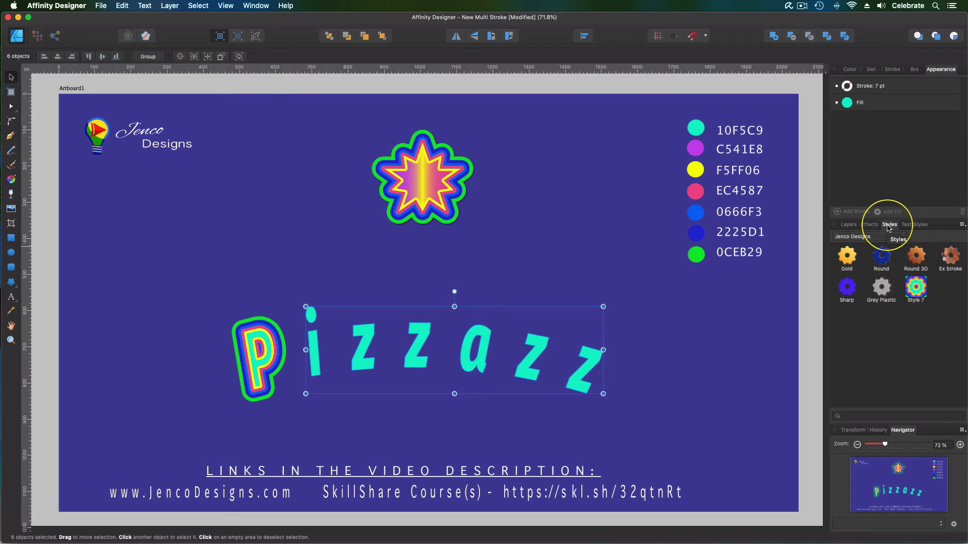
{"action": "left_click", "coordinate": [916, 289]}
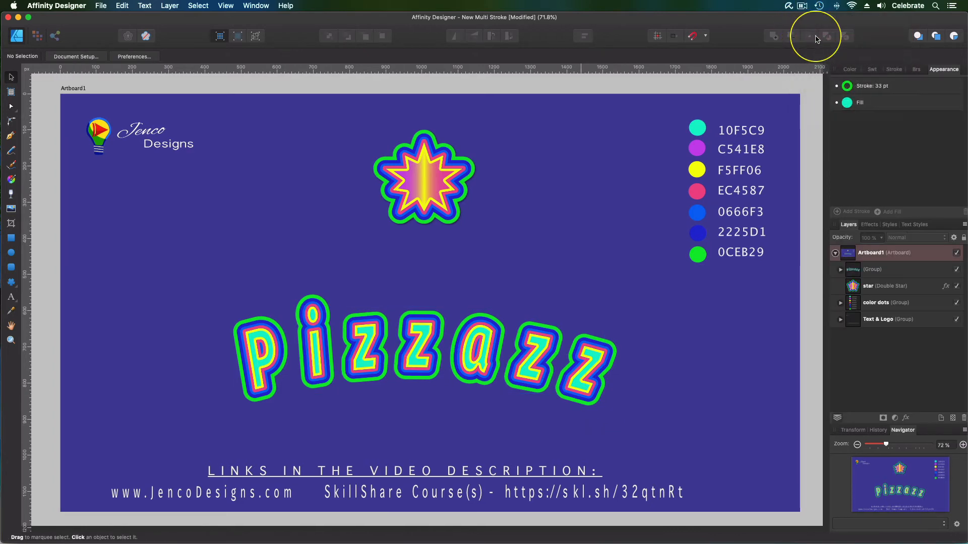
{"action": "mouse_move", "coordinate": [696, 375]}
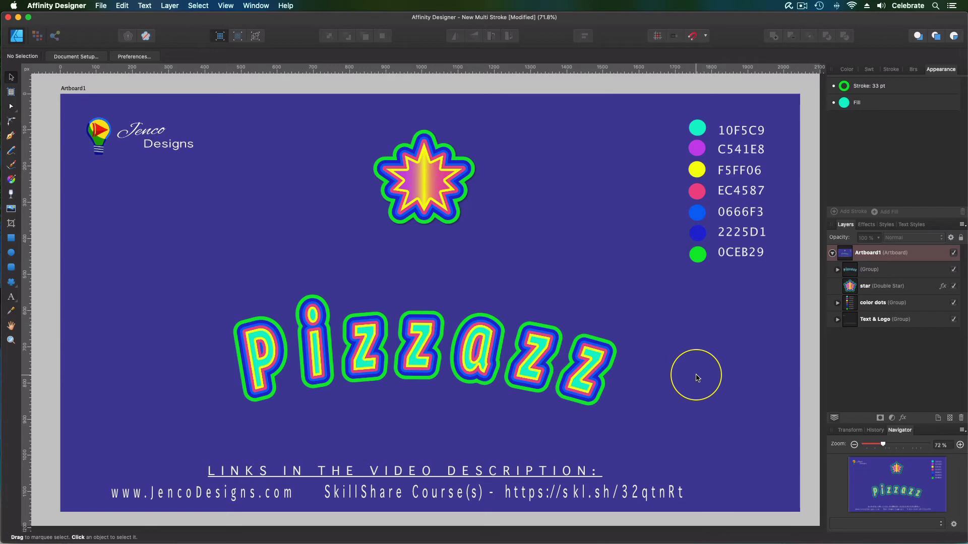
{"action": "mouse_move", "coordinate": [692, 370]}
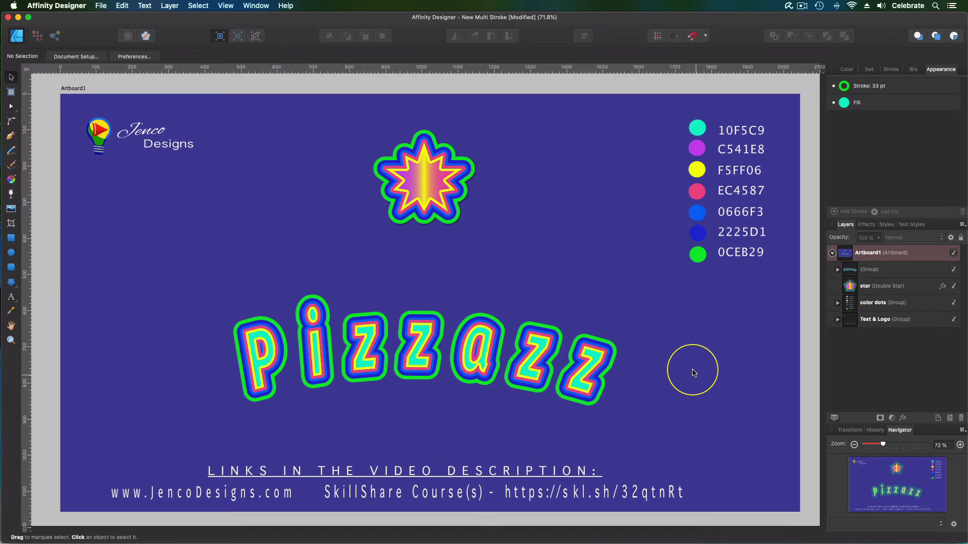
{"action": "mouse_move", "coordinate": [585, 374]}
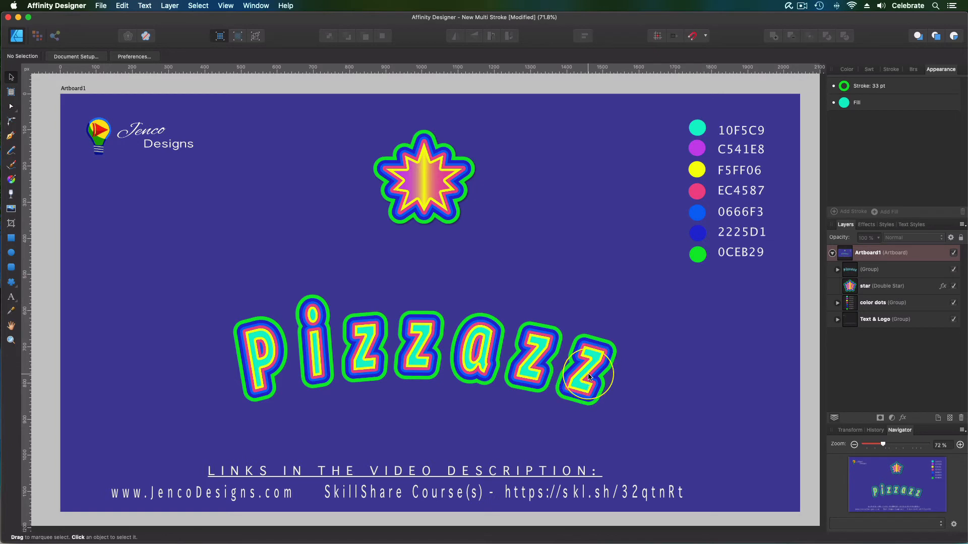
{"action": "mouse_move", "coordinate": [471, 201]}
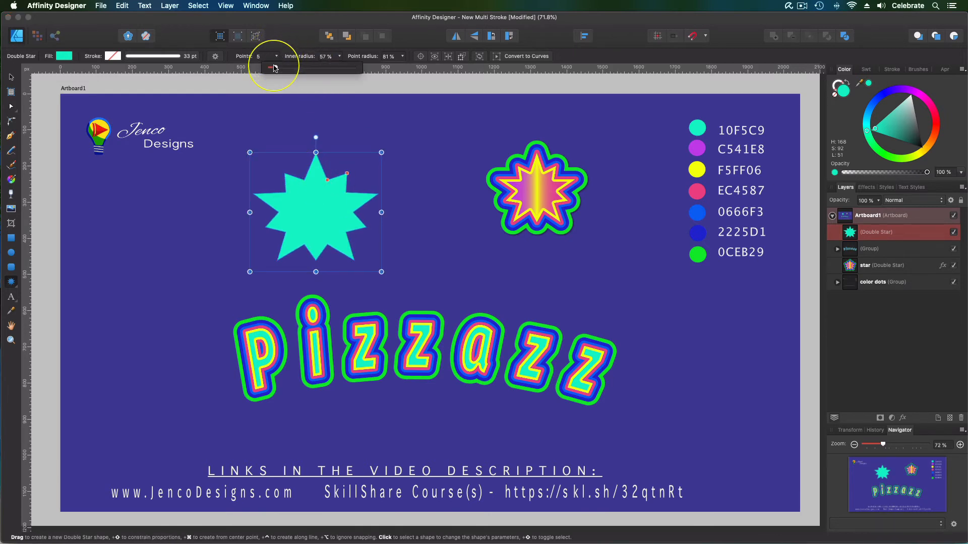
Set the double star's Points to 6 in the context toolbar
{"action": "left_click", "coordinate": [274, 67]}
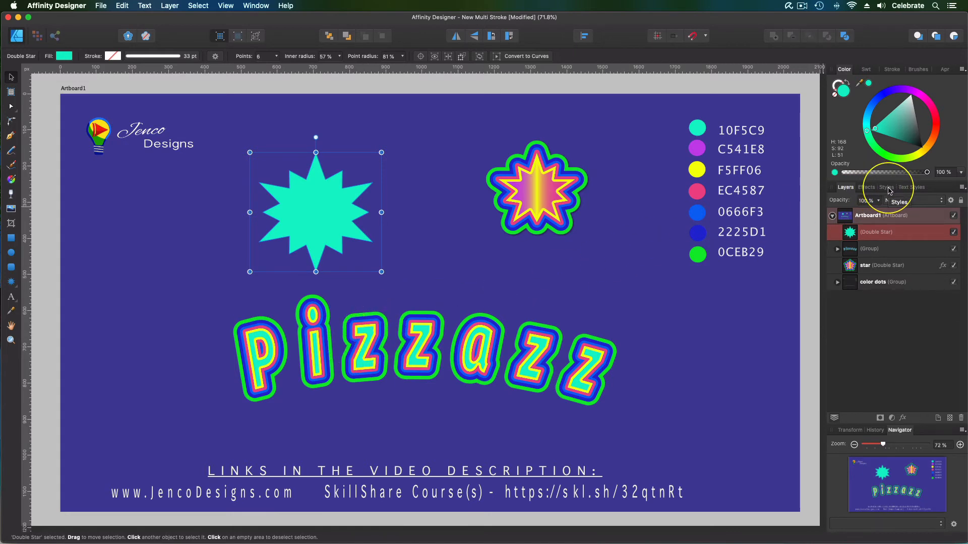
Apply the saved Style 7 multi-stroke look to the double star
{"action": "left_click", "coordinate": [885, 187]}
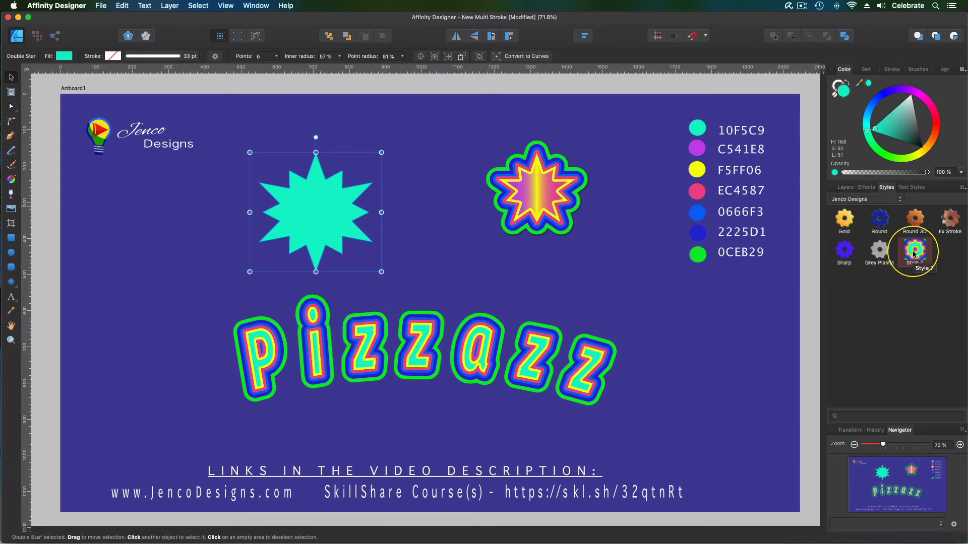
{"action": "left_click", "coordinate": [915, 252]}
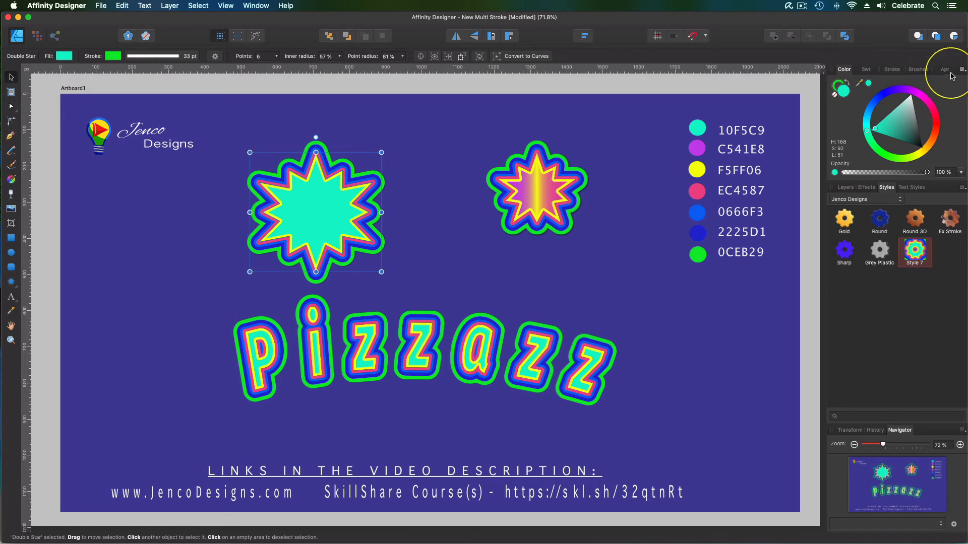
{"action": "left_click", "coordinate": [938, 69]}
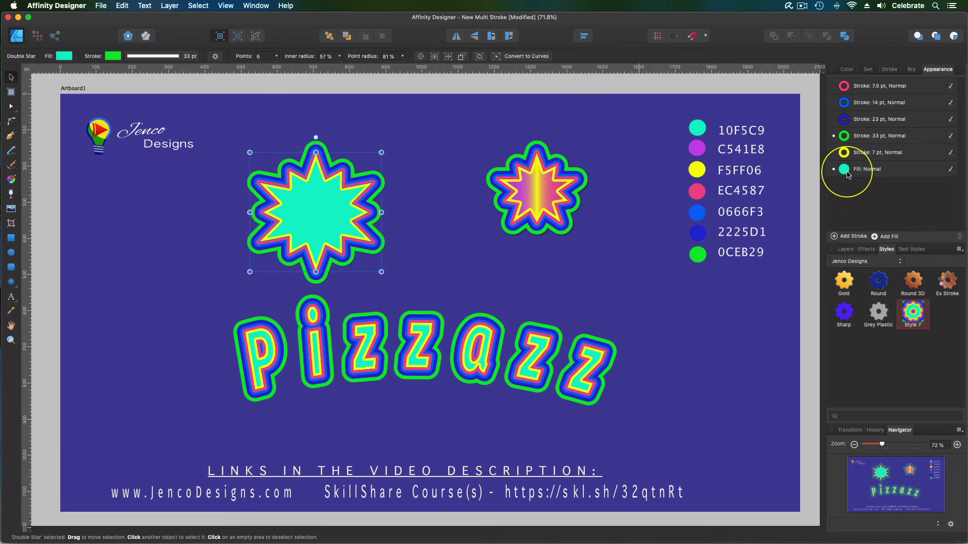
Add a second fill to the star and open the bottom fill's colour settings
{"action": "left_click", "coordinate": [870, 168]}
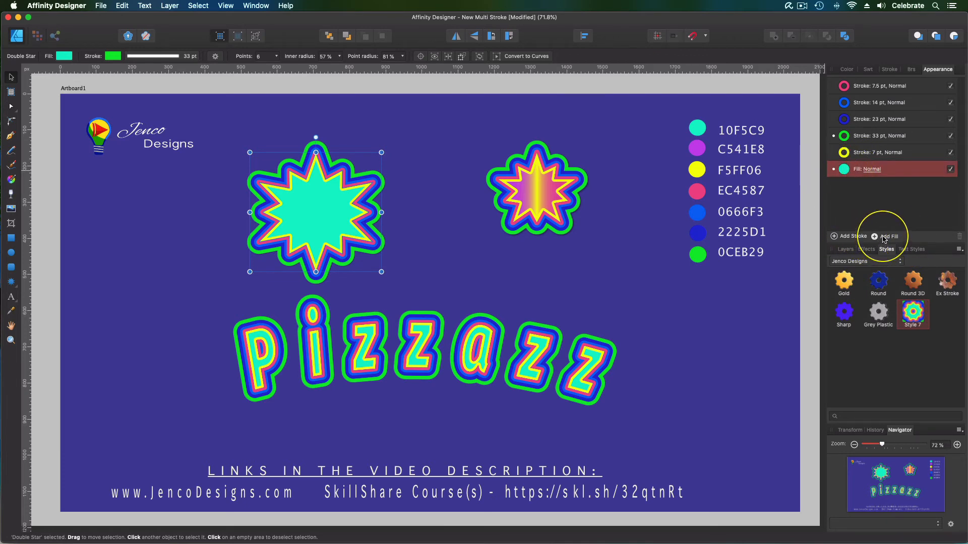
{"action": "left_click", "coordinate": [887, 236]}
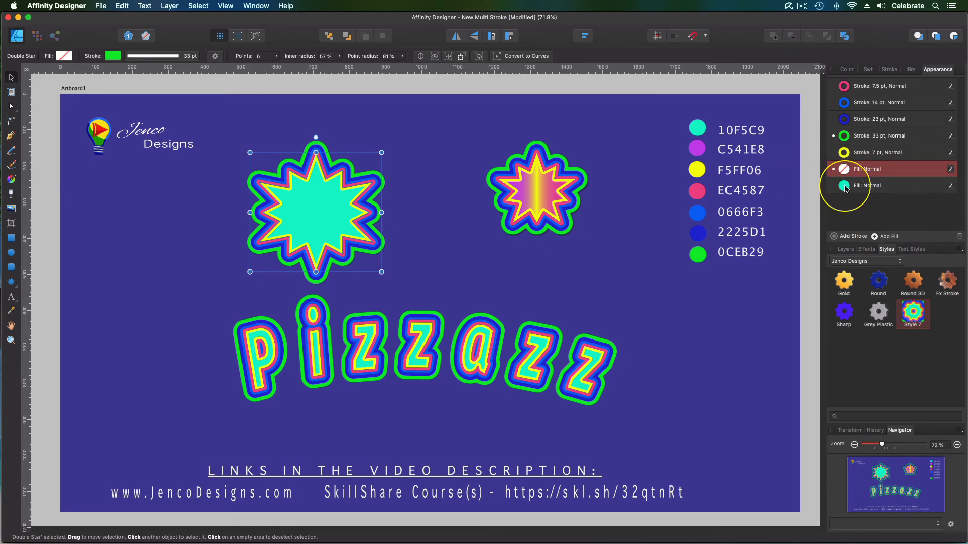
{"action": "left_click", "coordinate": [870, 185]}
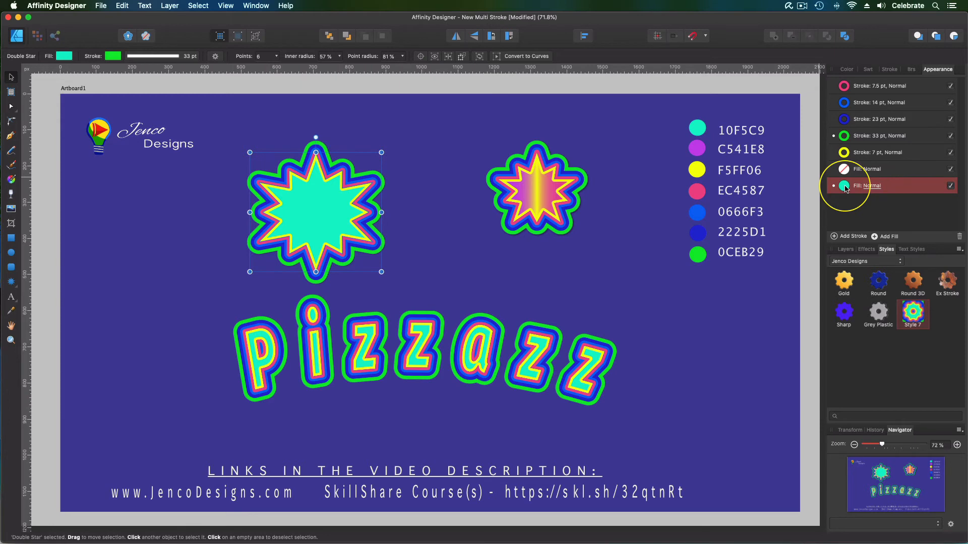
{"action": "left_click", "coordinate": [845, 185]}
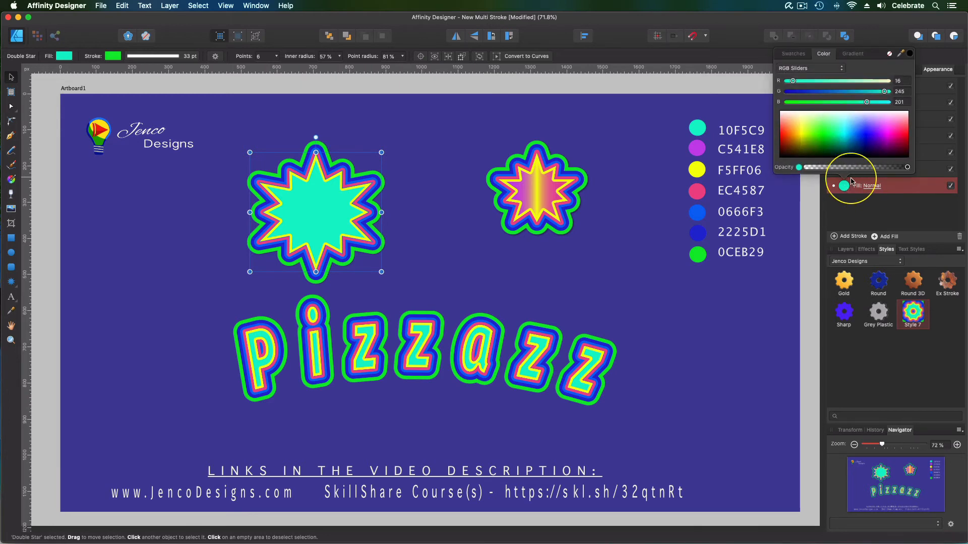
Make the bottom fill a linear gradient from purple C541E8 to pink EC4587
{"action": "left_click", "coordinate": [852, 54]}
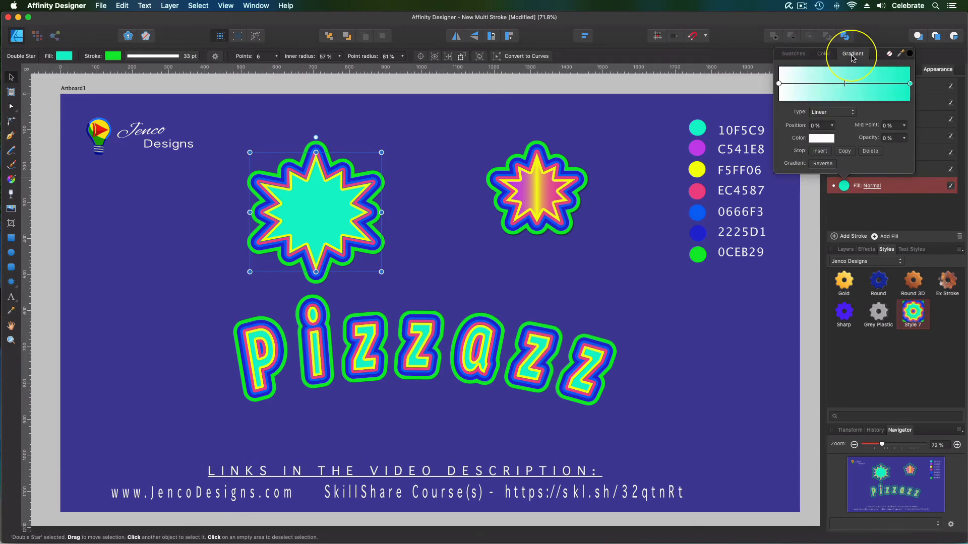
{"action": "mouse_move", "coordinate": [748, 118]}
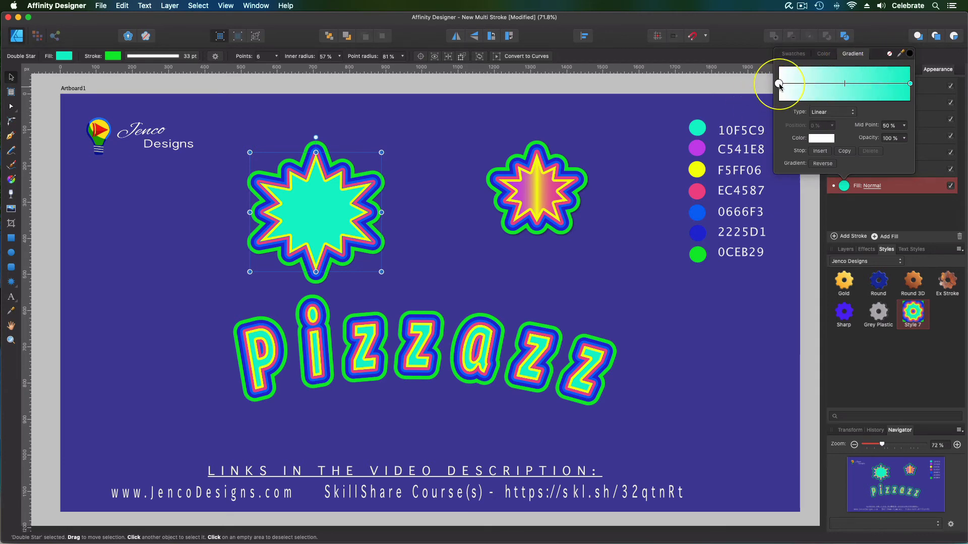
{"action": "mouse_move", "coordinate": [711, 135]}
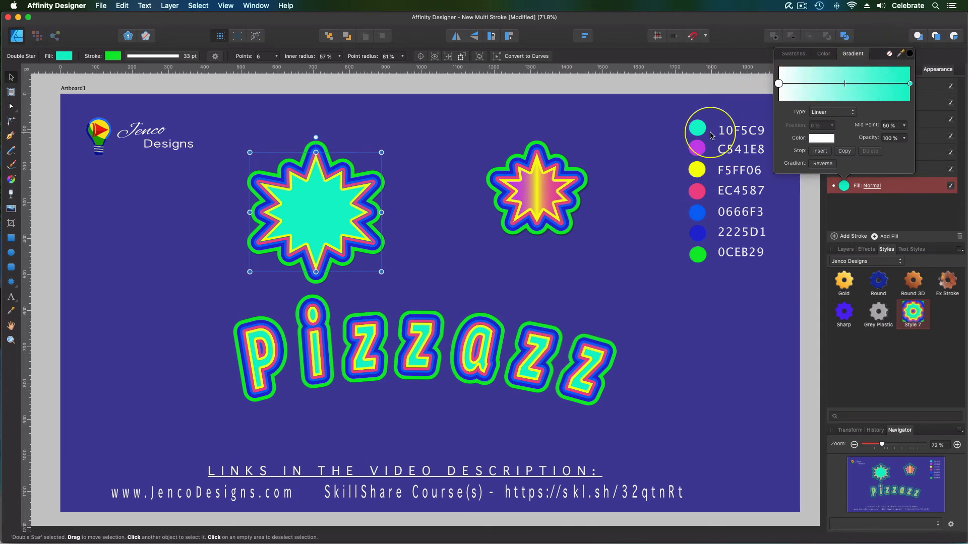
{"action": "mouse_move", "coordinate": [886, 66]}
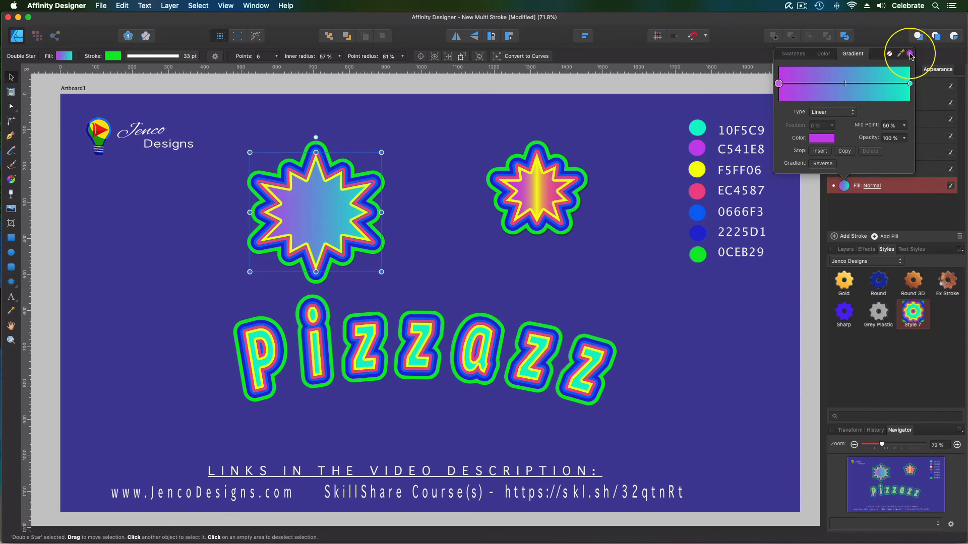
{"action": "left_click", "coordinate": [908, 83]}
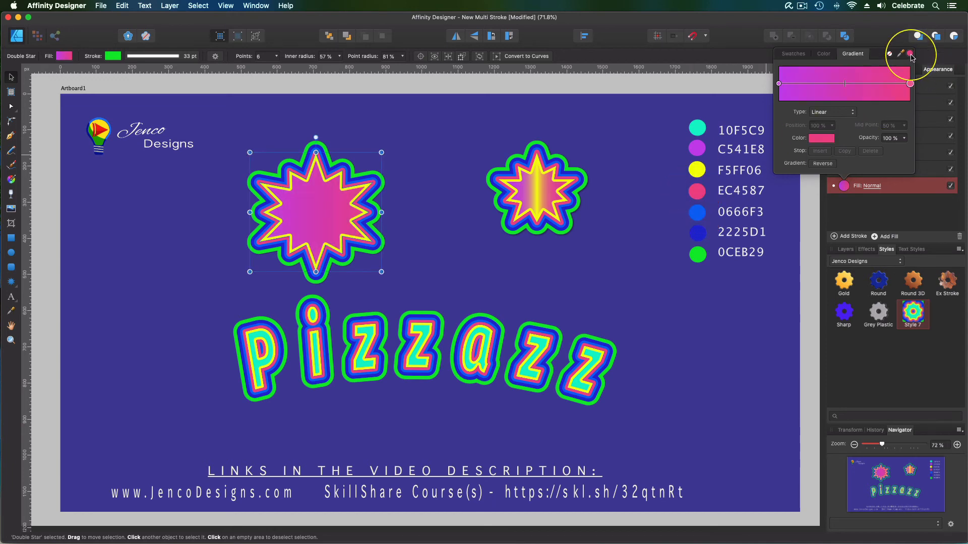
{"action": "mouse_move", "coordinate": [818, 102]}
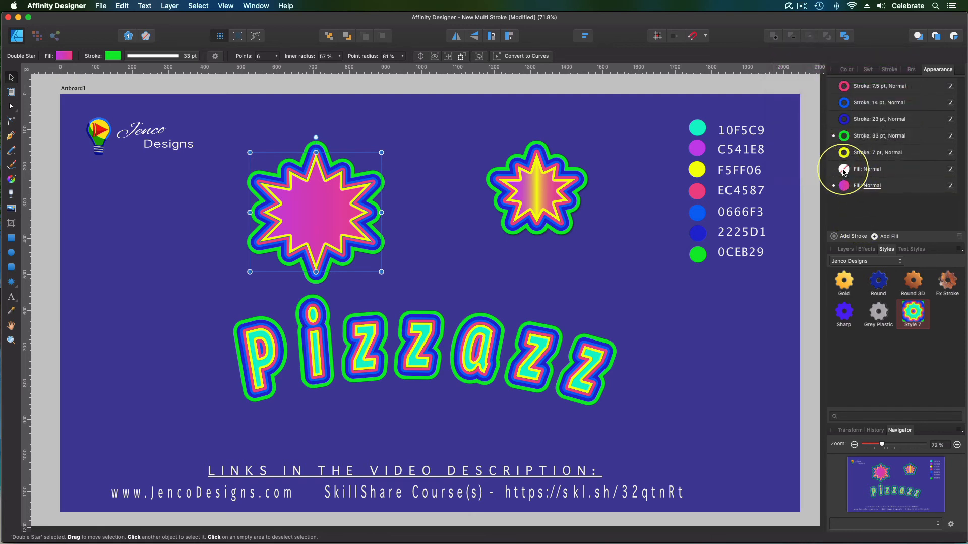
Make the top fill a gradient with a 50% yellow F5FF06 stop and pink EC4587 ends
{"action": "left_click", "coordinate": [867, 168]}
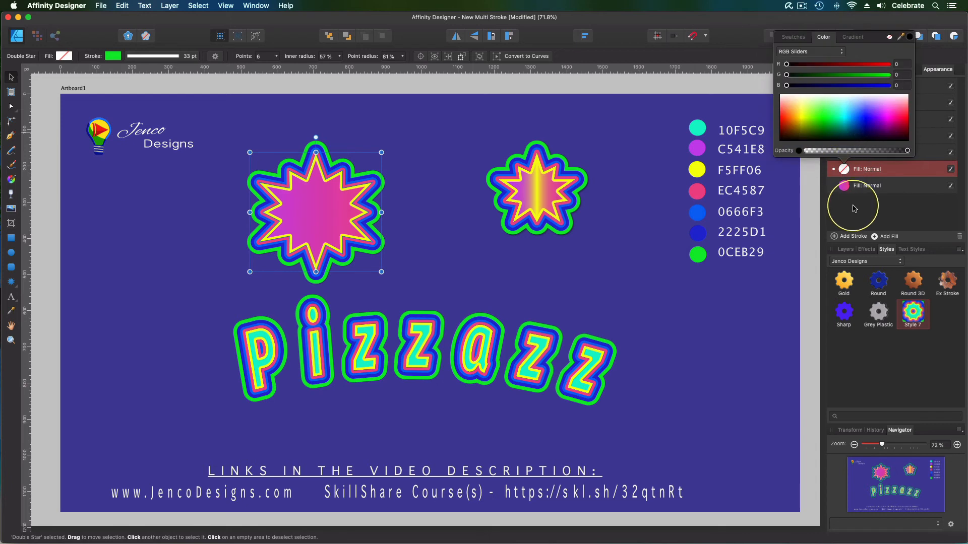
{"action": "left_click", "coordinate": [853, 36]}
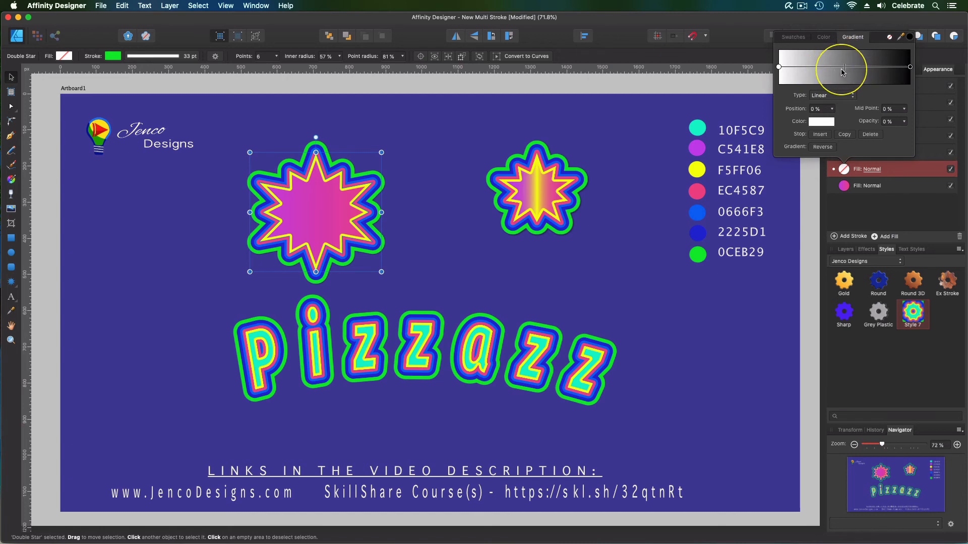
{"action": "mouse_move", "coordinate": [777, 68]}
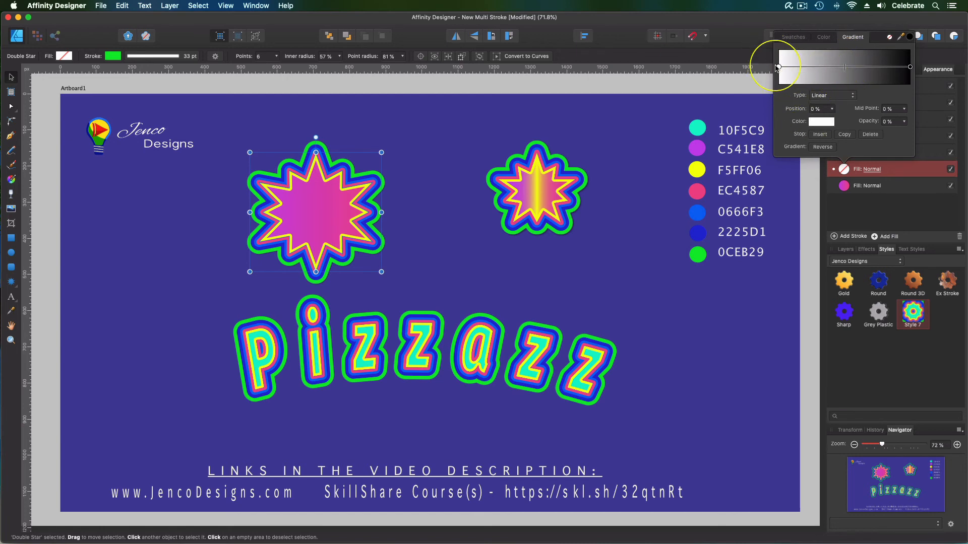
{"action": "mouse_move", "coordinate": [783, 83]}
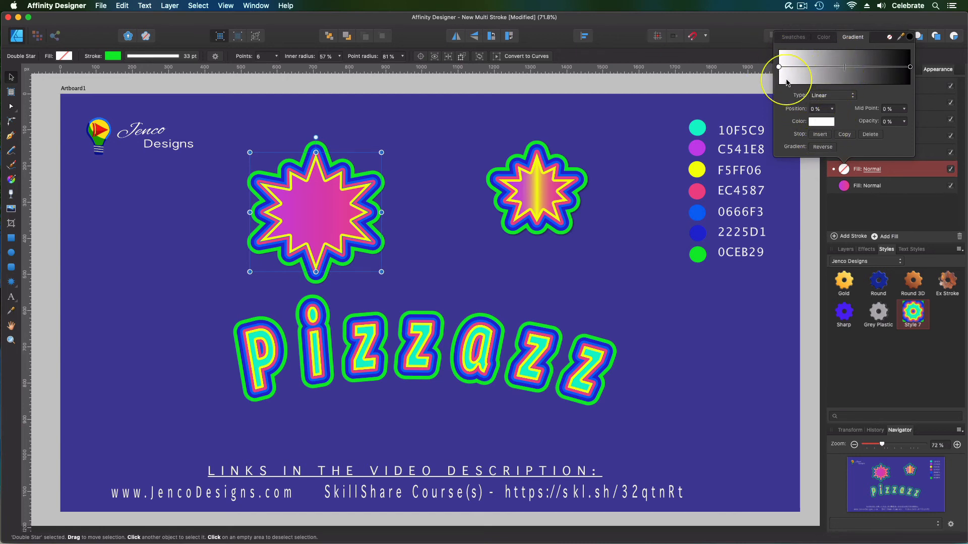
{"action": "left_click", "coordinate": [779, 66]}
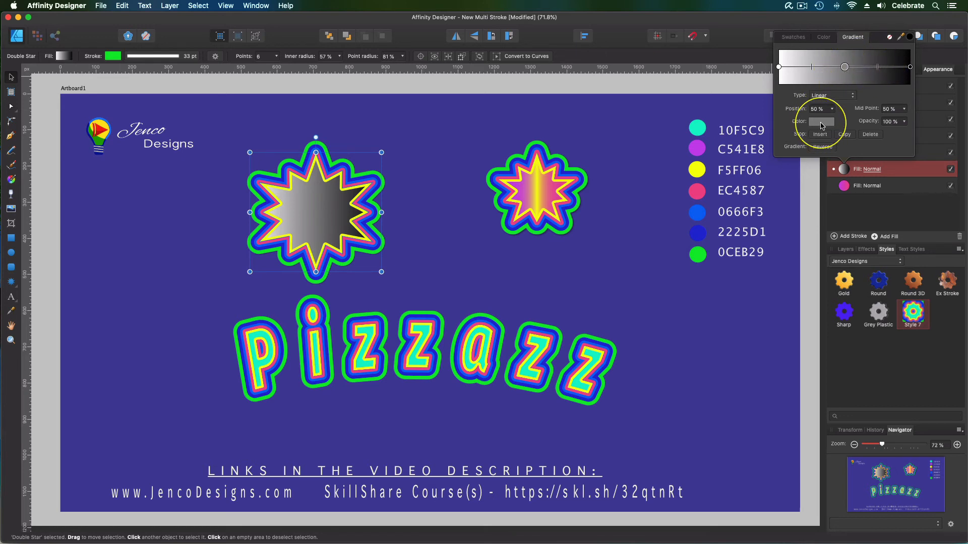
{"action": "left_click", "coordinate": [912, 37]}
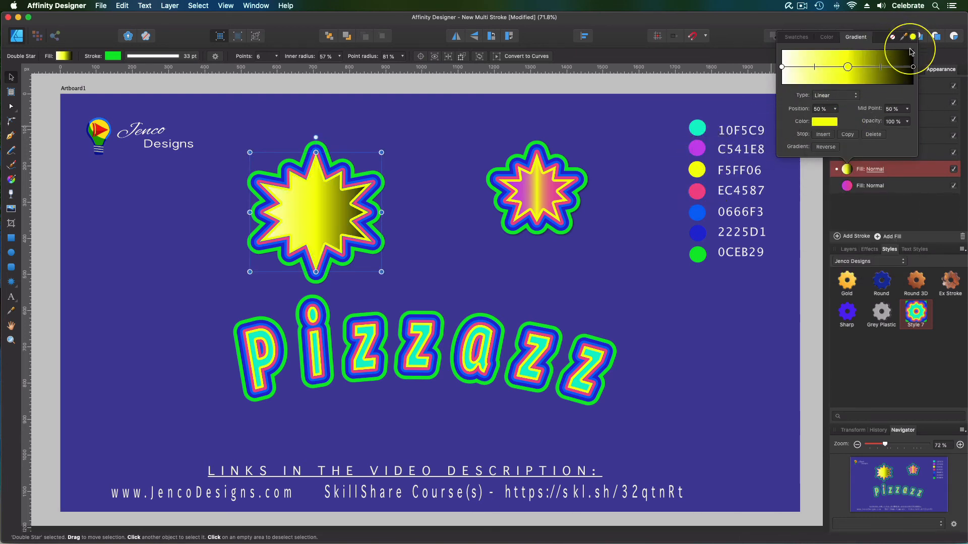
{"action": "left_click", "coordinate": [913, 66]}
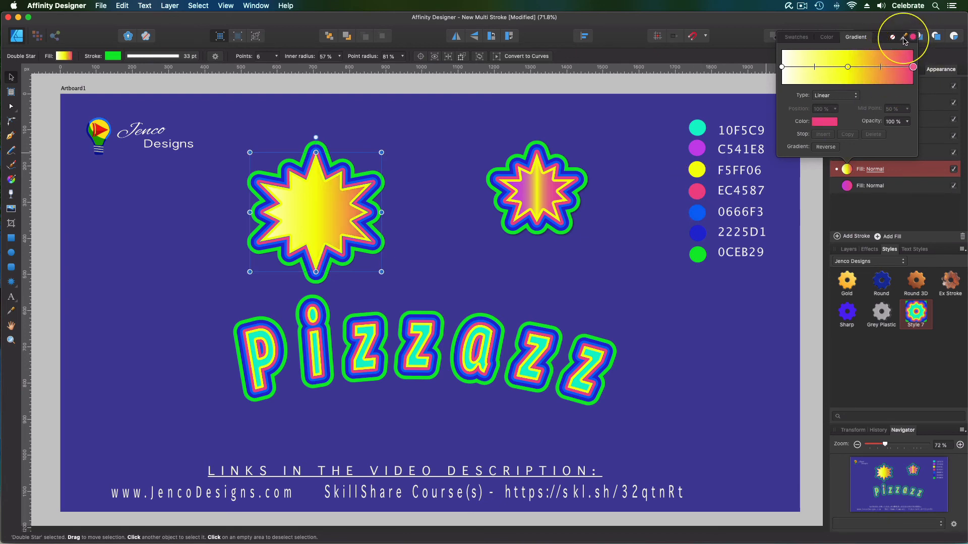
{"action": "left_click", "coordinate": [781, 67]}
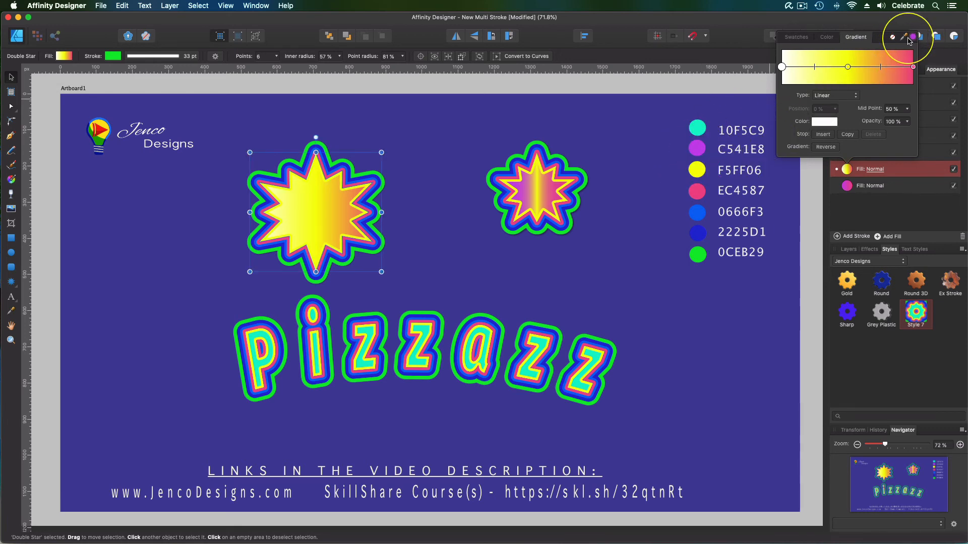
{"action": "left_click", "coordinate": [880, 67]}
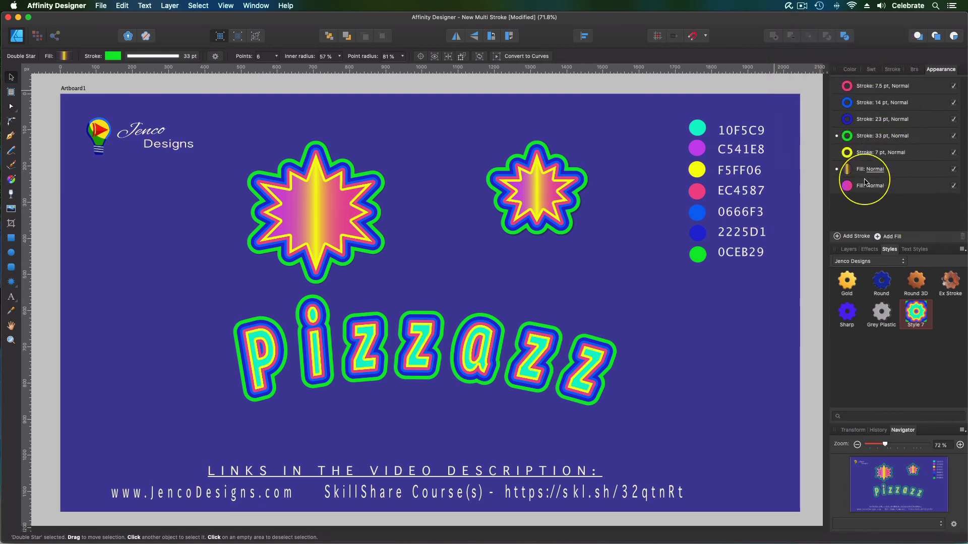
{"action": "mouse_move", "coordinate": [870, 176]}
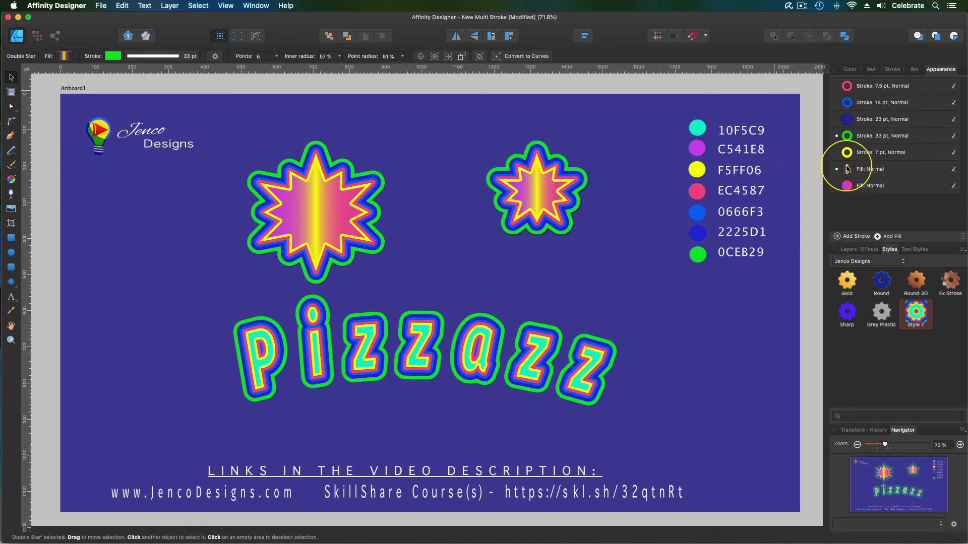
{"action": "mouse_move", "coordinate": [460, 209]}
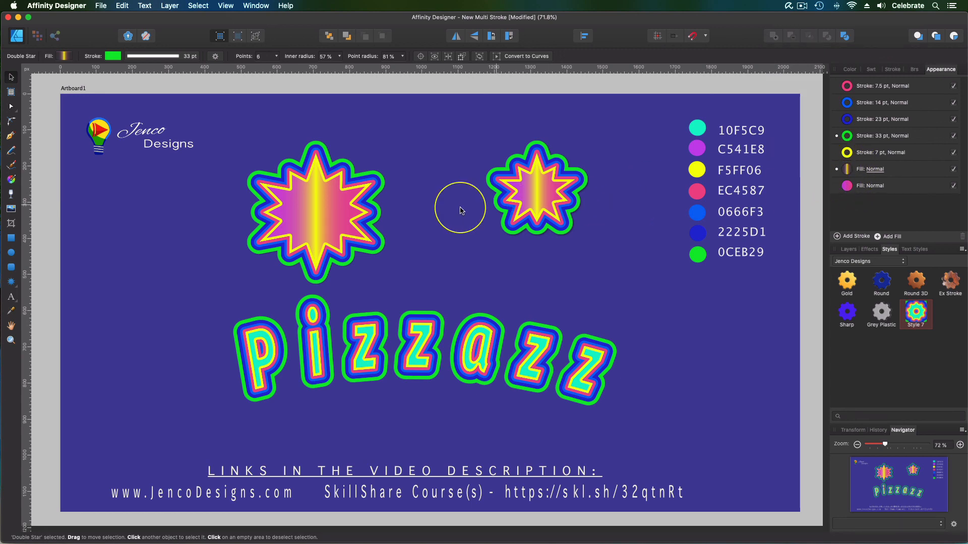